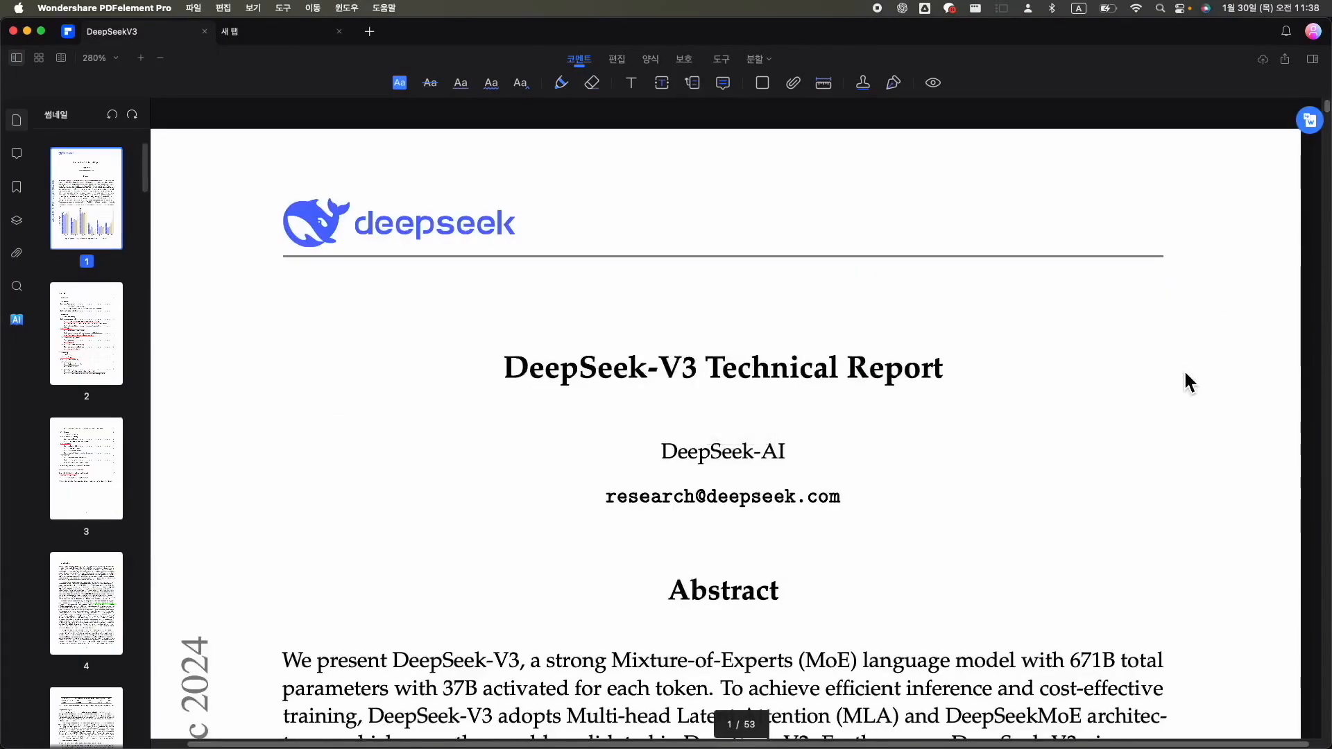
Select the DeepSeek-V3 Technical Report title and scroll to Figure 6 on page 15
left_click_drag(504, 368, 942, 368)
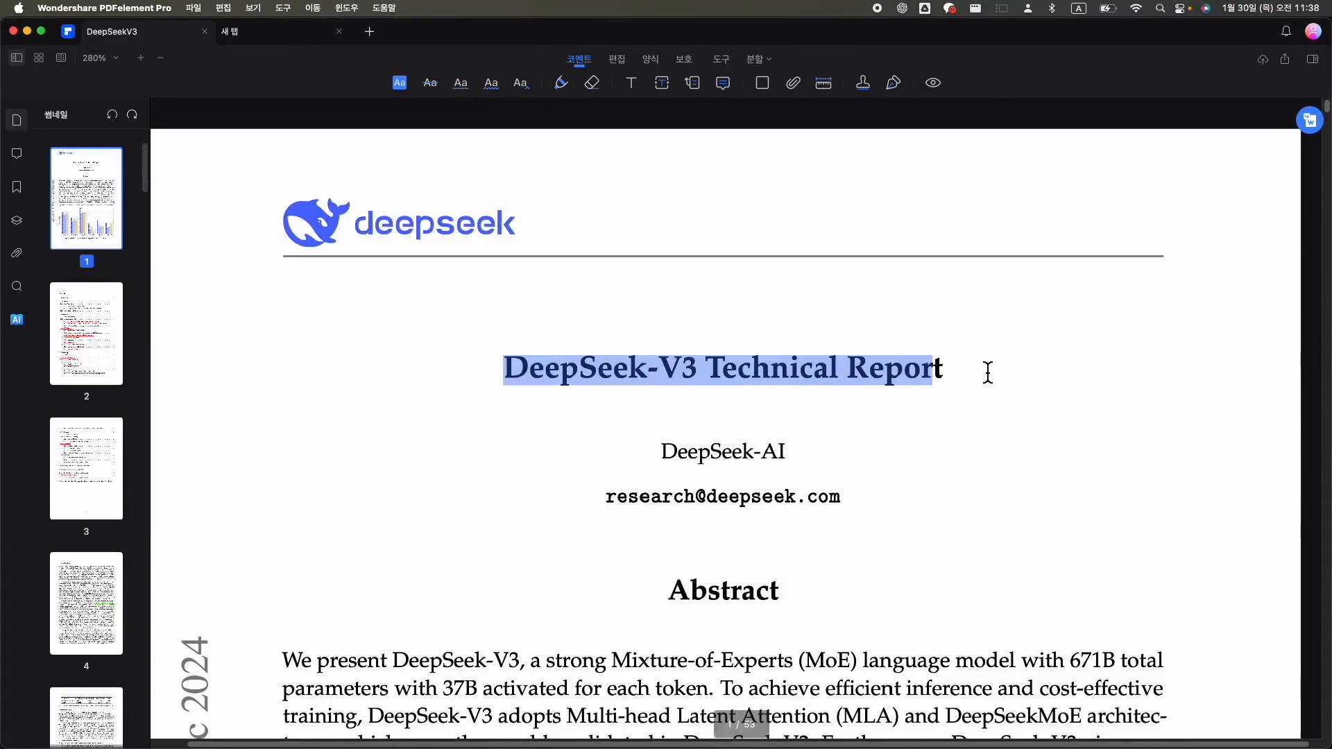
scroll("down", 3)
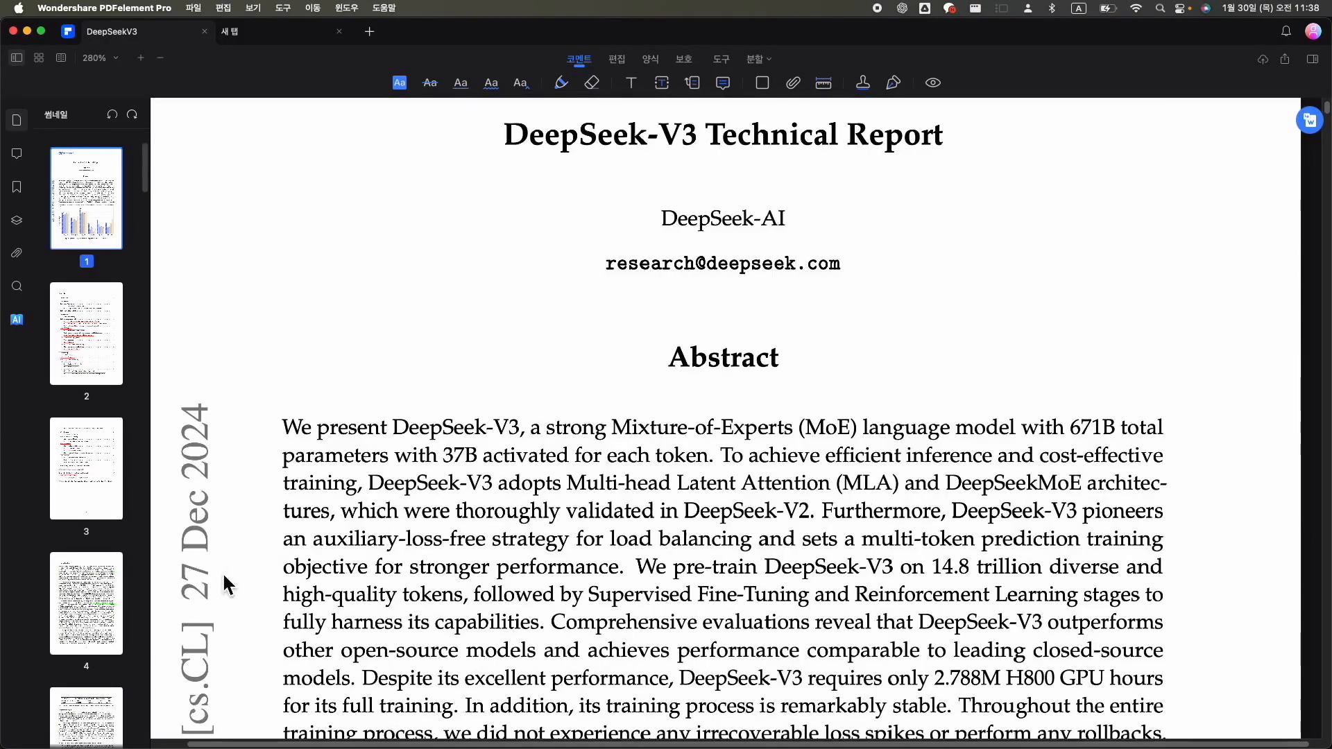
scroll("up", 3)
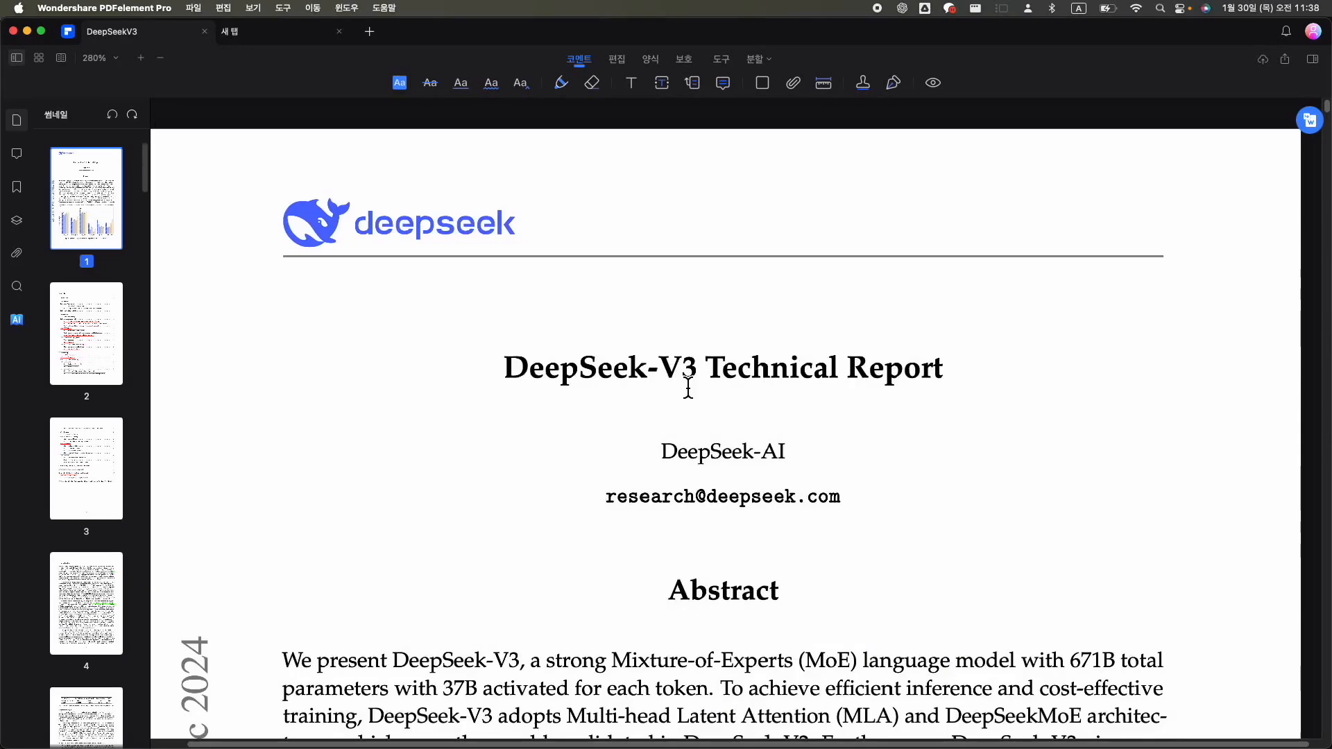
mouse_move(883, 480)
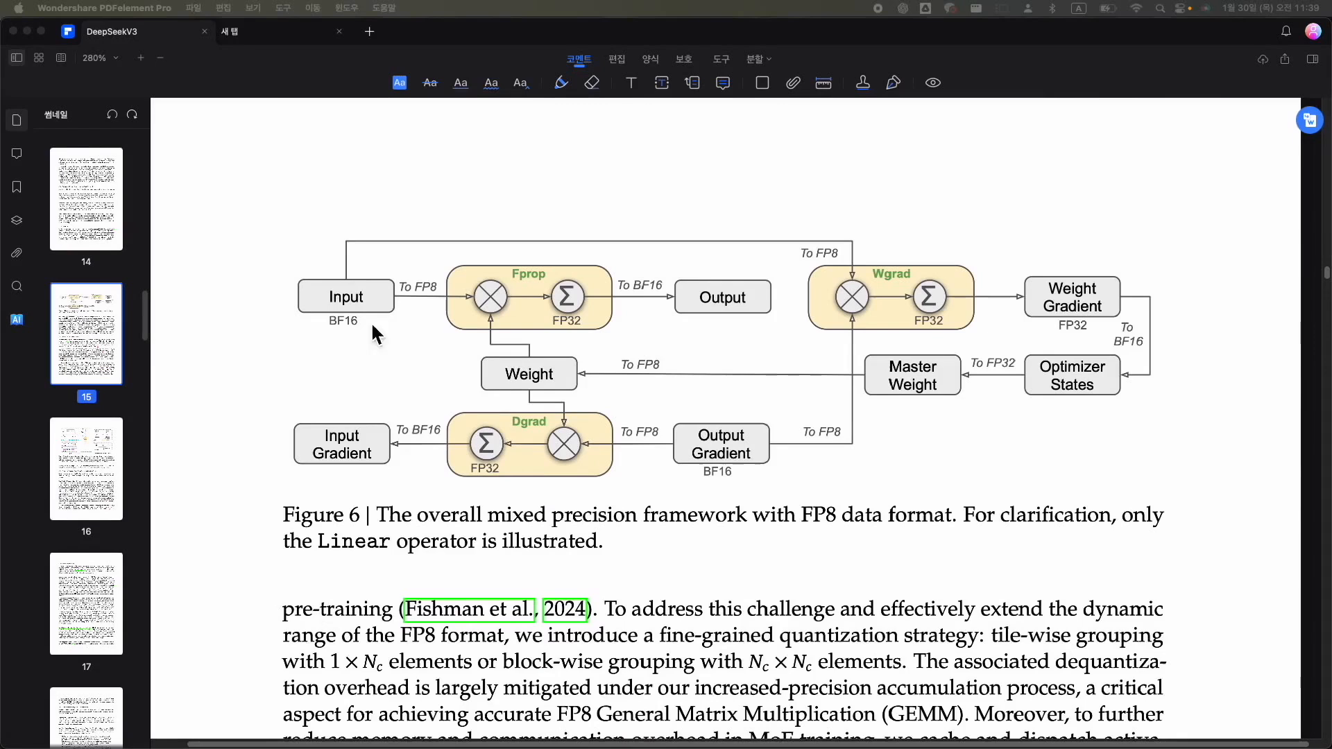
mouse_move(508, 284)
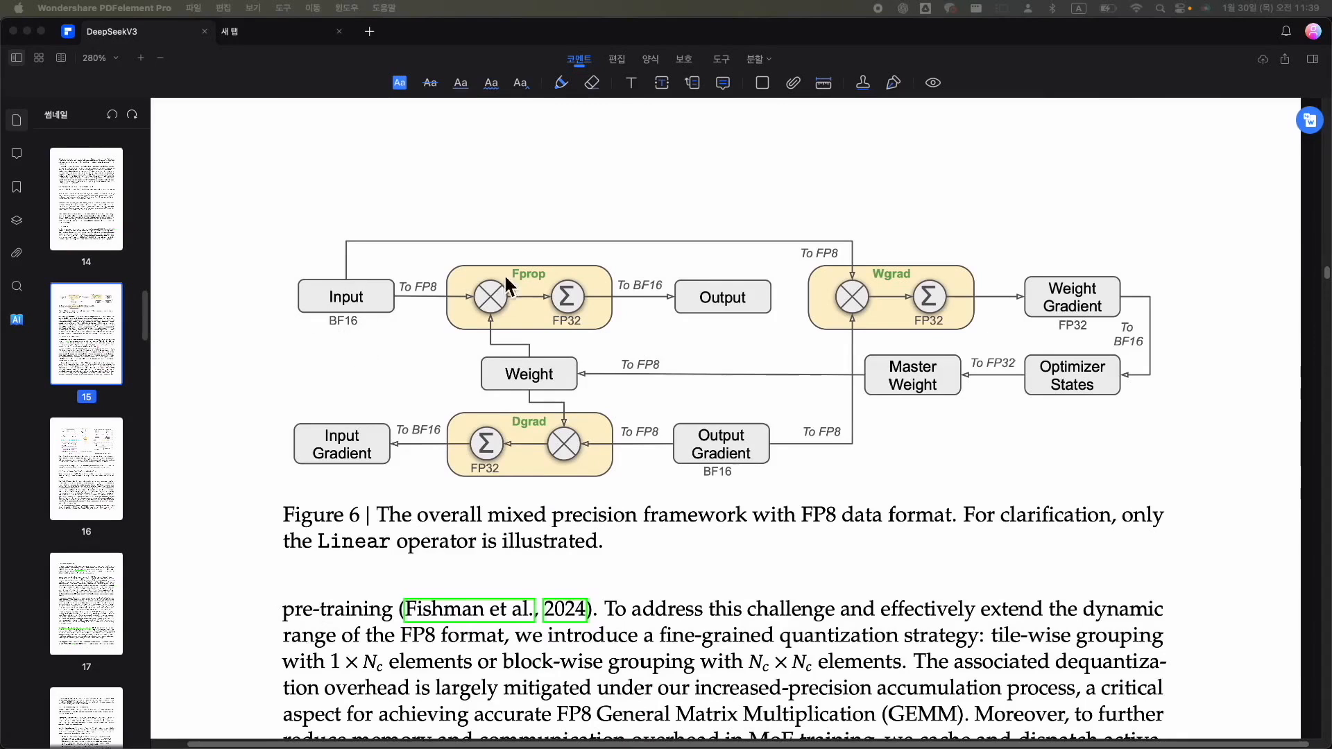
mouse_move(578, 333)
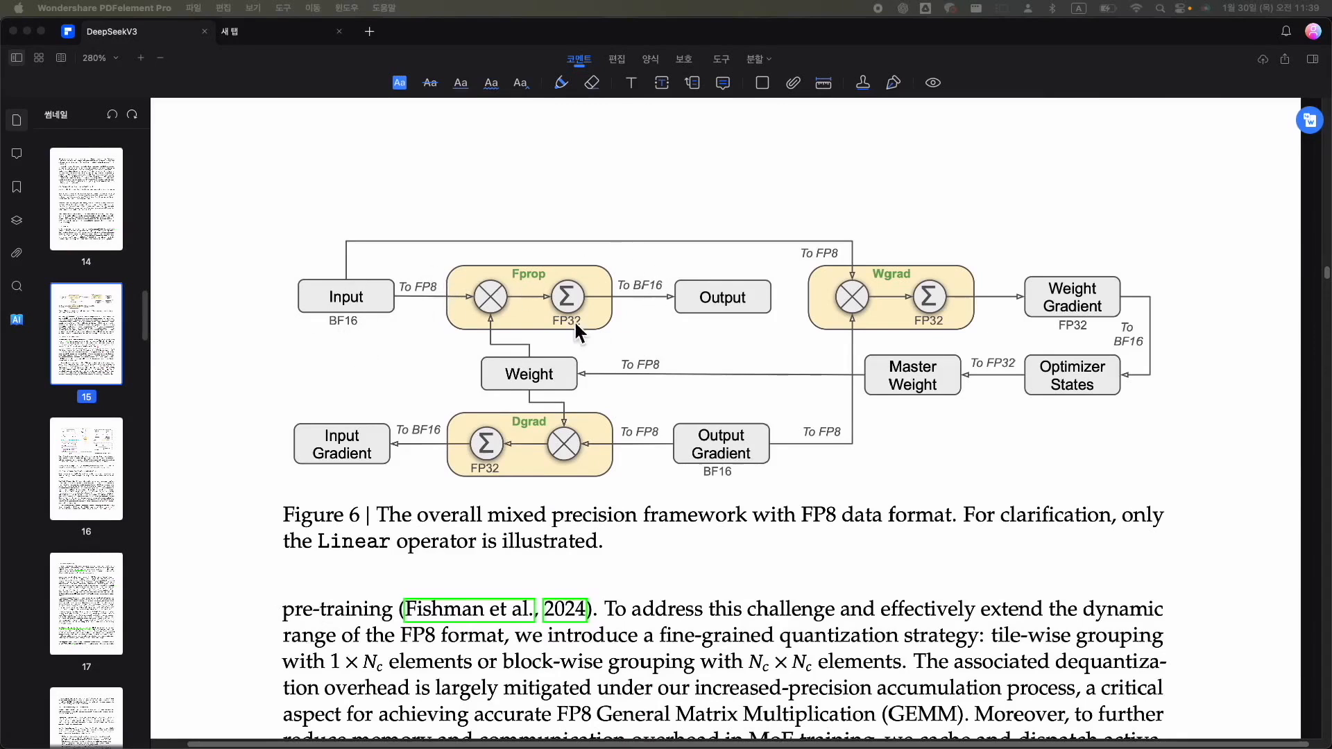
mouse_move(836, 249)
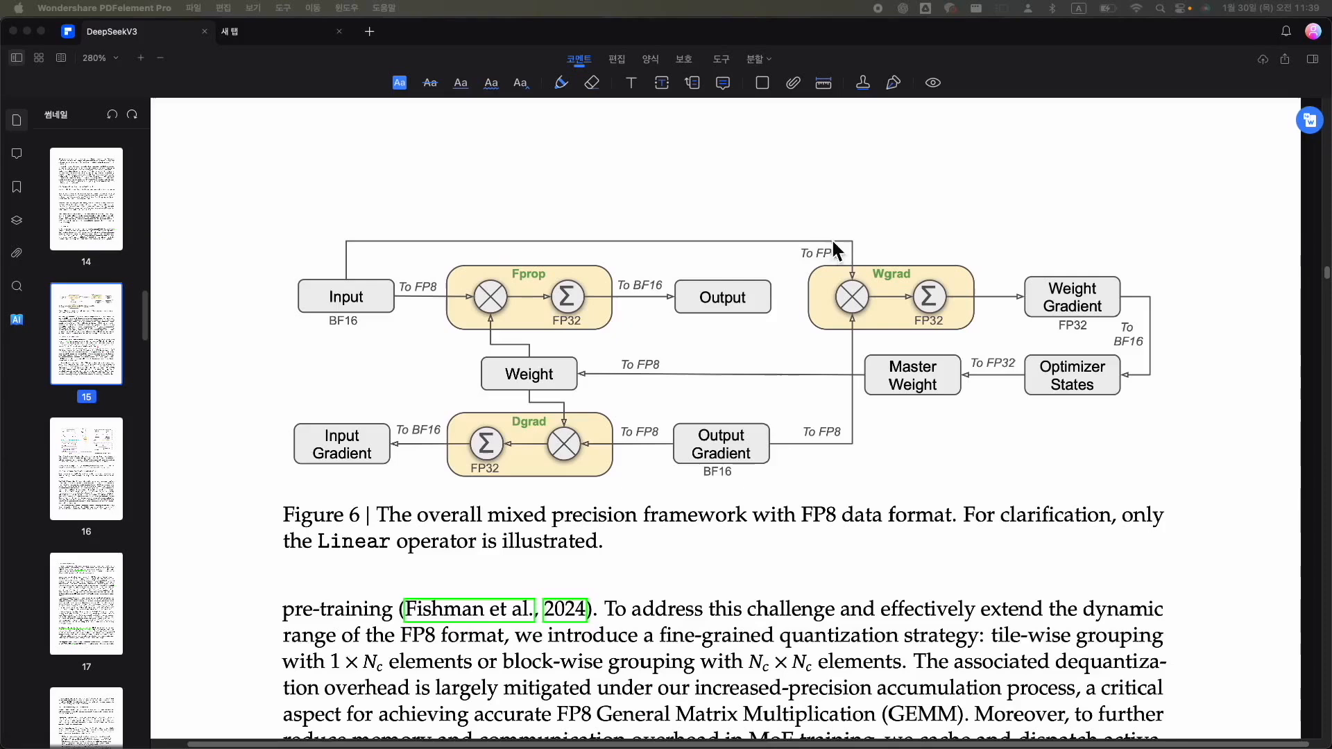
mouse_move(765, 449)
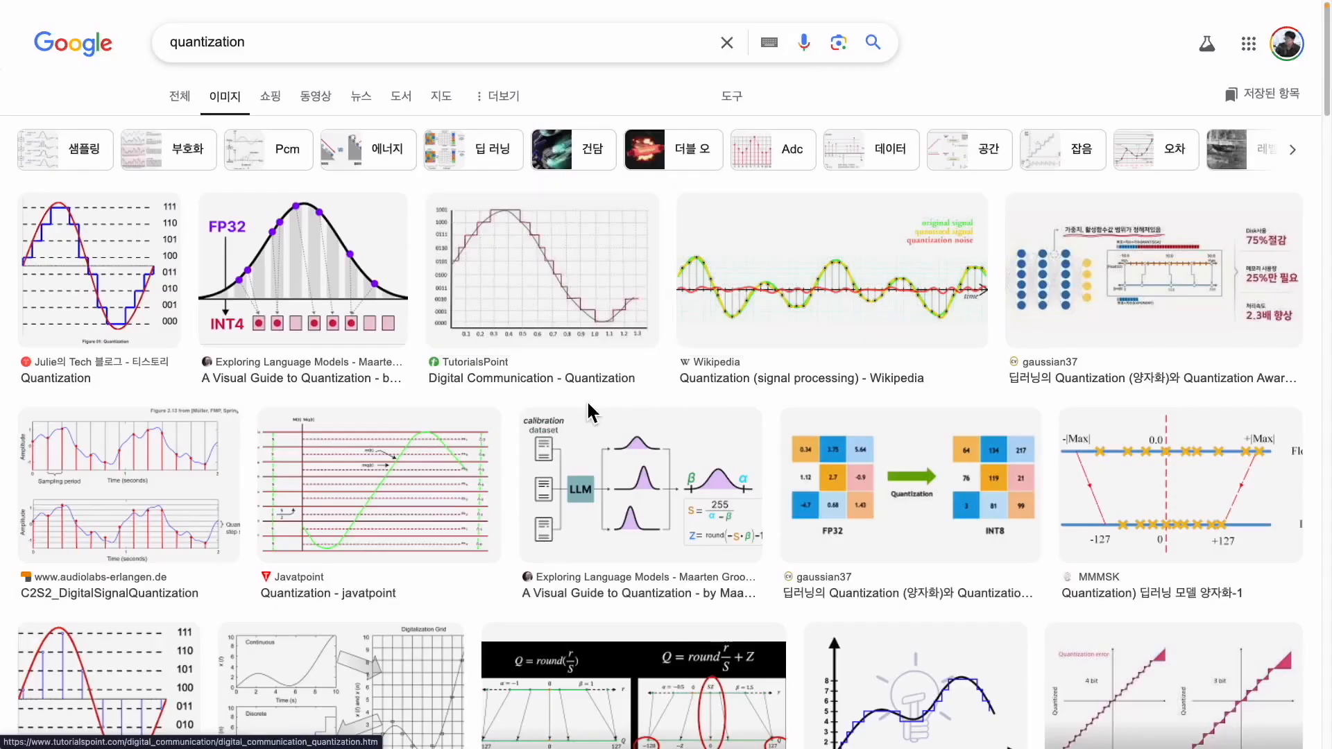
mouse_move(100, 281)
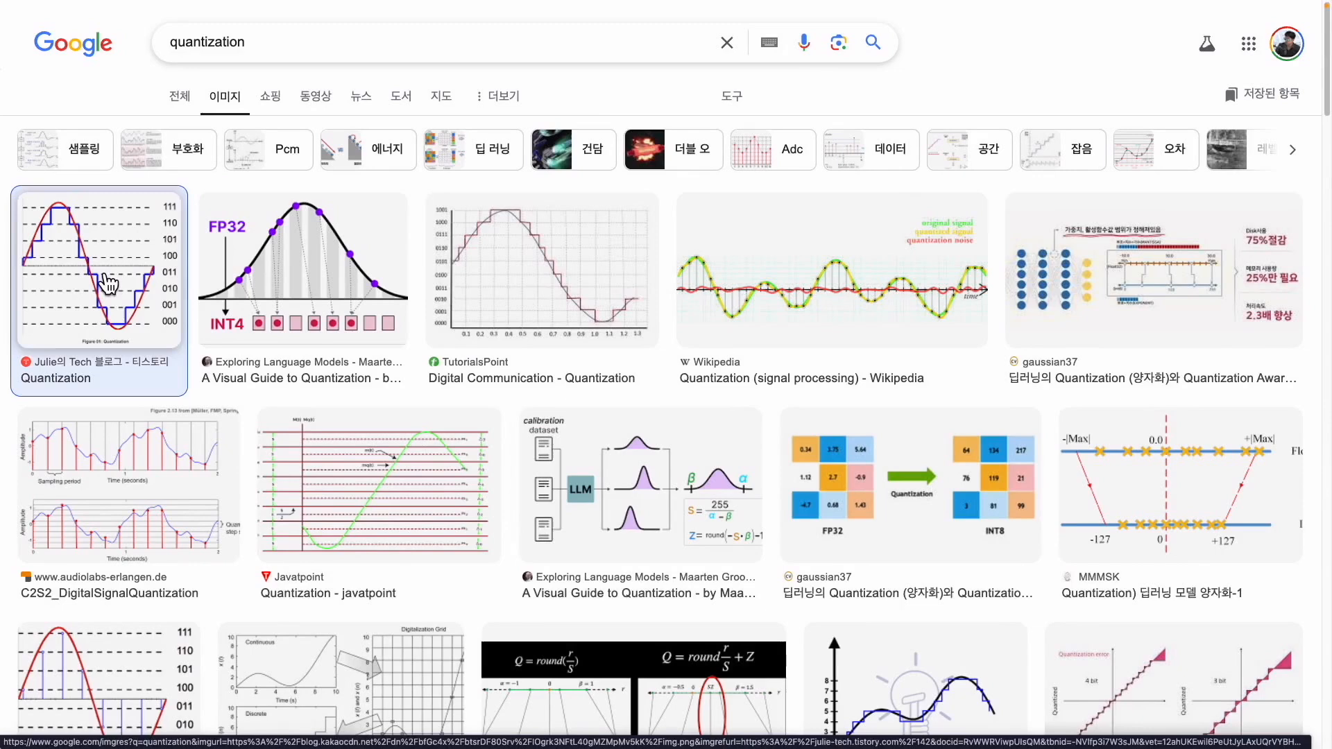
Preview the Julie's Tech sine-wave quantization staircase image from the results
left_click(99, 270)
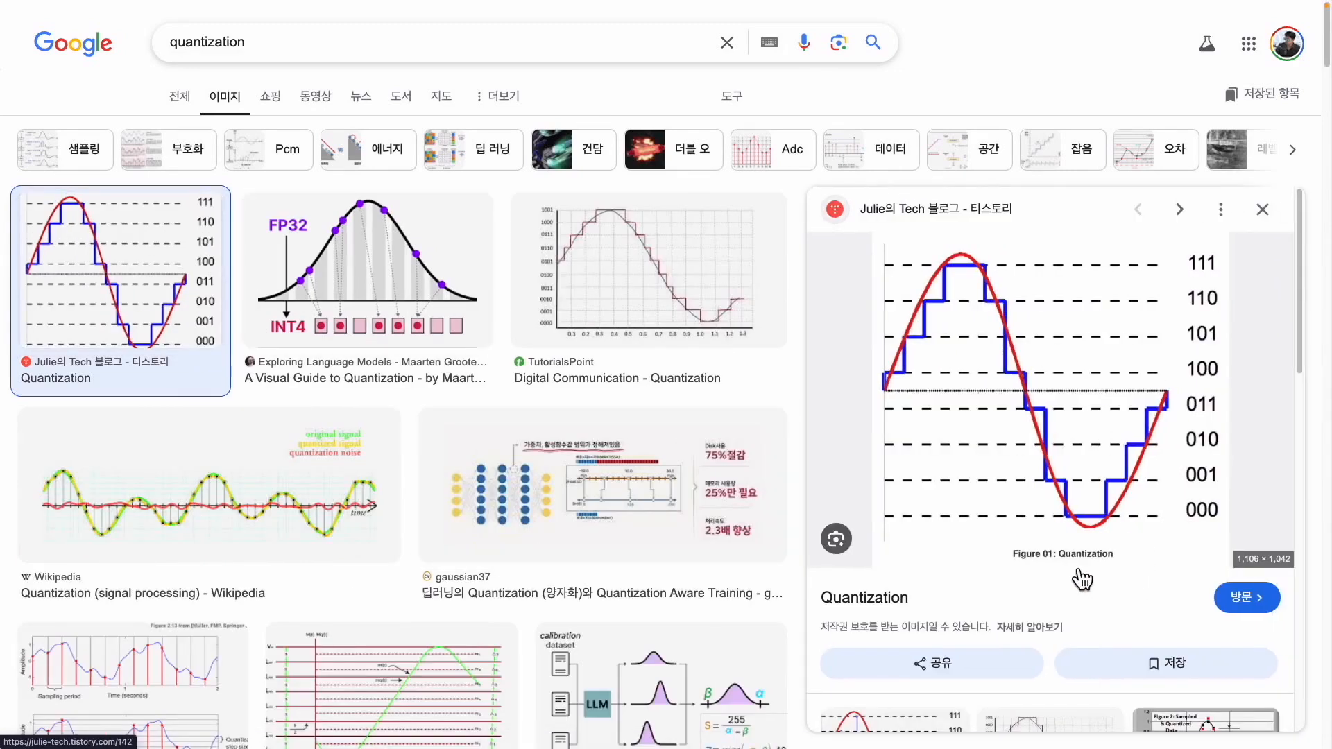
mouse_move(919, 371)
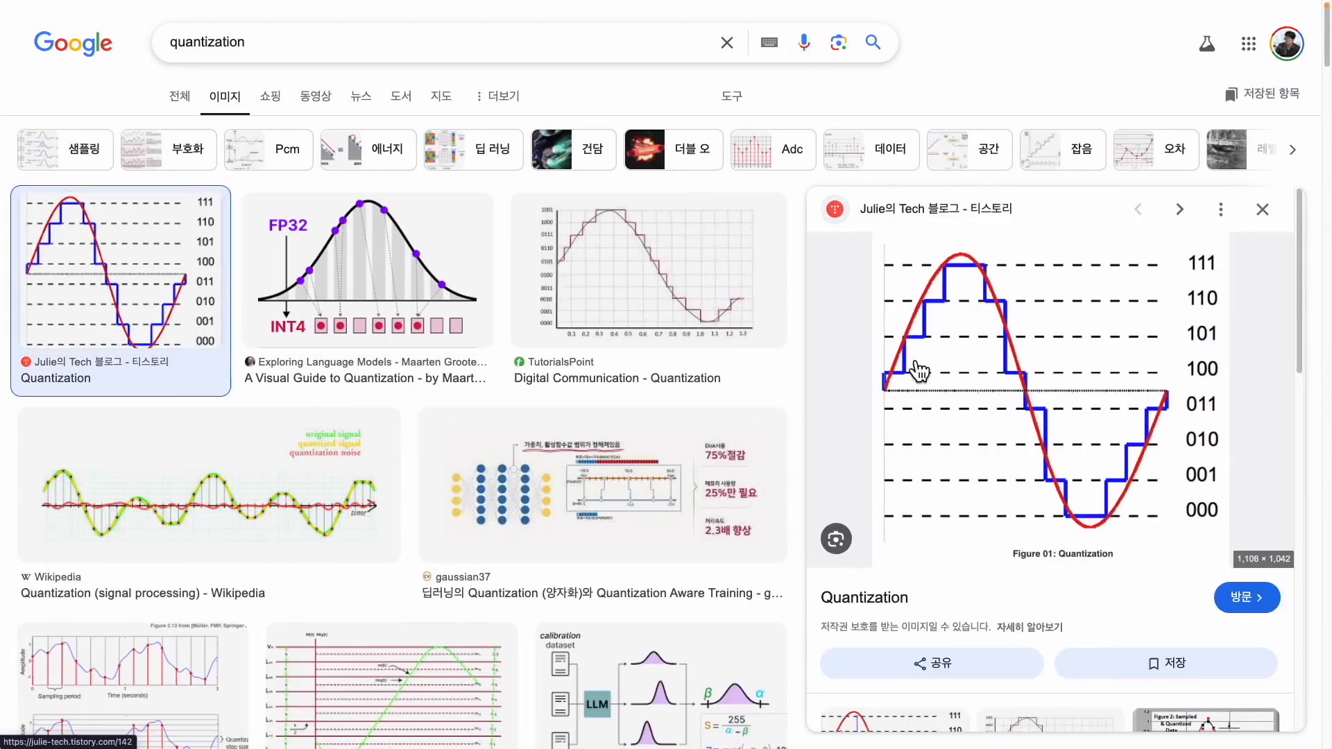
mouse_move(973, 272)
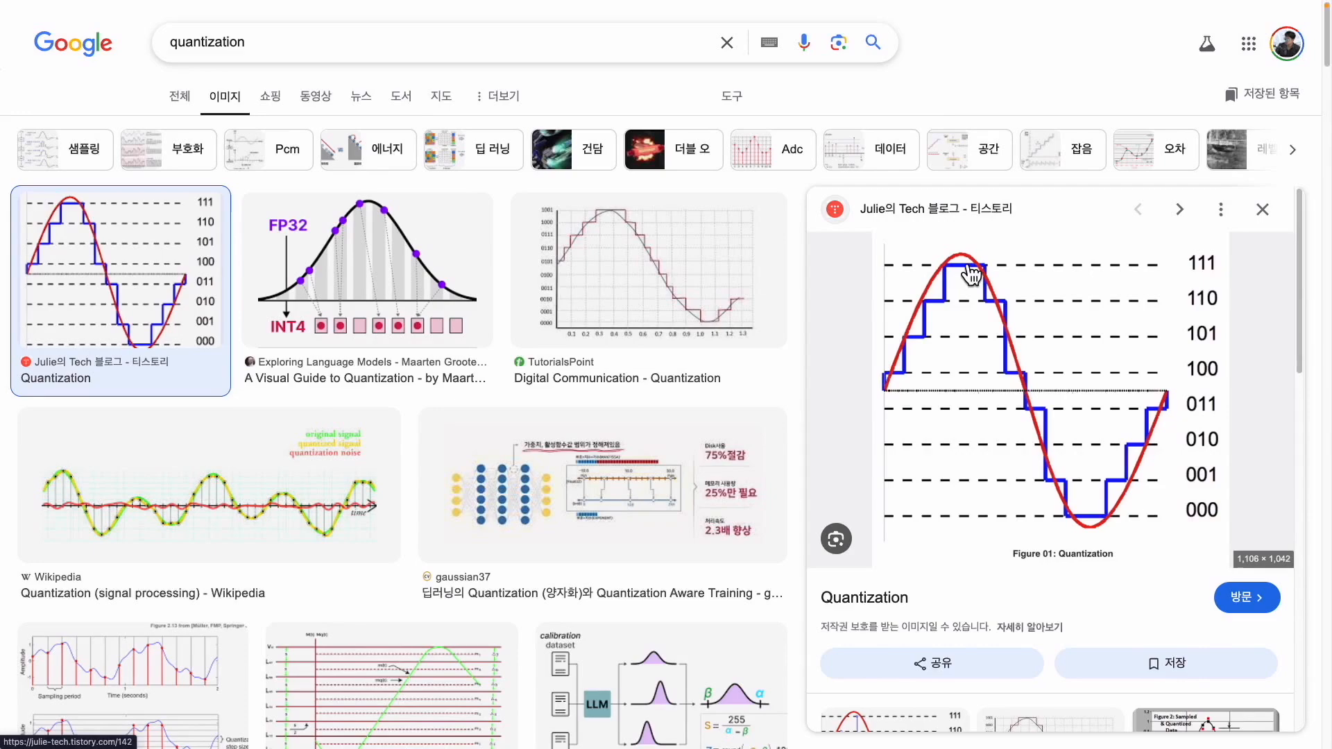
Scroll the image results to DigitalOcean's LLM quantization neural-network diagram
scroll("down", 3)
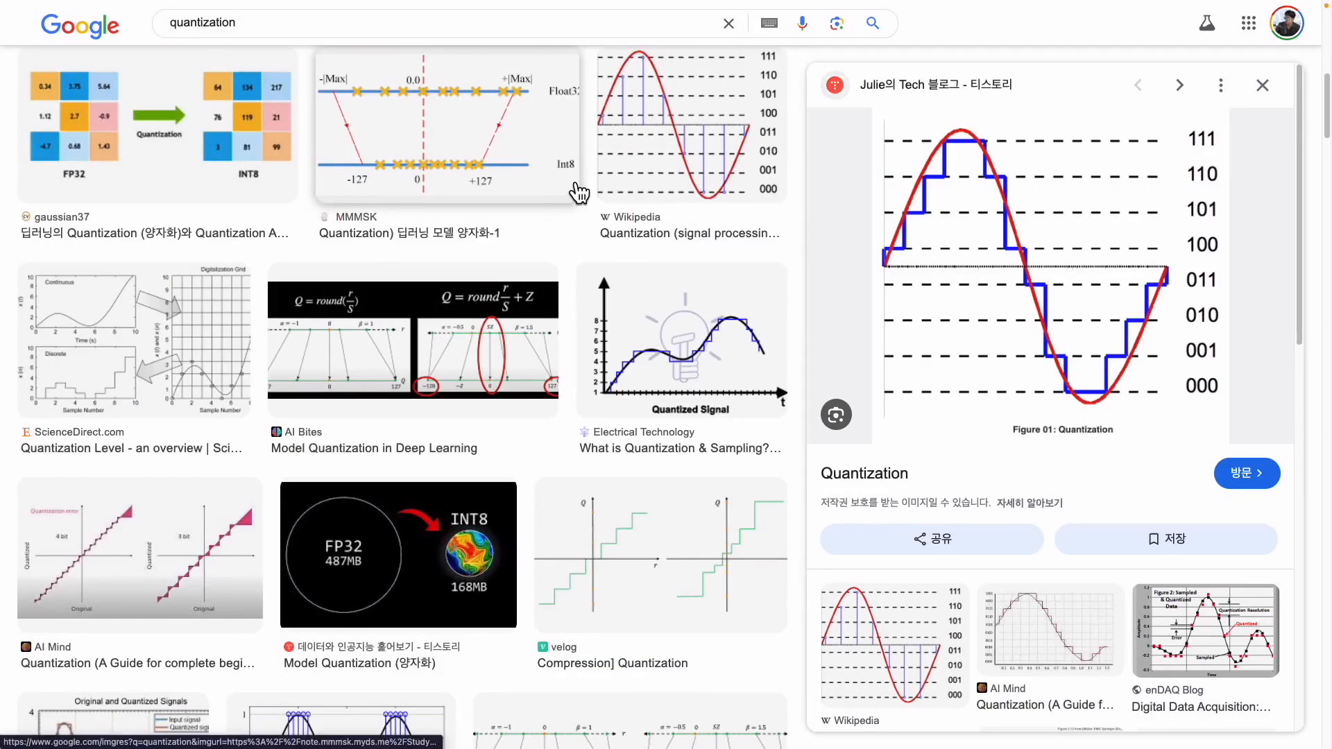
scroll("down", 3)
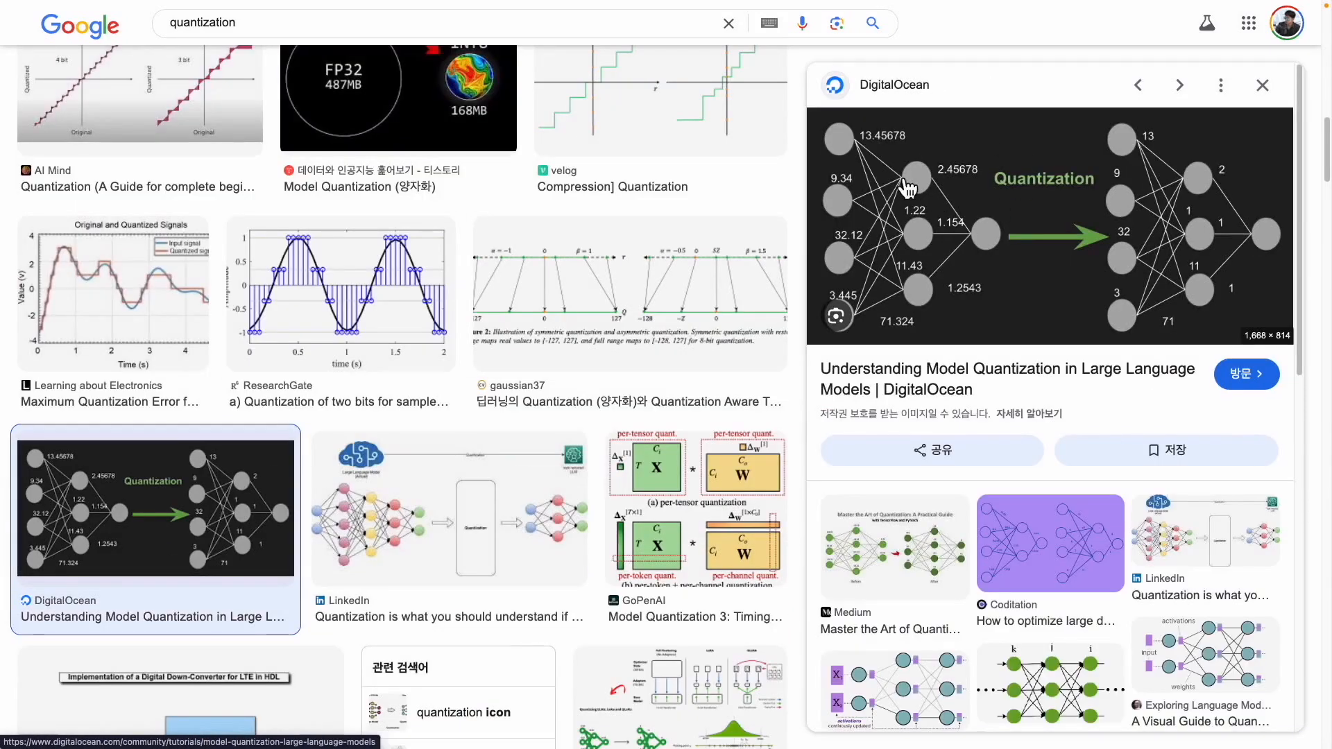
mouse_move(905, 170)
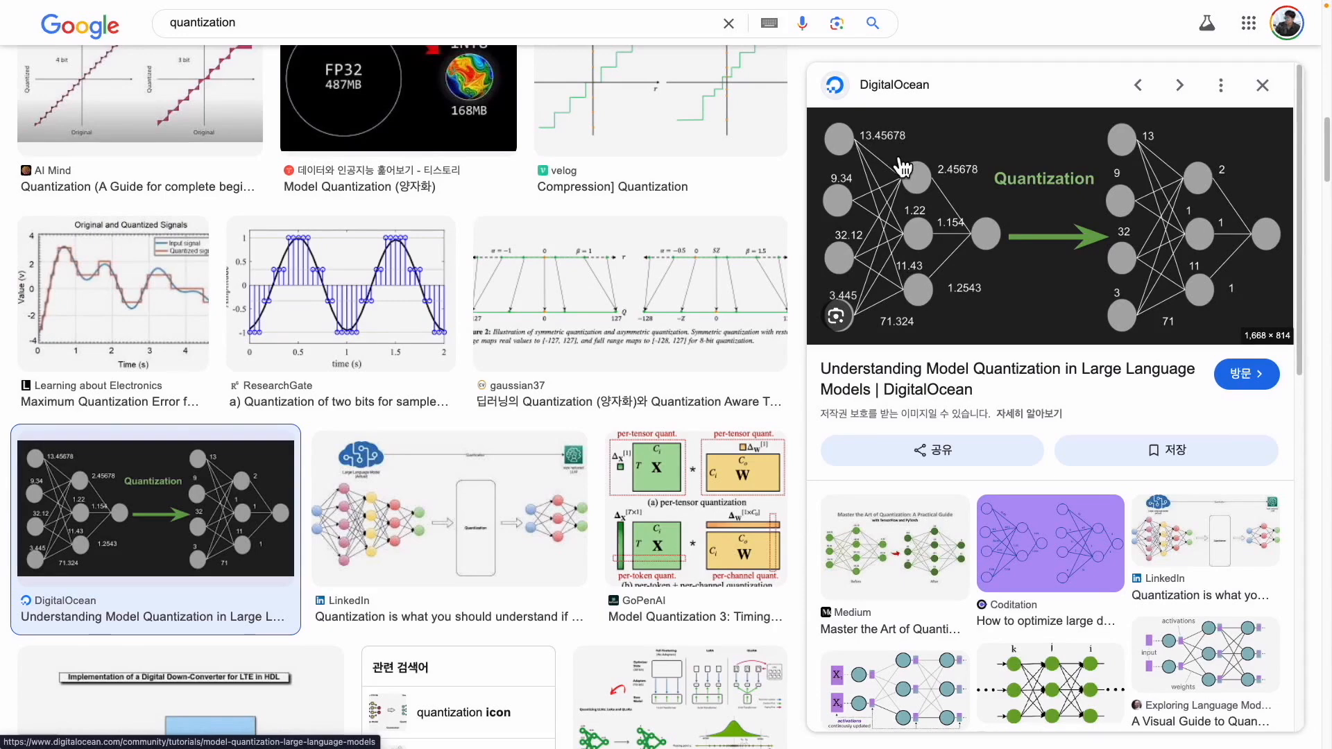
mouse_move(837, 141)
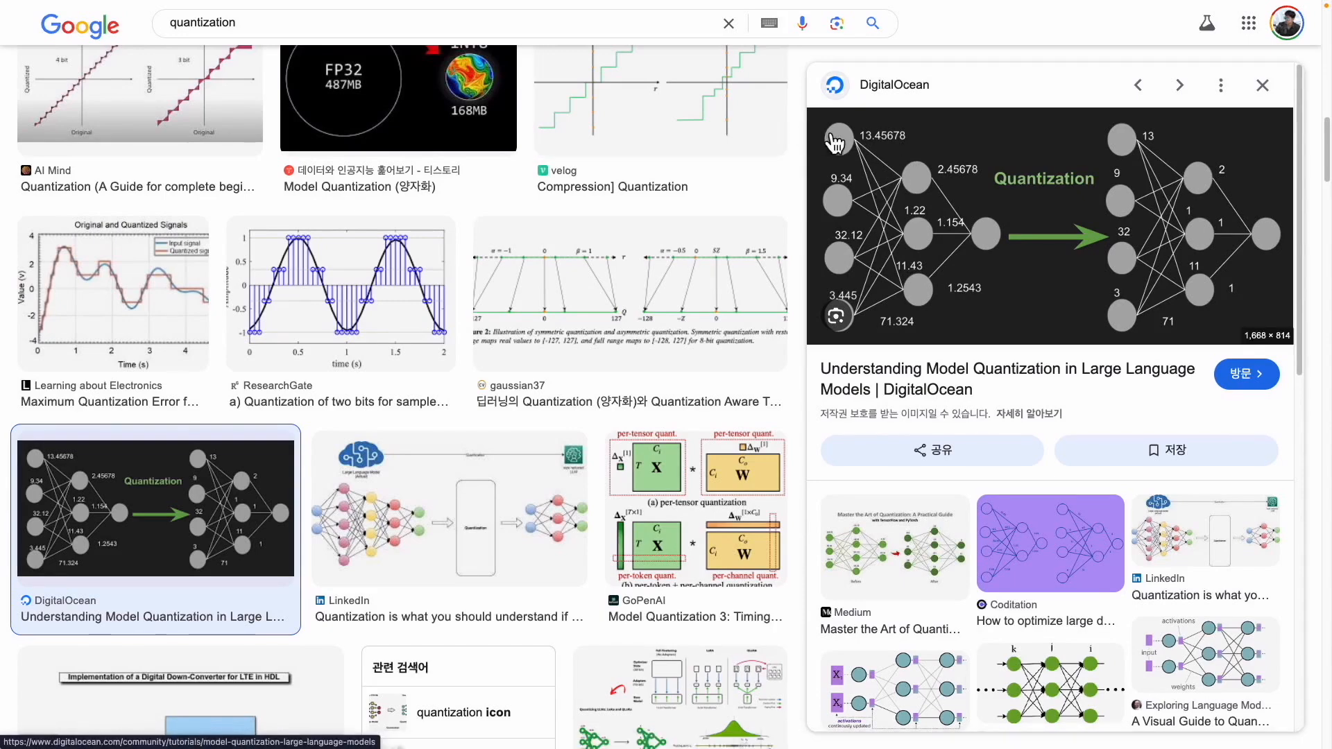
mouse_move(885, 160)
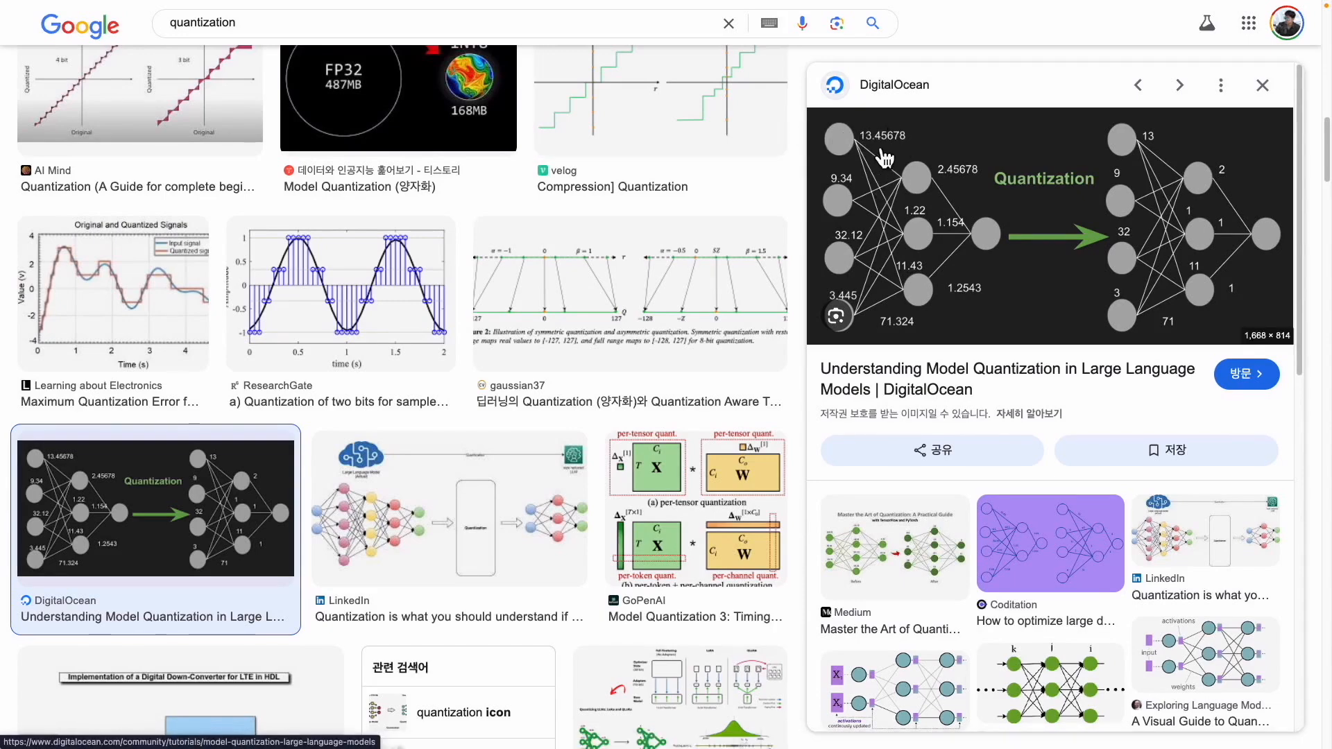
mouse_move(1090, 319)
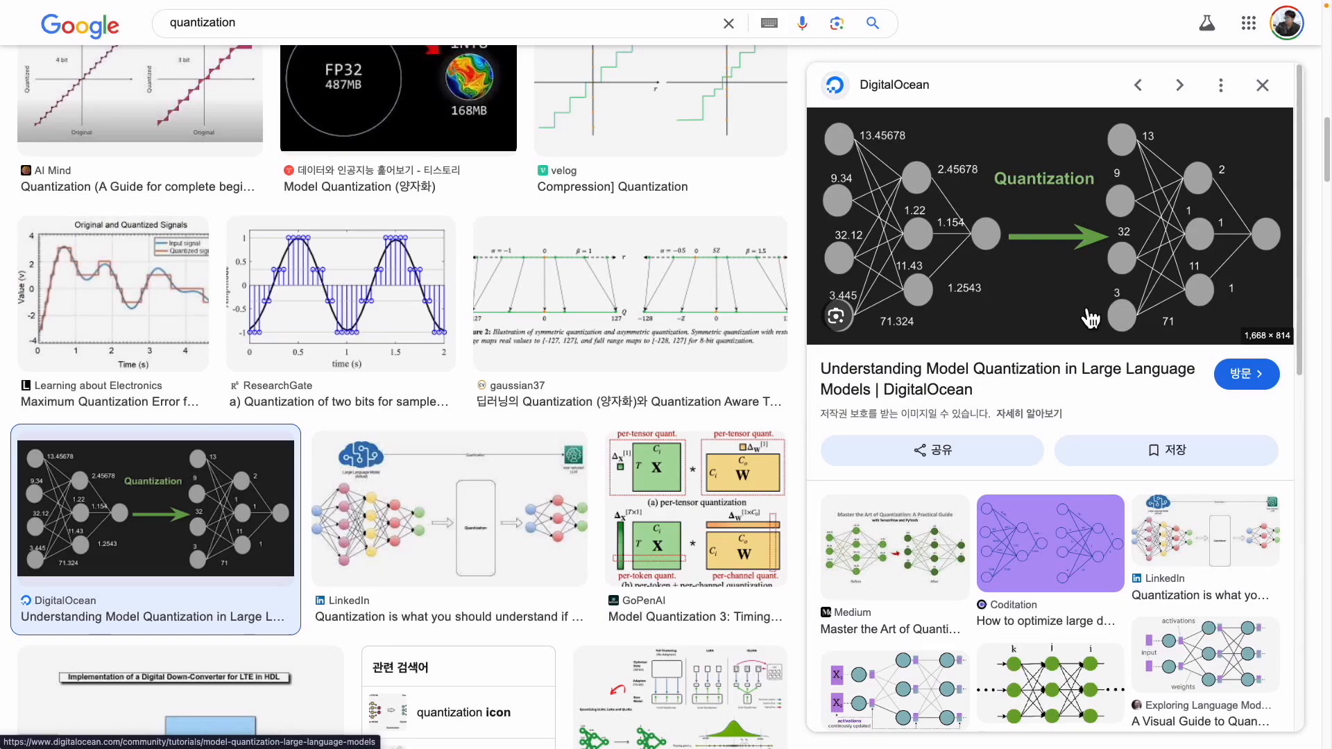
mouse_move(921, 155)
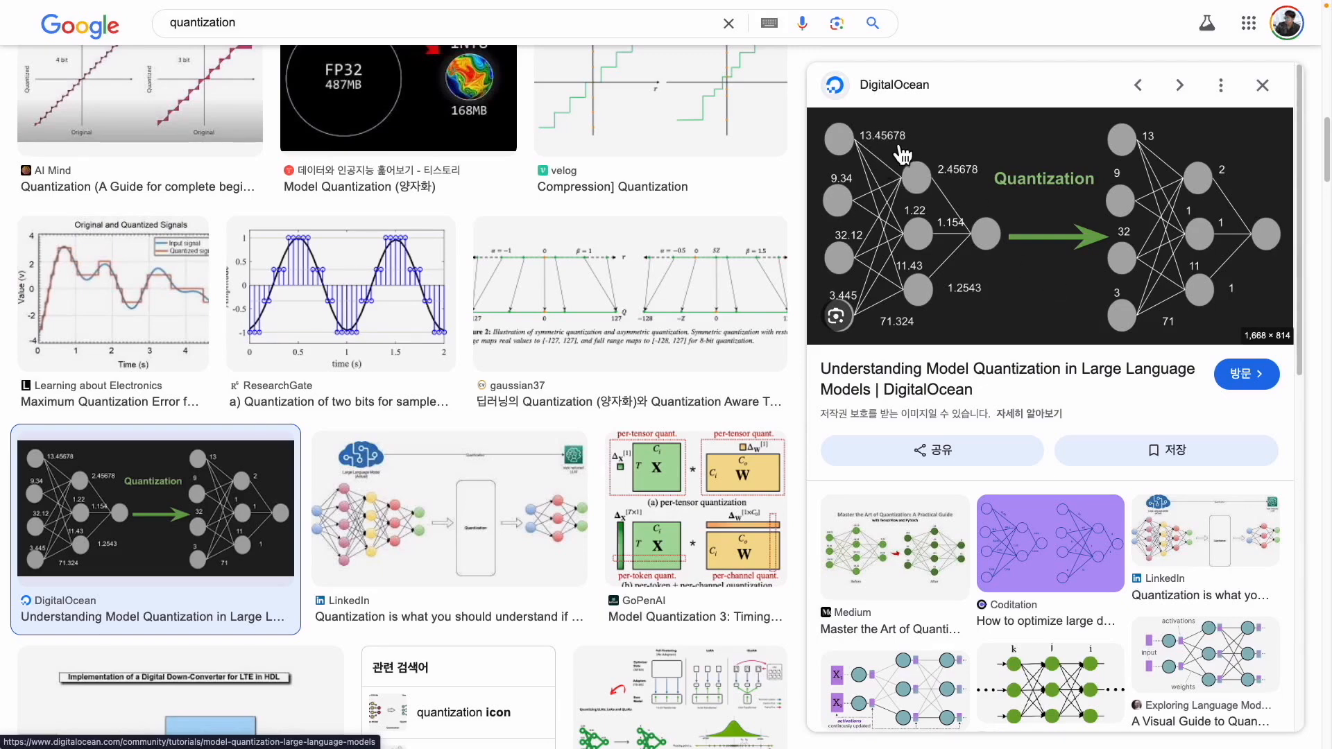
mouse_move(850, 166)
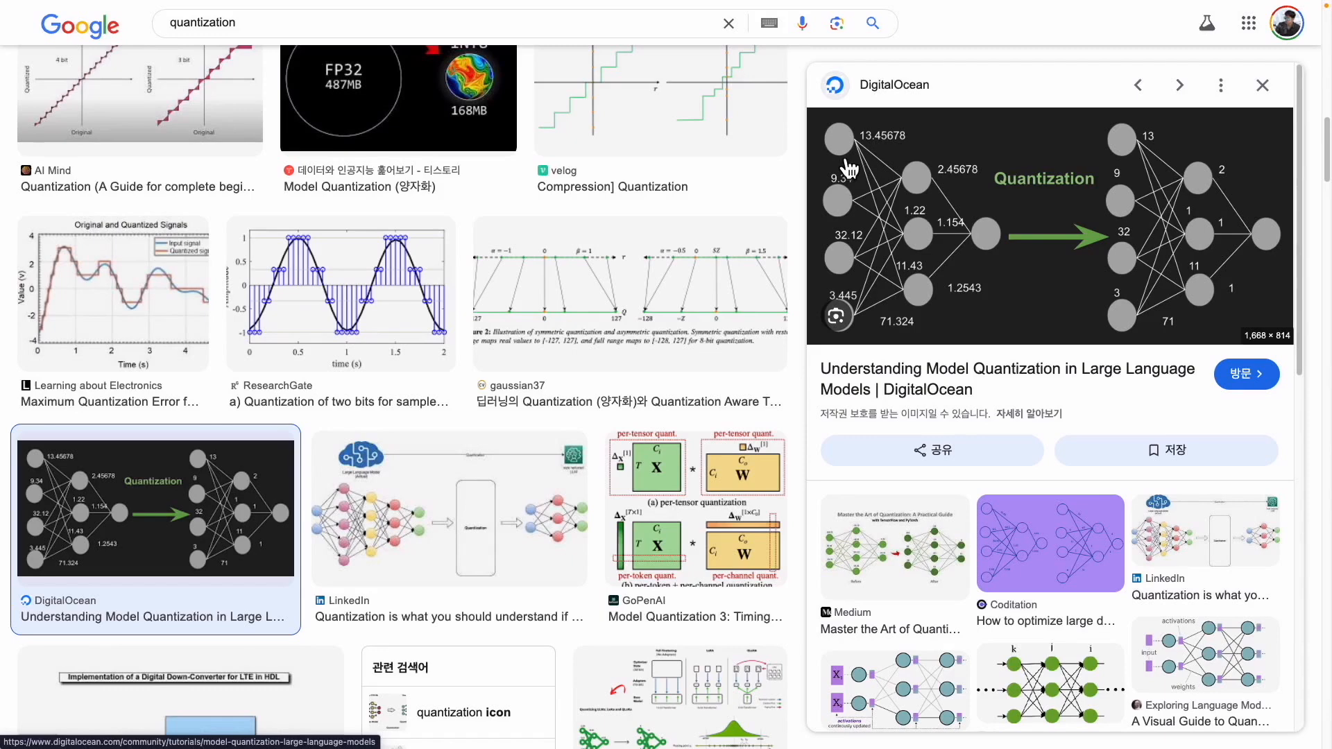
mouse_move(911, 167)
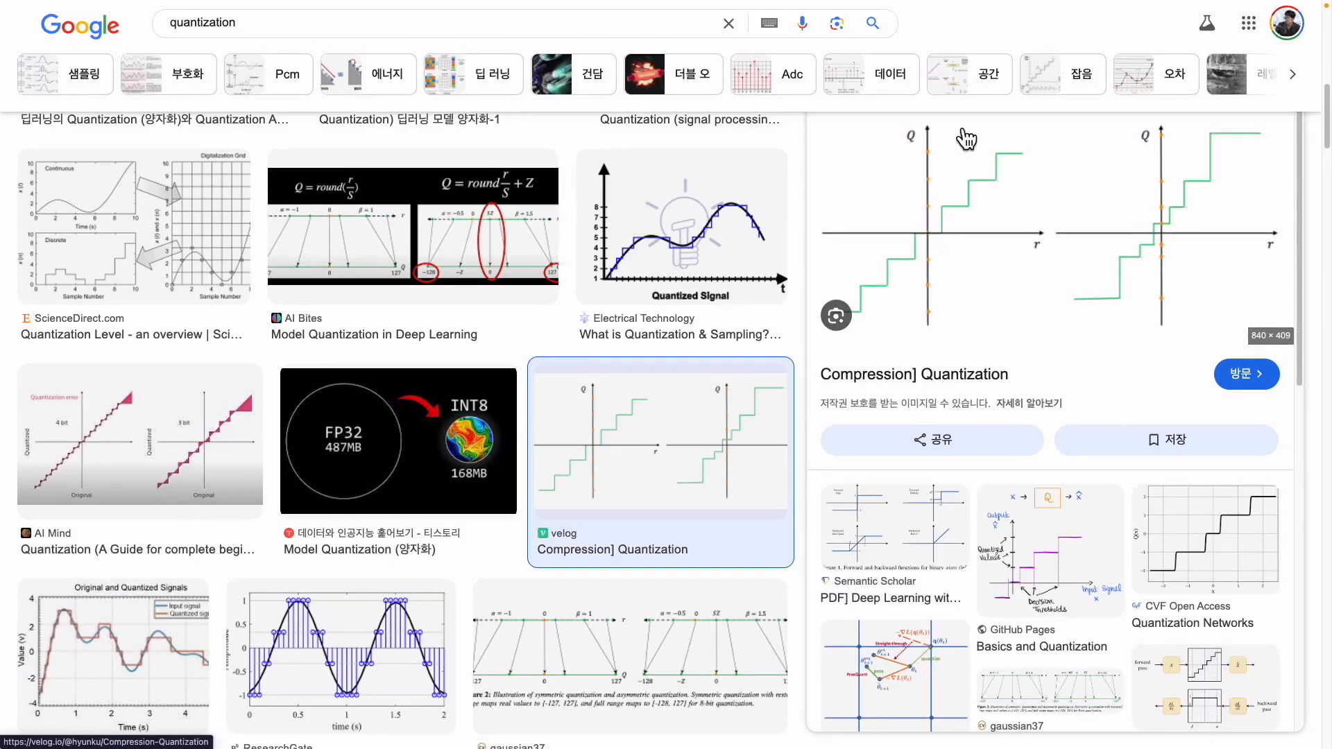
mouse_move(860, 336)
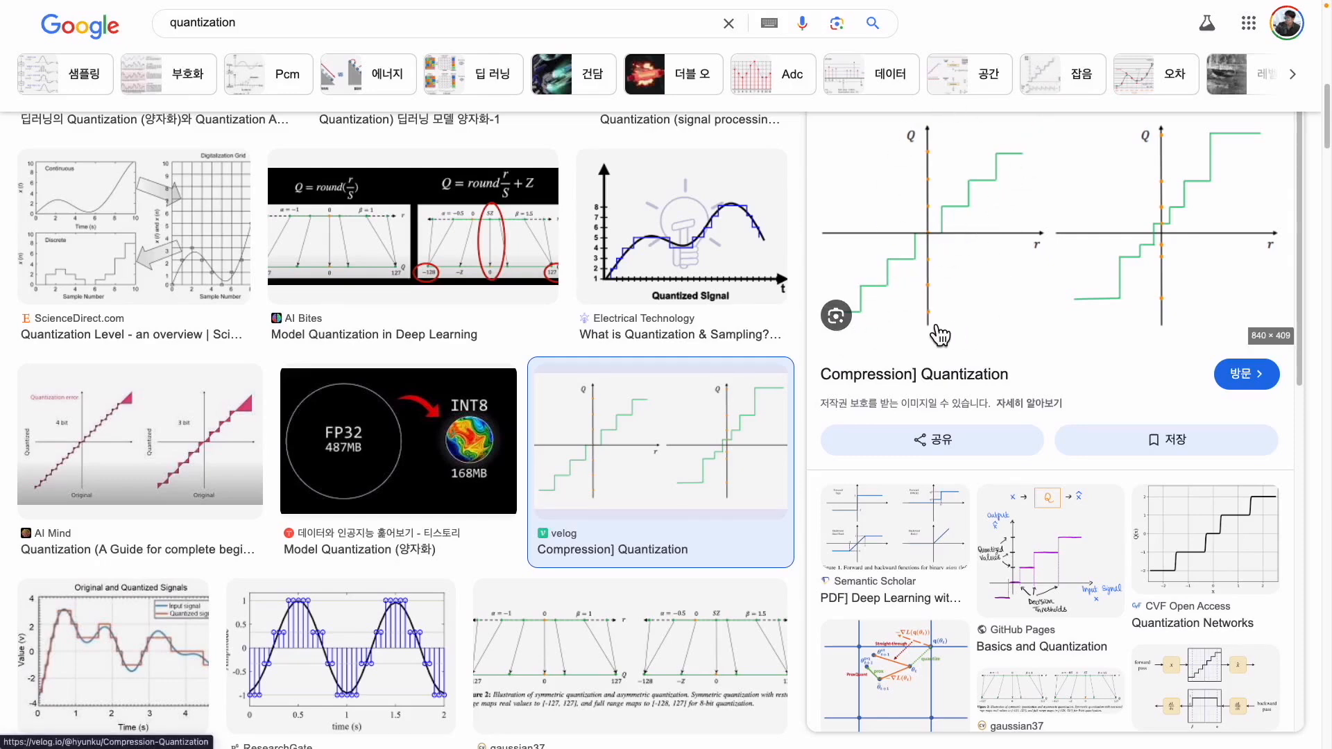
mouse_move(943, 241)
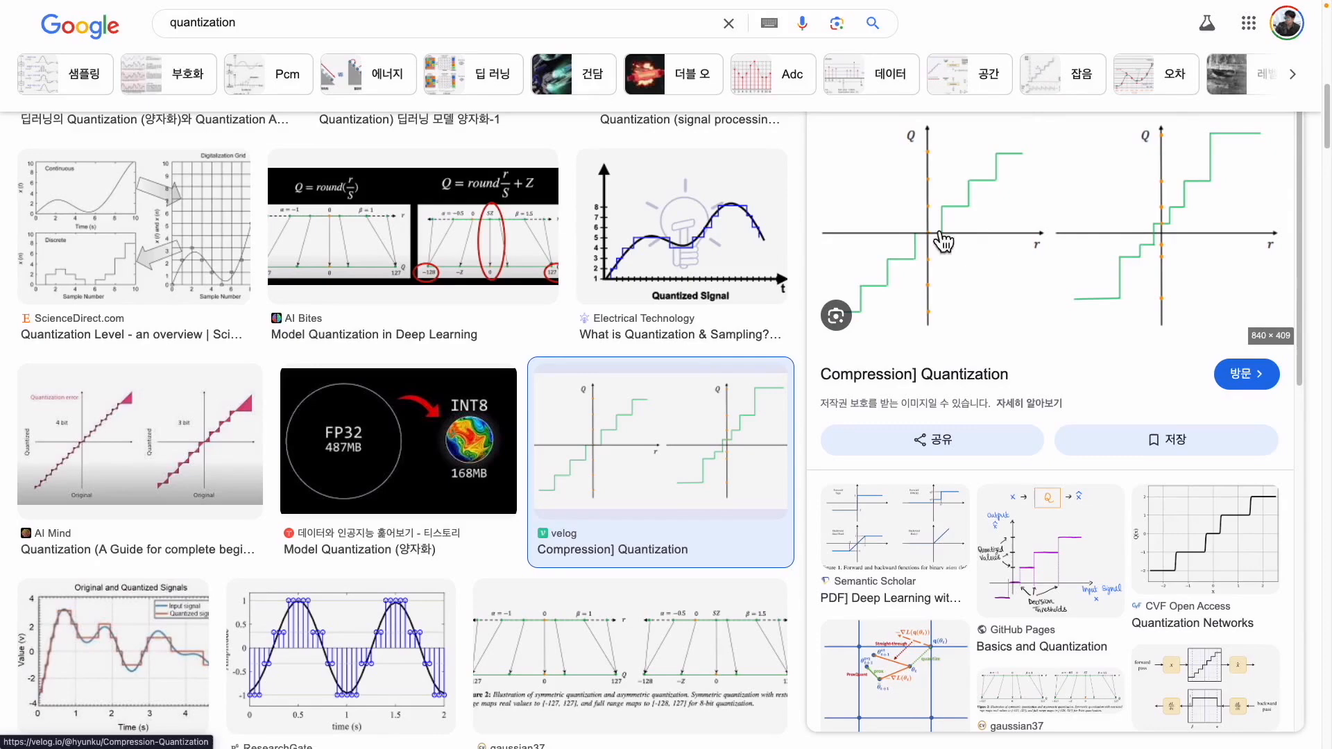
scroll("down", 3)
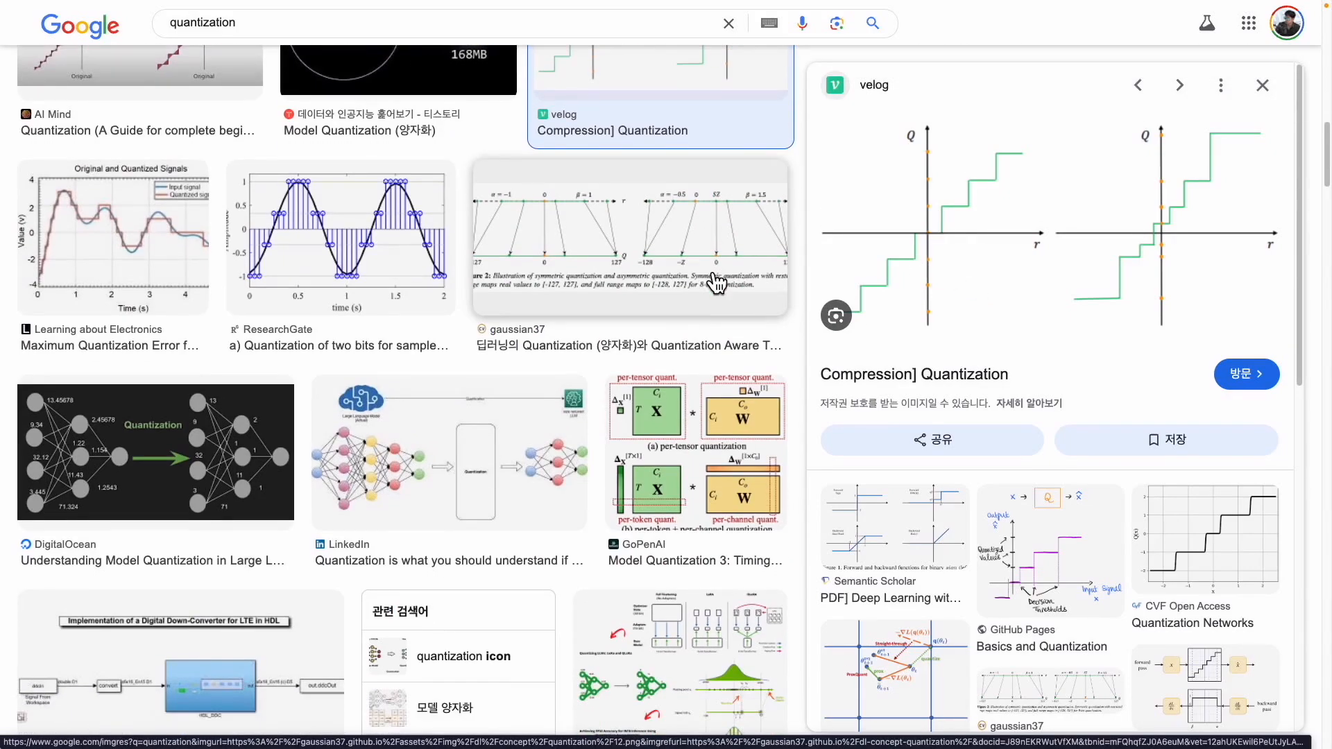
scroll("down", 3)
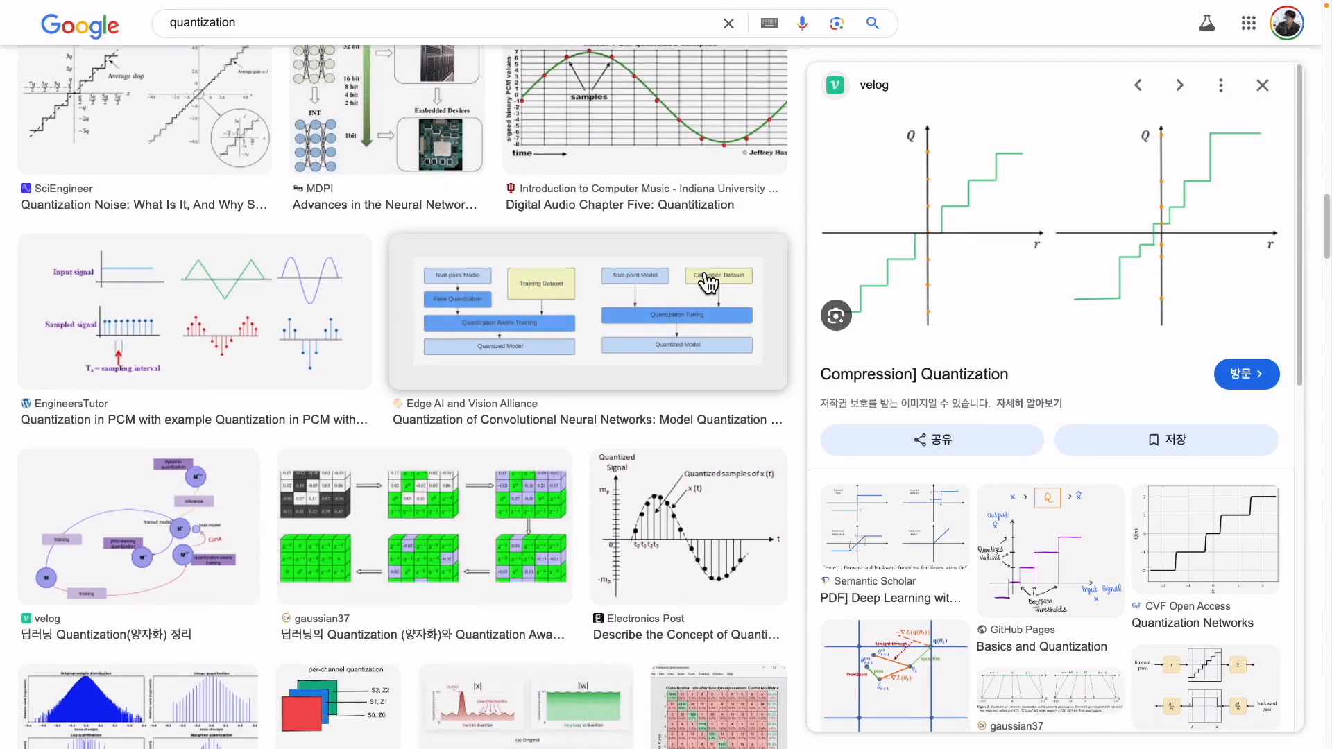
mouse_move(756, 297)
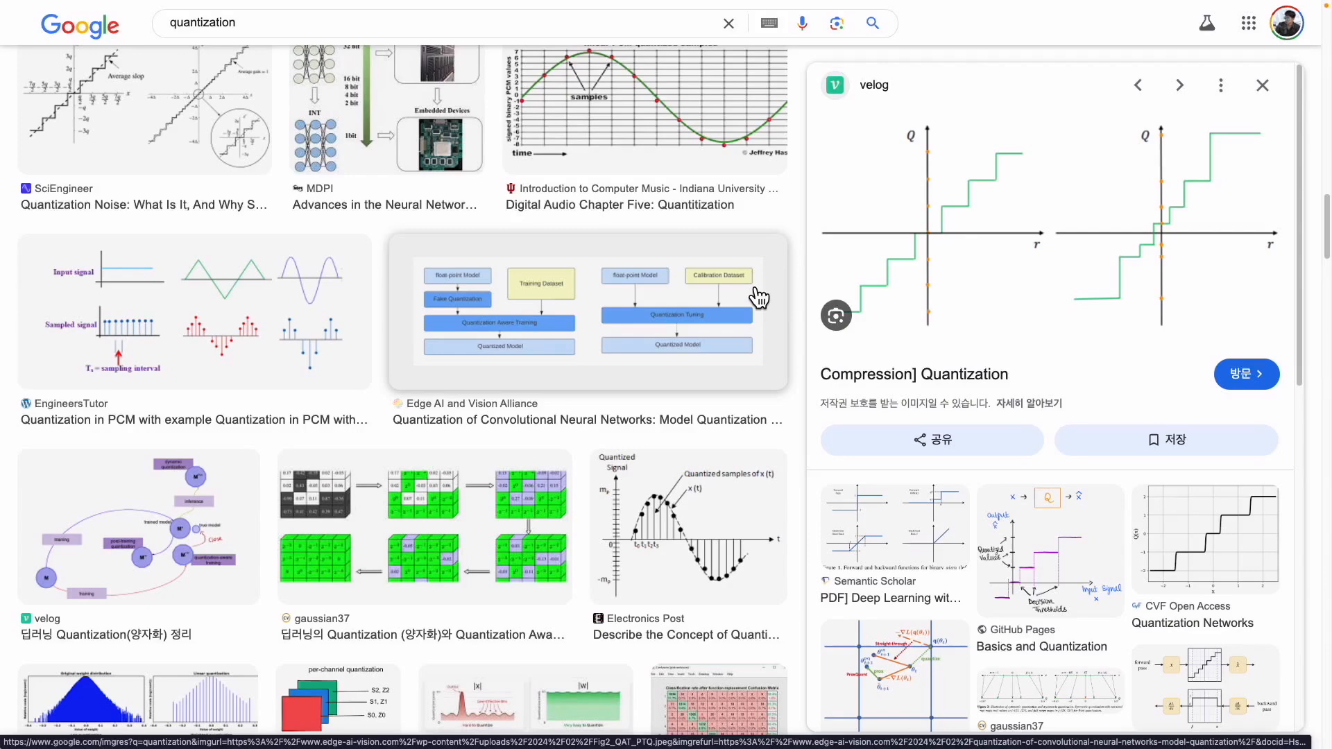
mouse_move(709, 336)
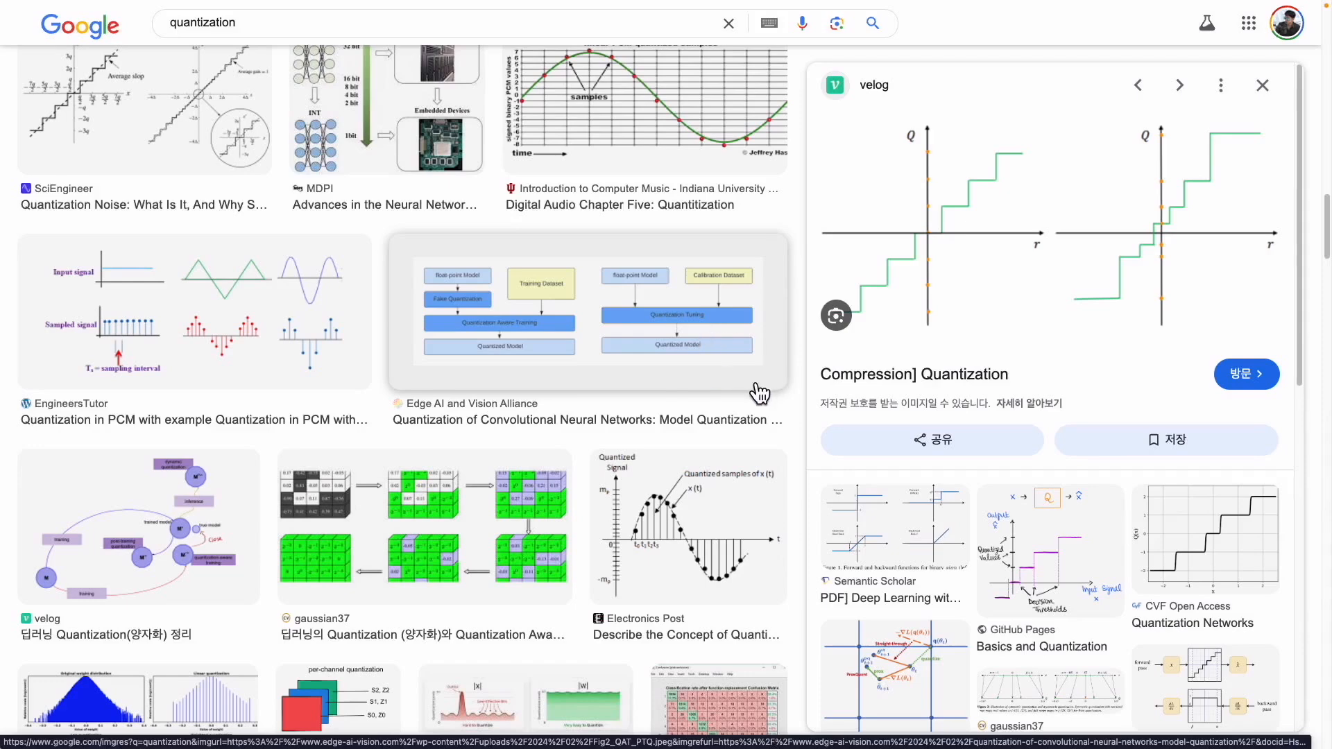
mouse_move(693, 381)
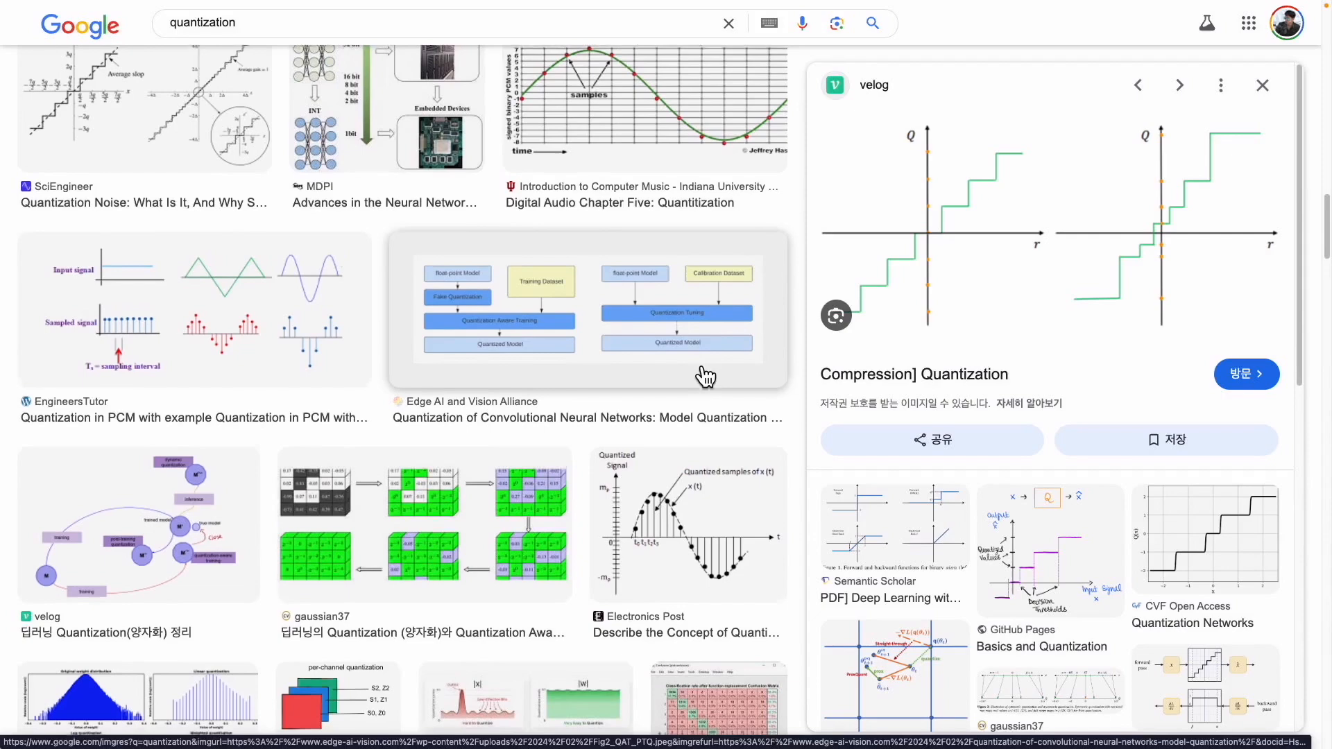
scroll("down", 3)
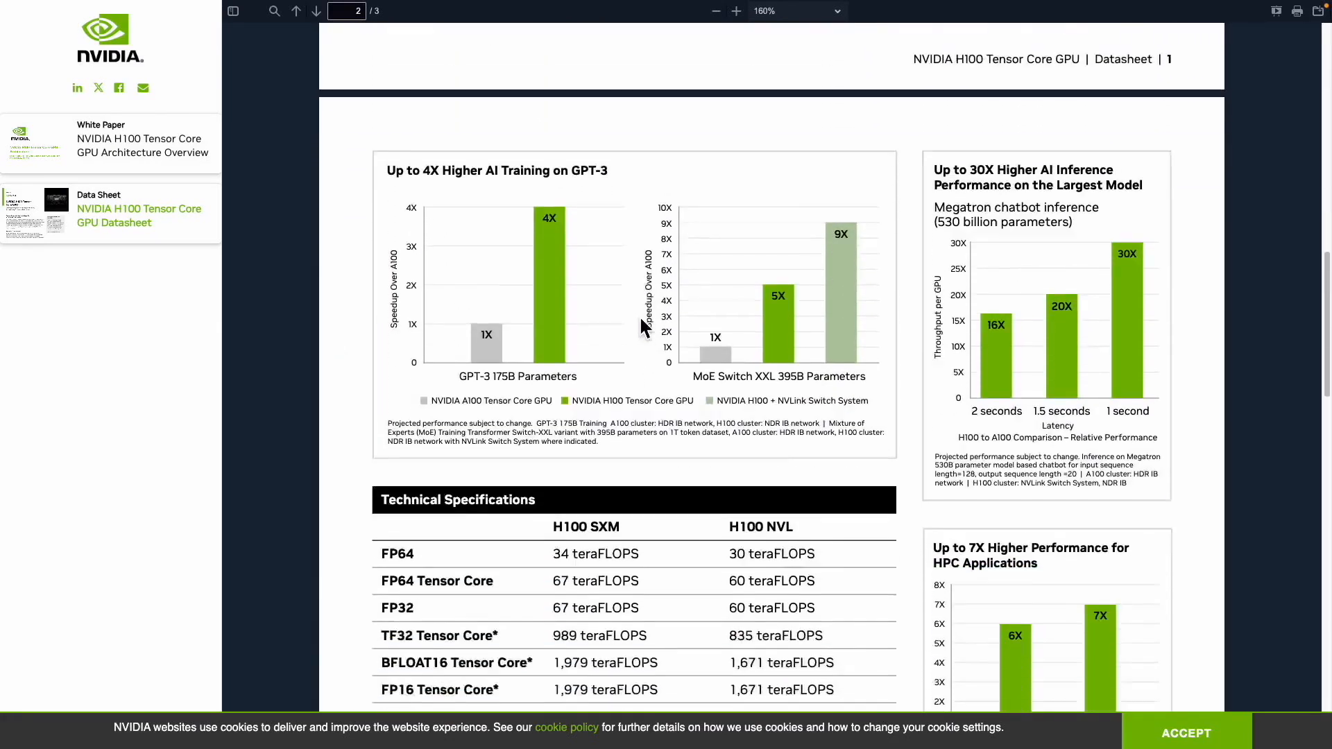
Scroll the H100 datasheet to the Technical Specifications table with FP8 Tensor Core rows
scroll("down", 3)
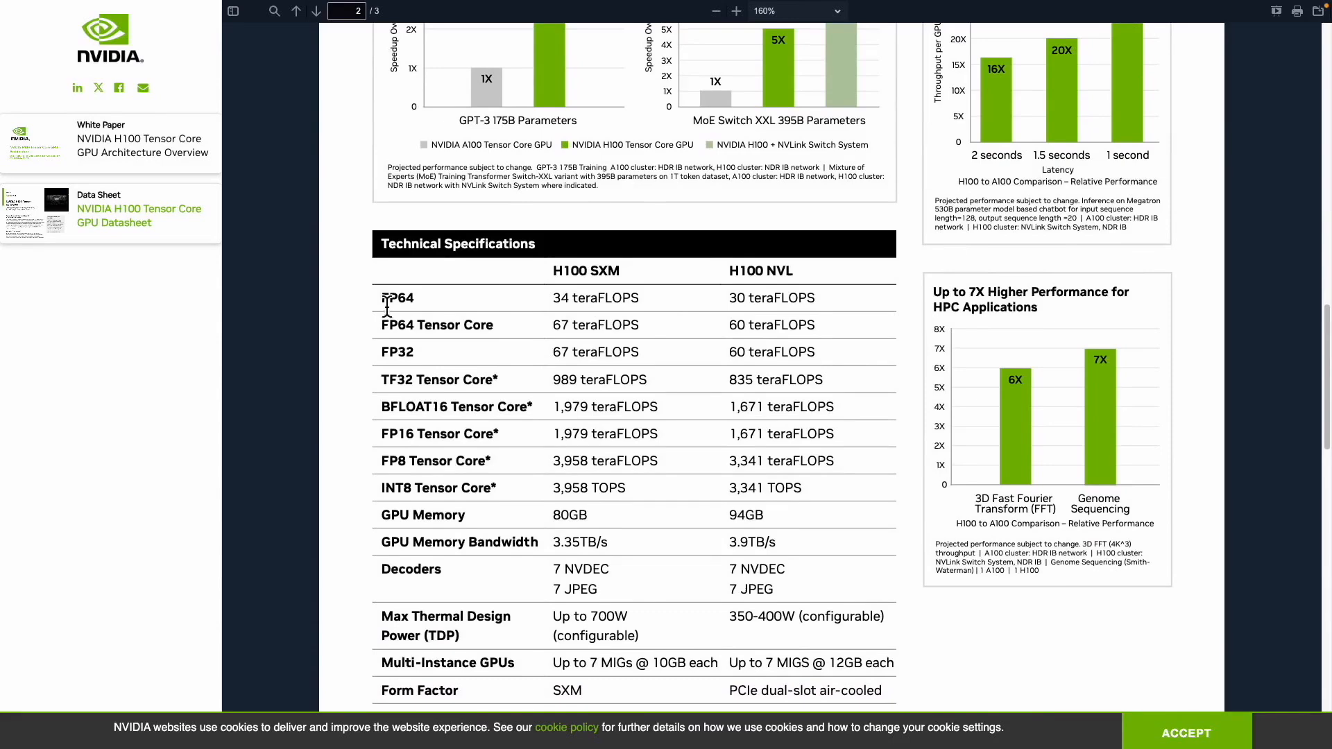
mouse_move(427, 499)
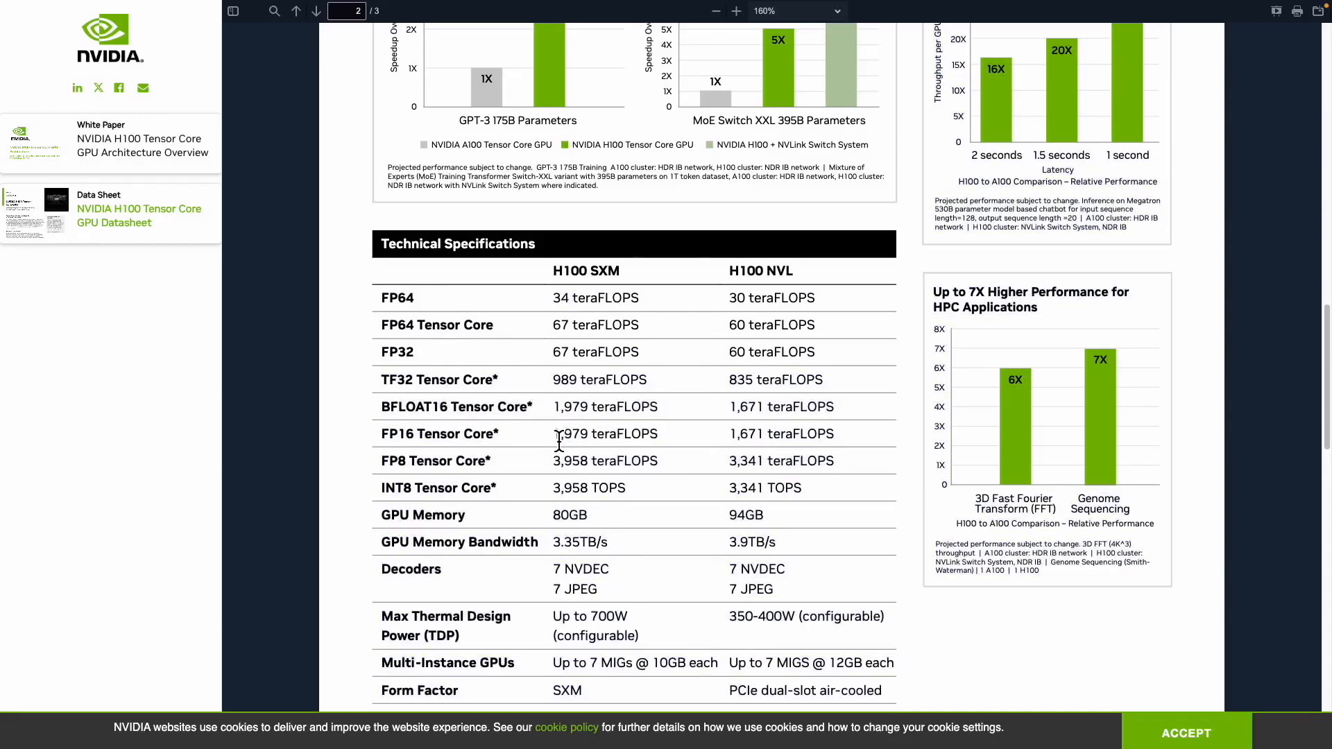
mouse_move(565, 466)
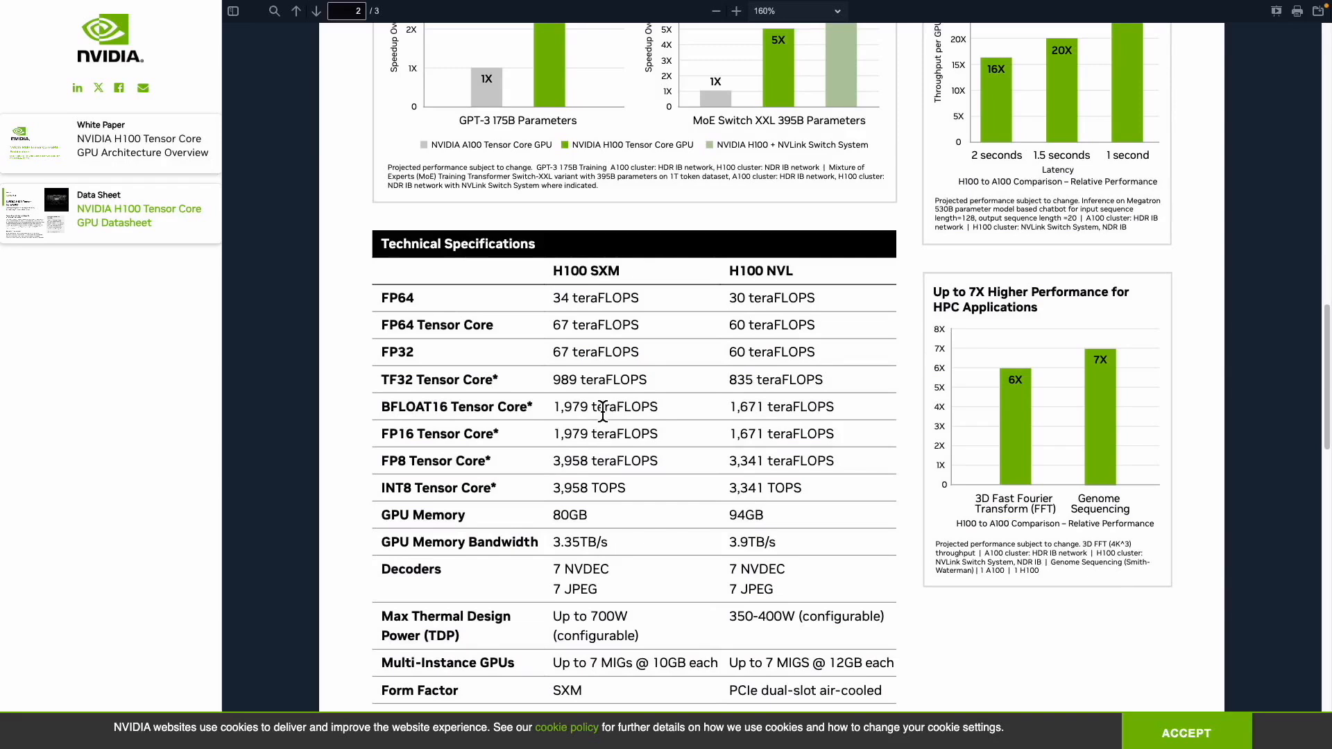
mouse_move(595, 395)
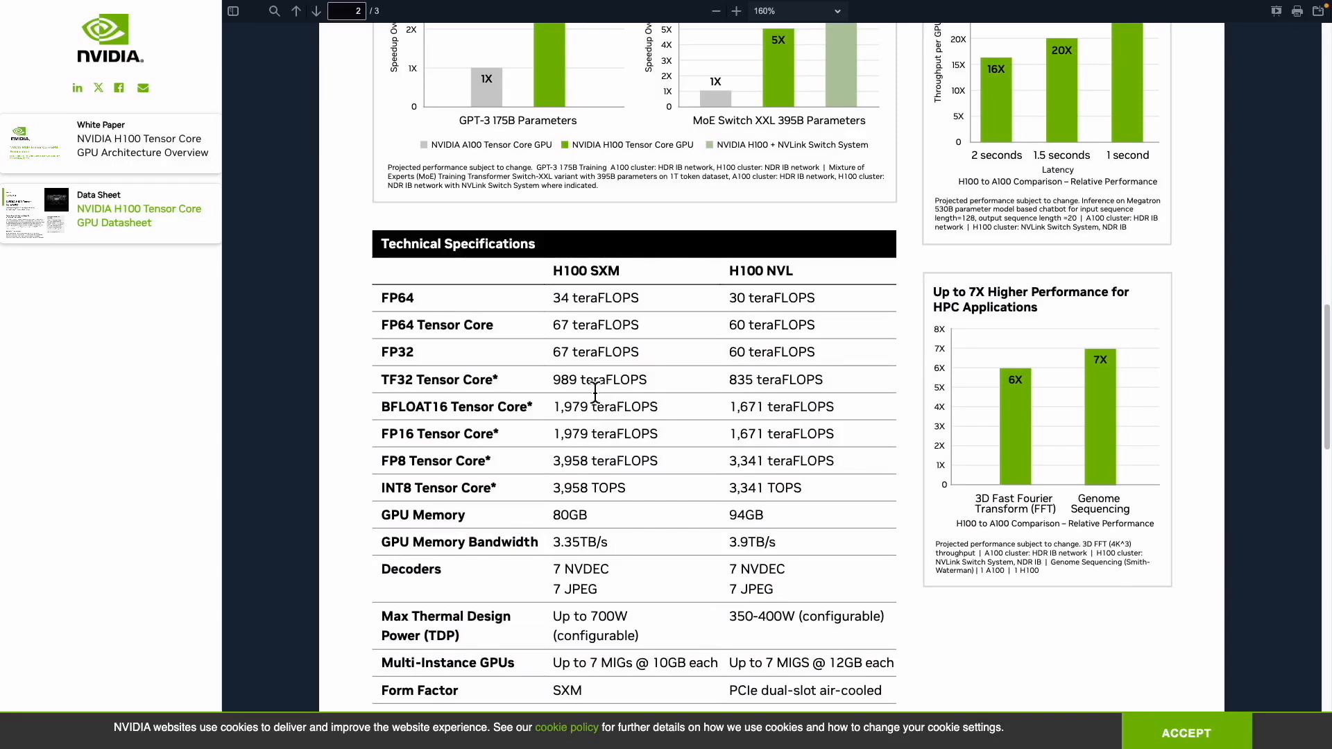
mouse_move(592, 404)
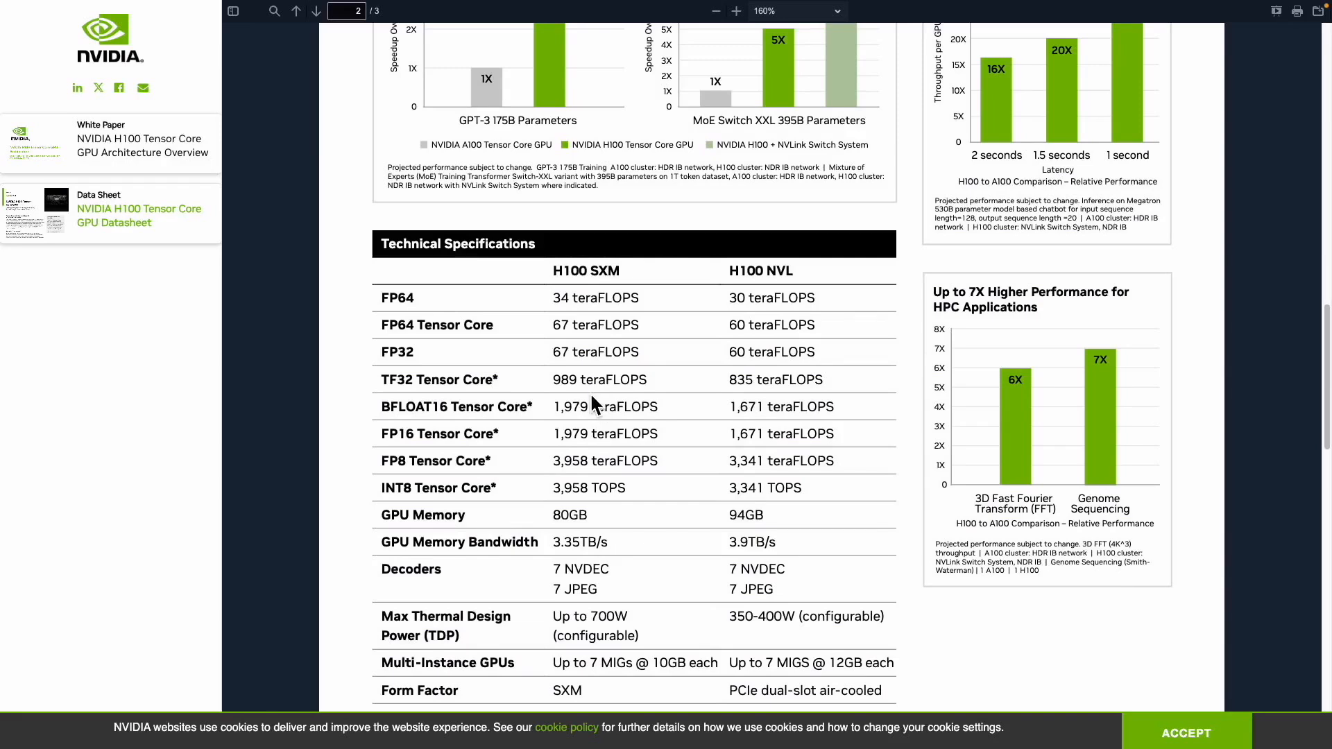
mouse_move(500, 433)
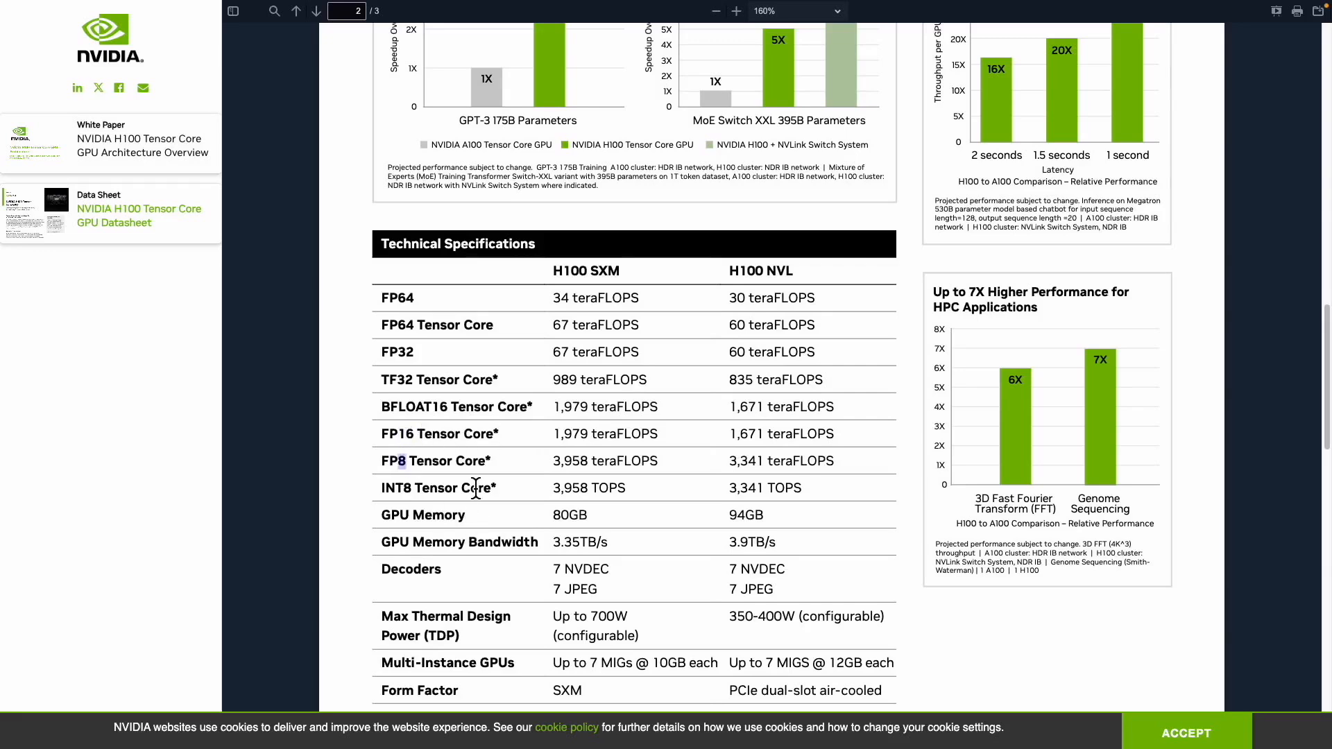
mouse_move(602, 442)
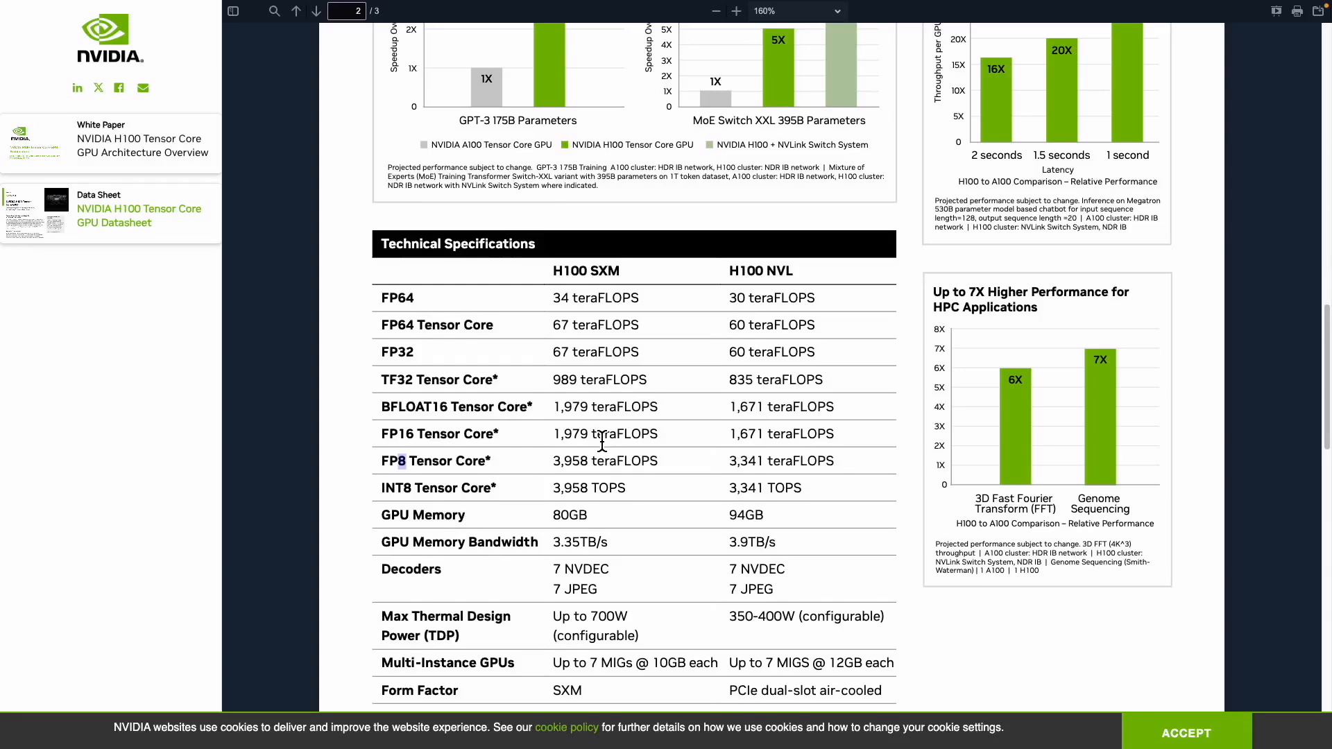
scroll("down", 3)
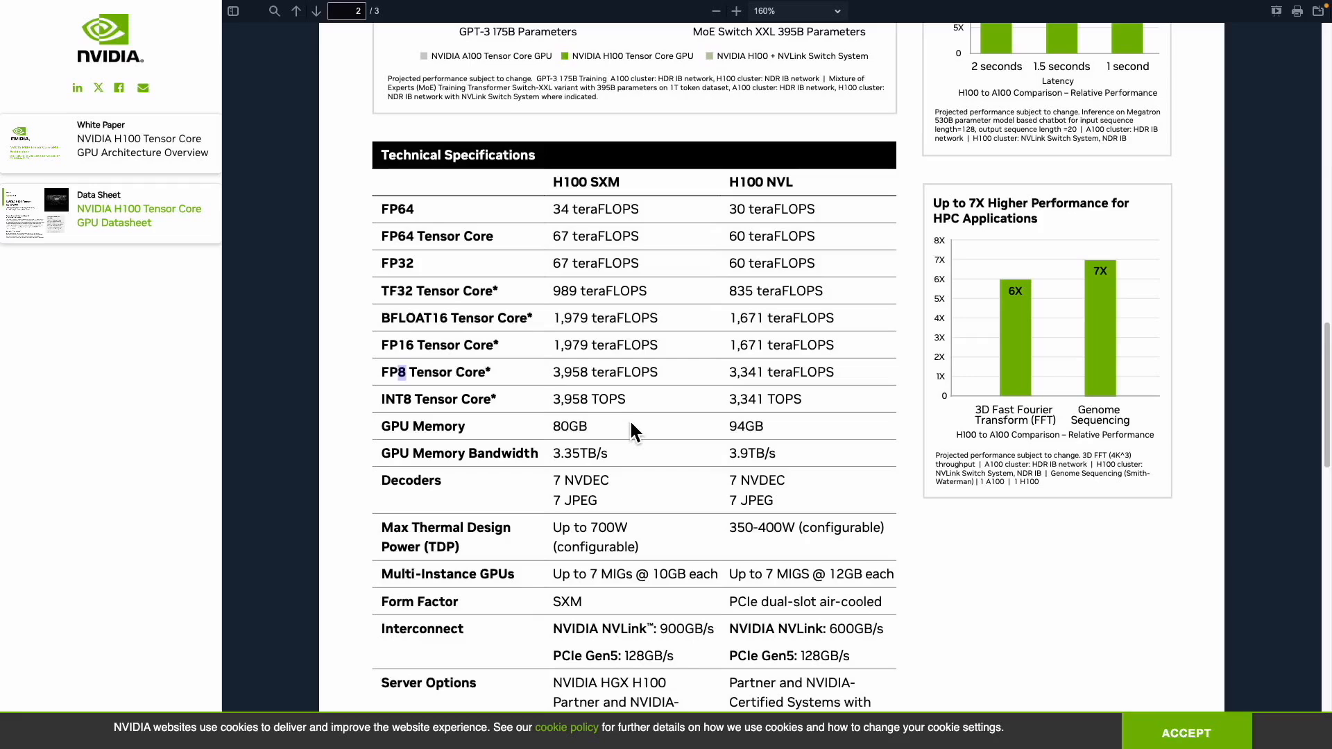
mouse_move(614, 406)
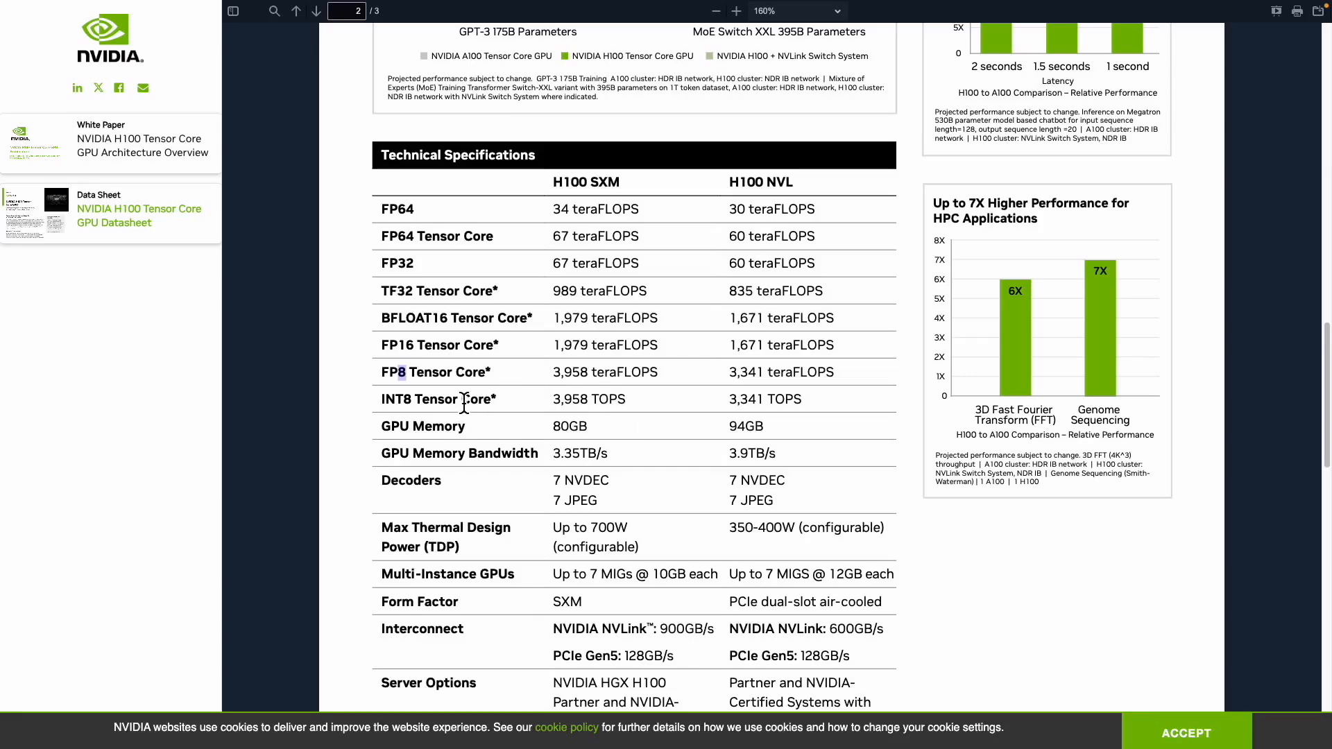
mouse_move(457, 422)
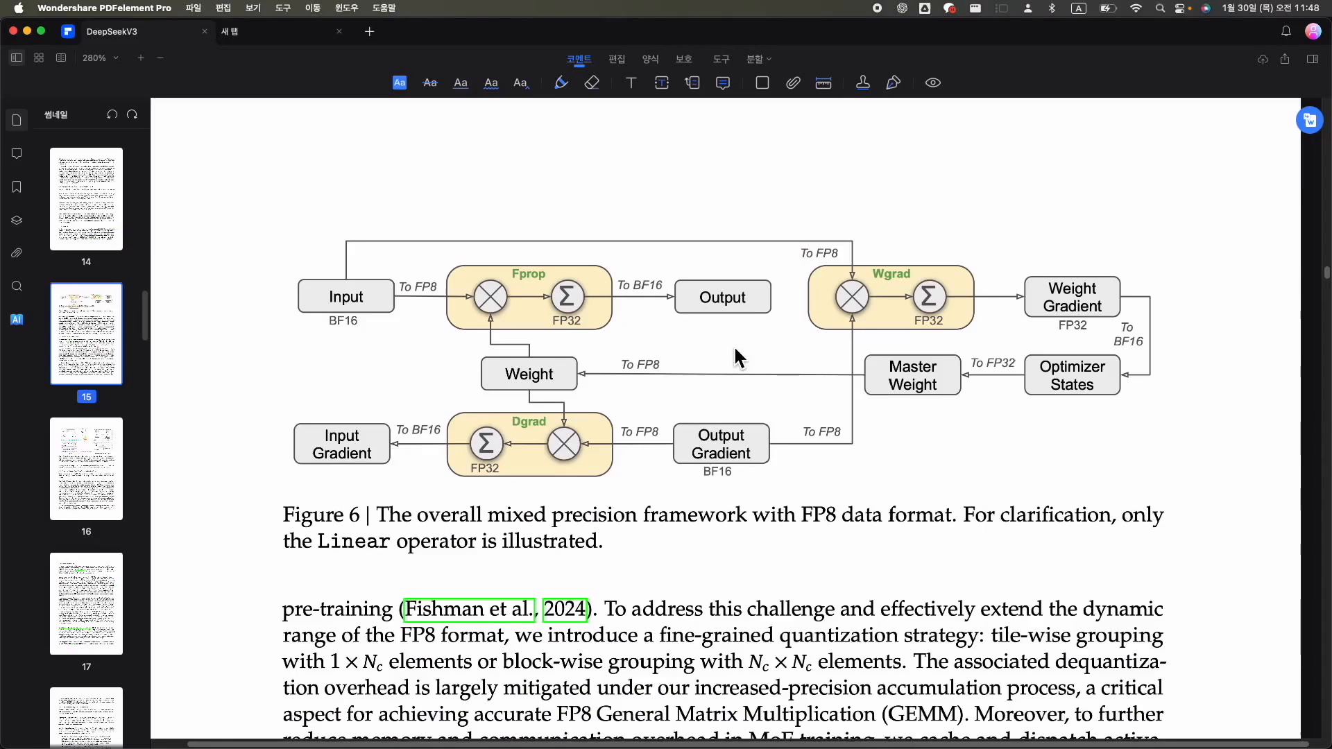
mouse_move(659, 324)
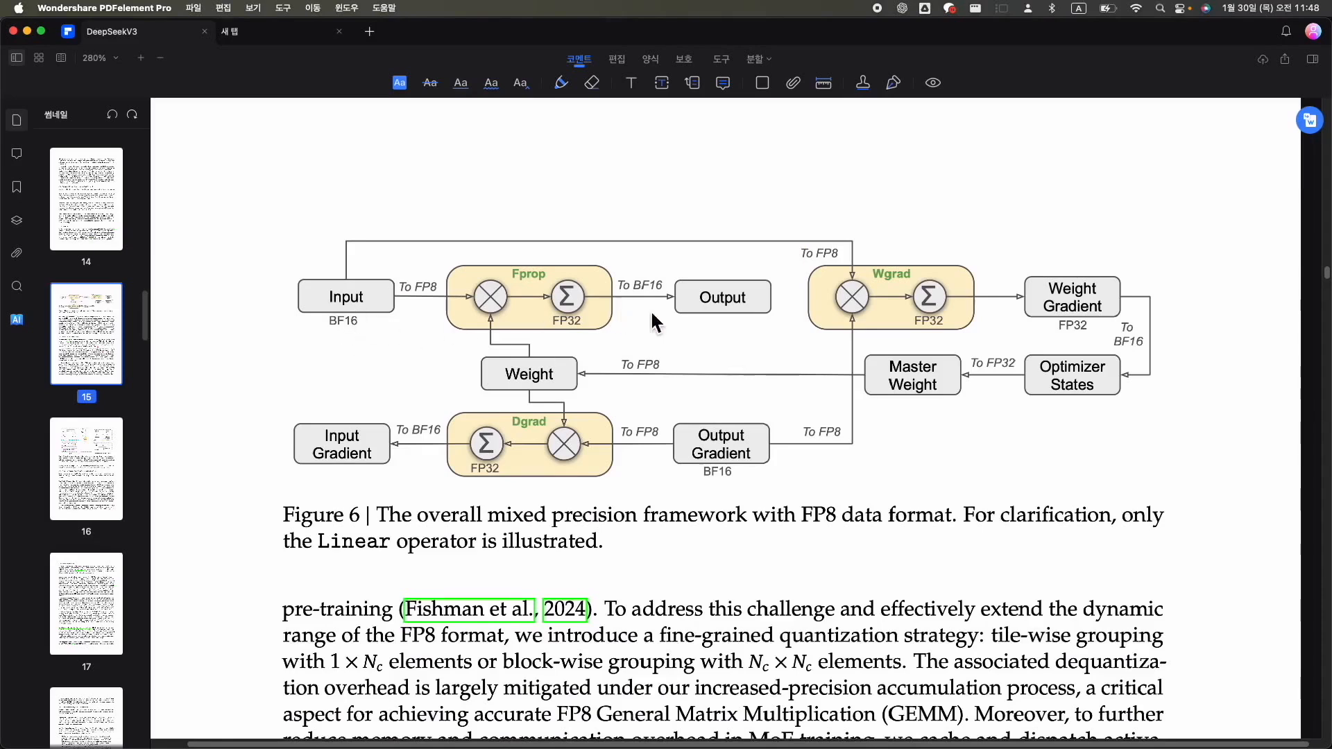
mouse_move(632, 404)
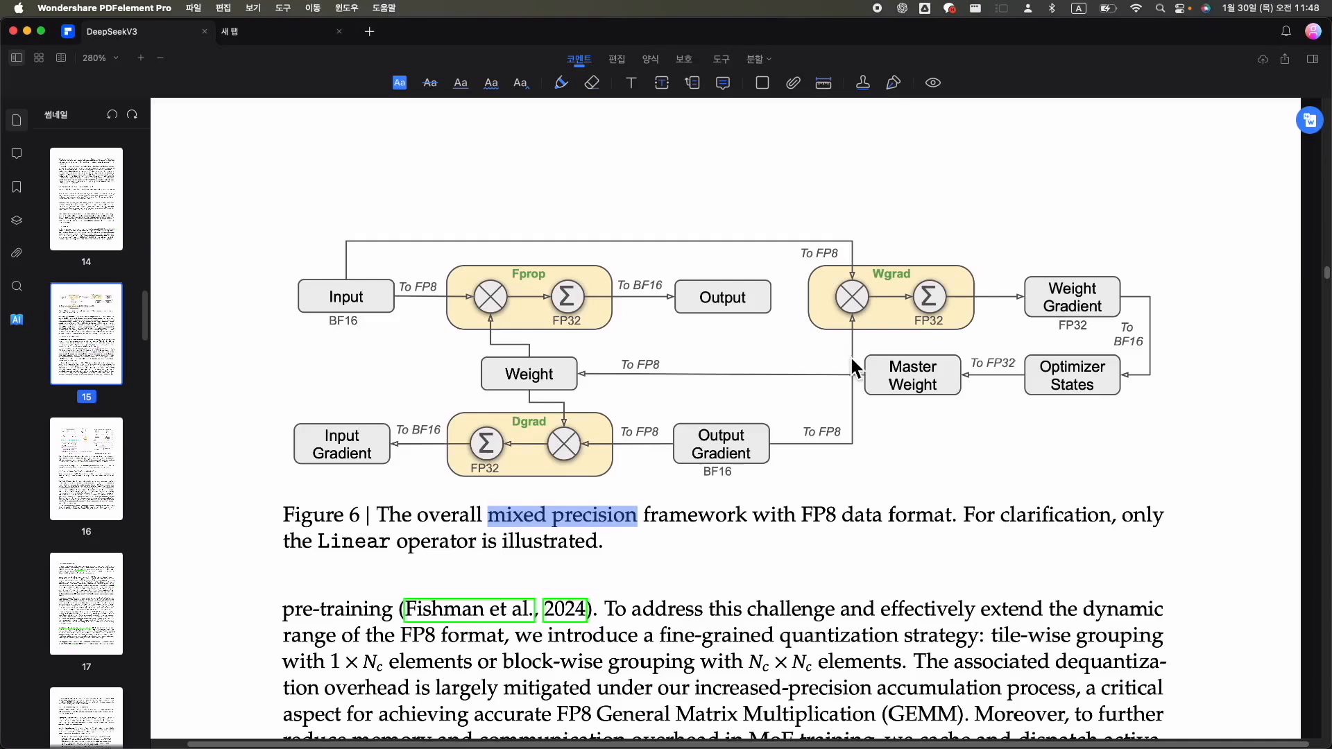
mouse_move(911, 374)
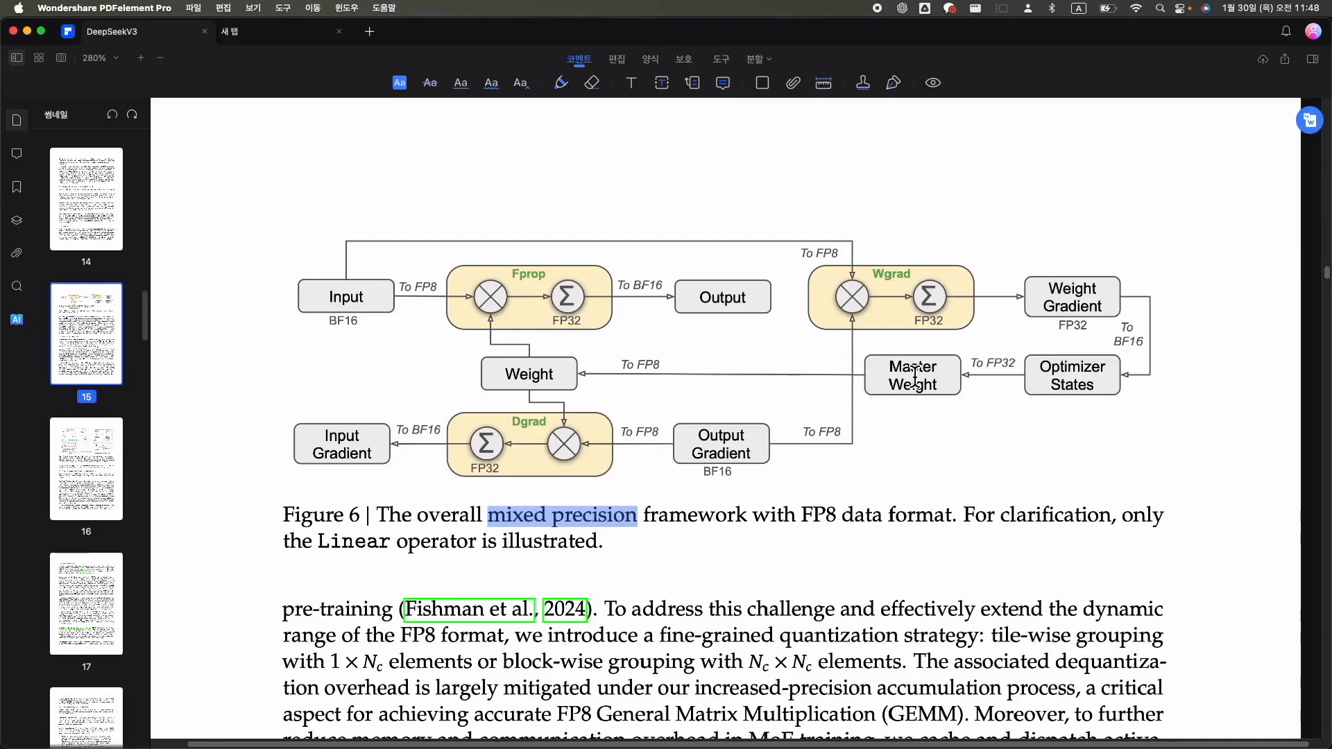
mouse_move(913, 378)
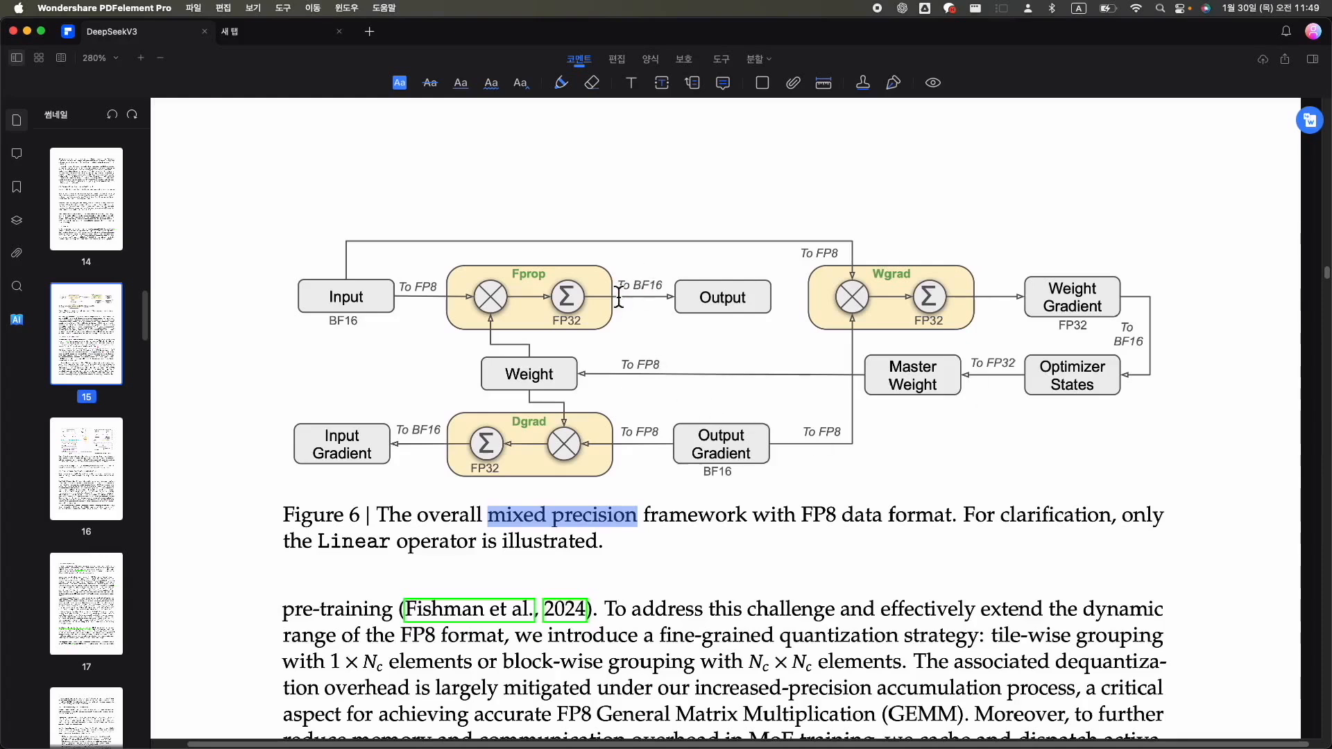
mouse_move(665, 287)
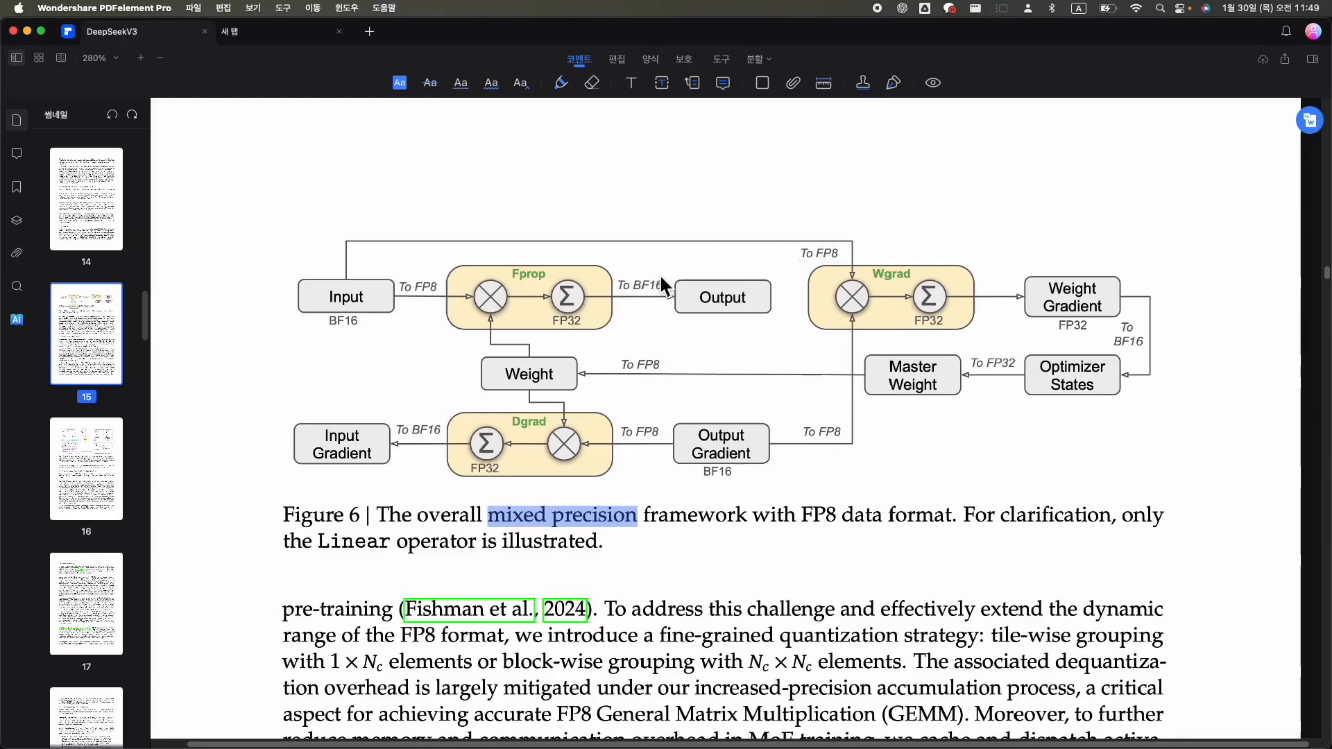
mouse_move(680, 418)
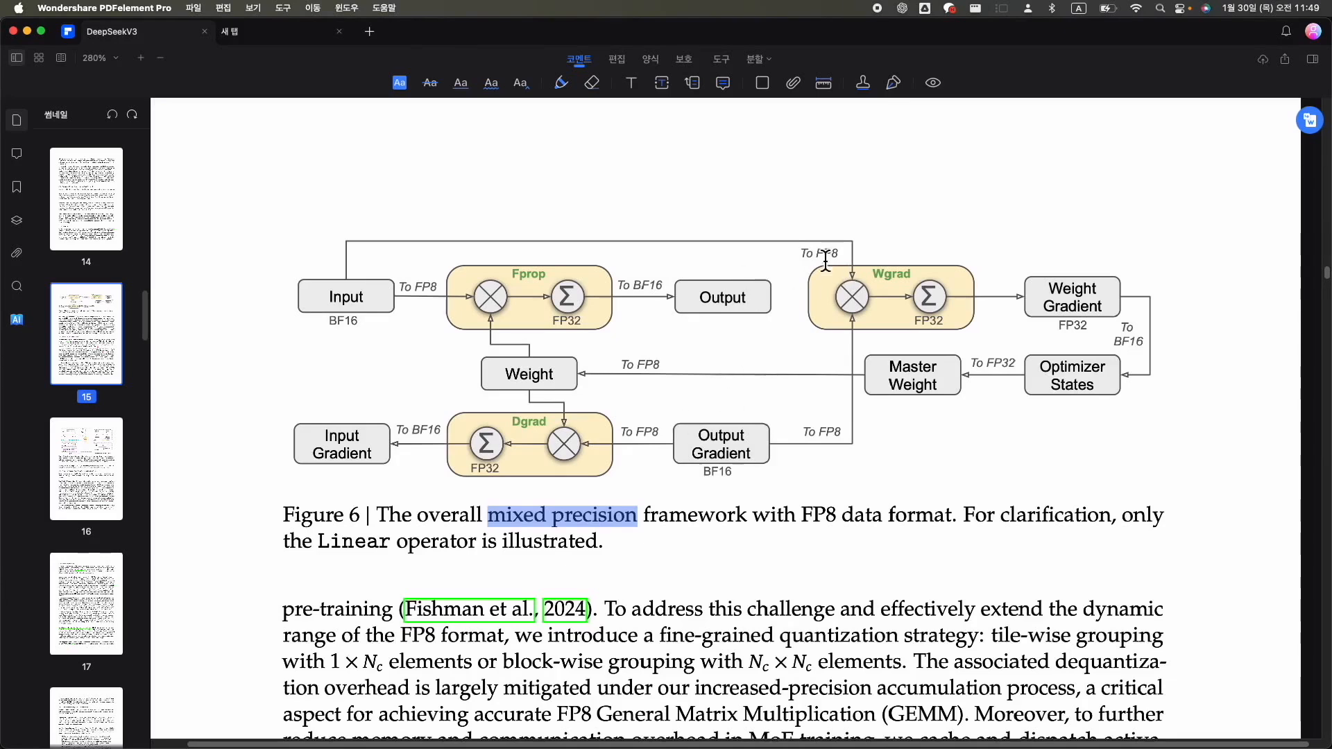
scroll("down", 3)
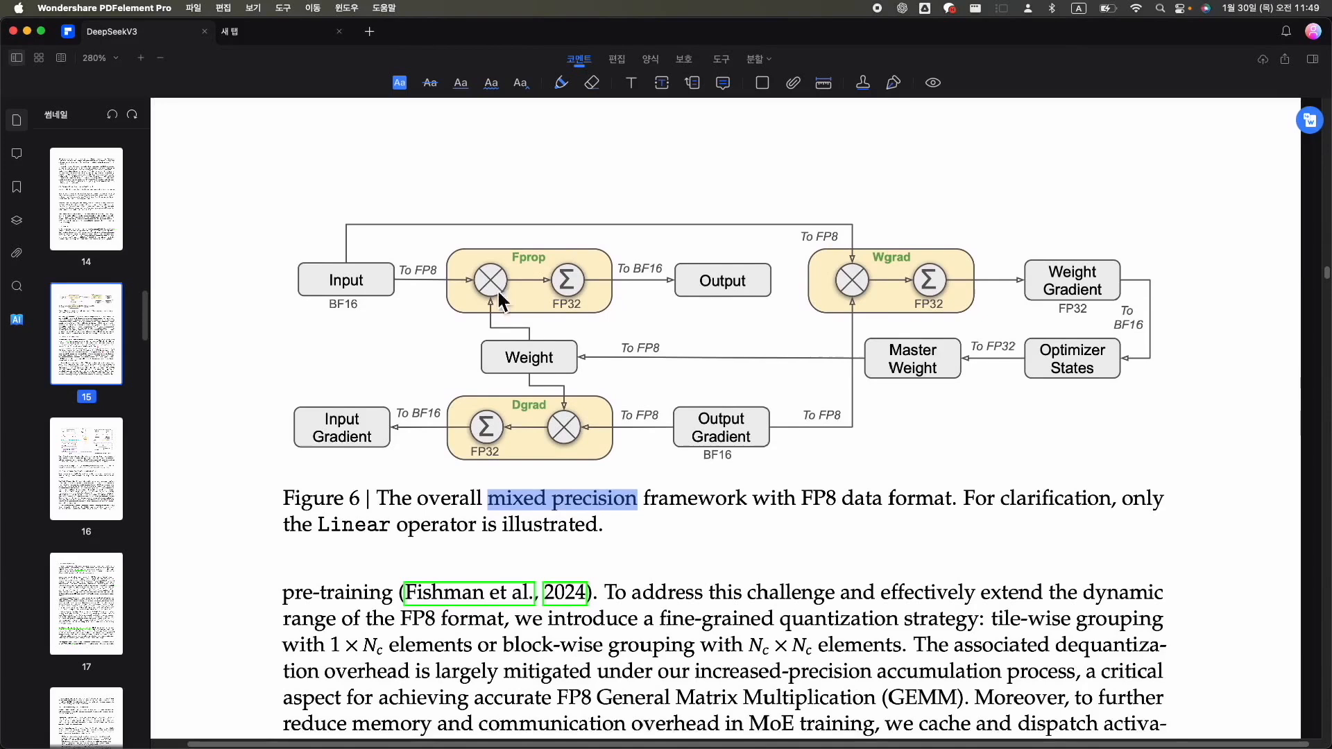
mouse_move(780, 337)
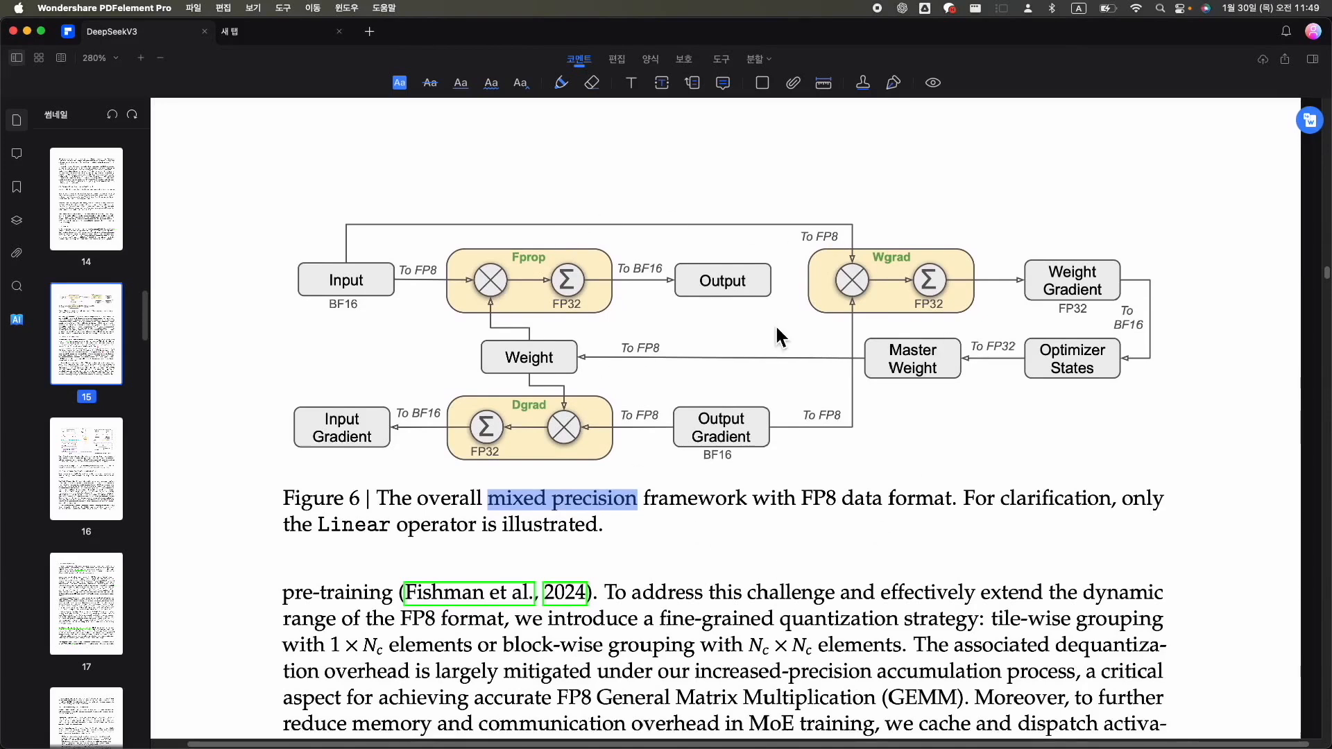
mouse_move(782, 330)
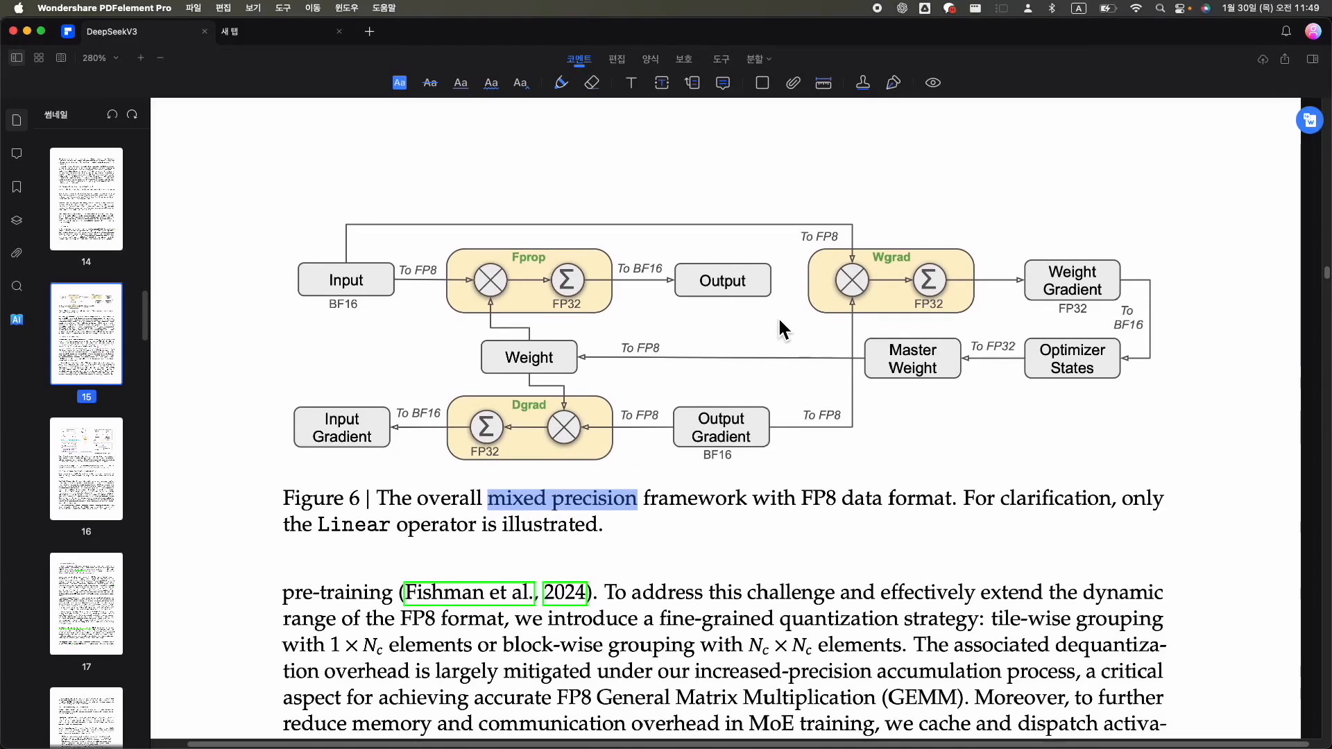
mouse_move(790, 394)
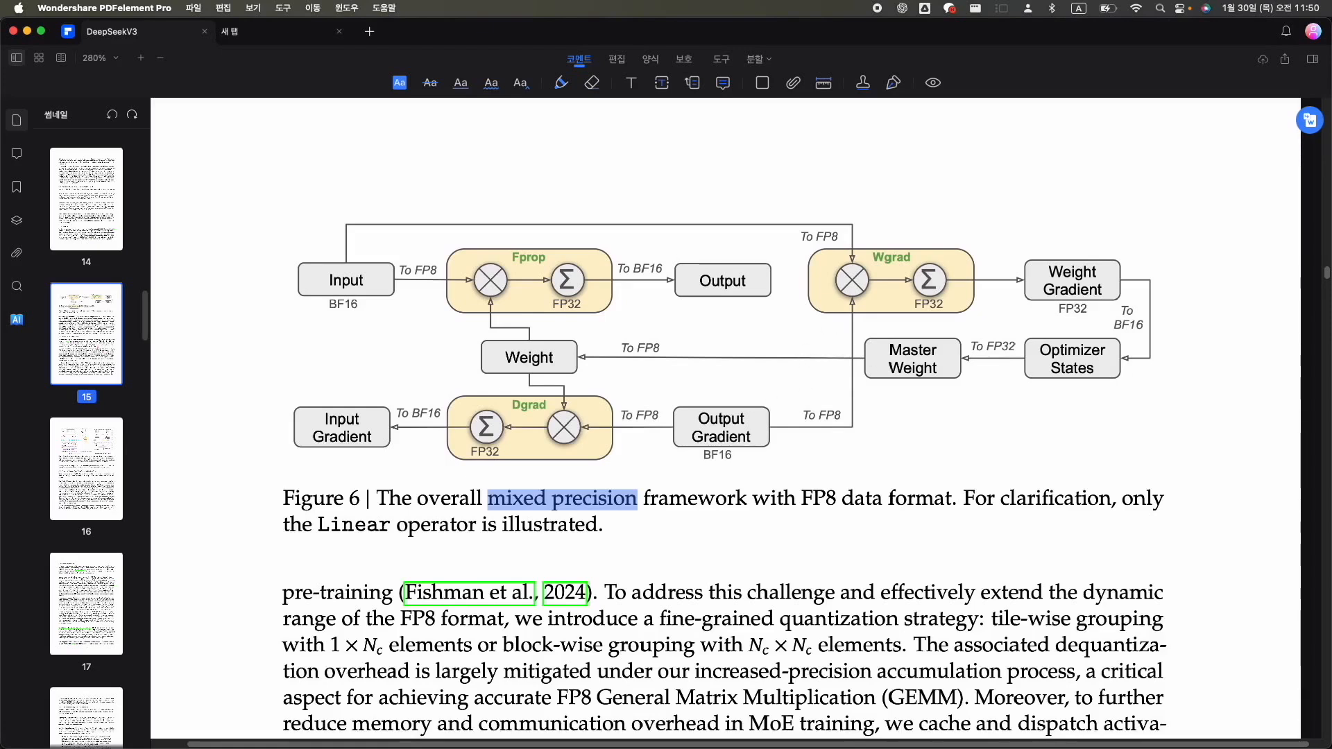
mouse_move(722, 374)
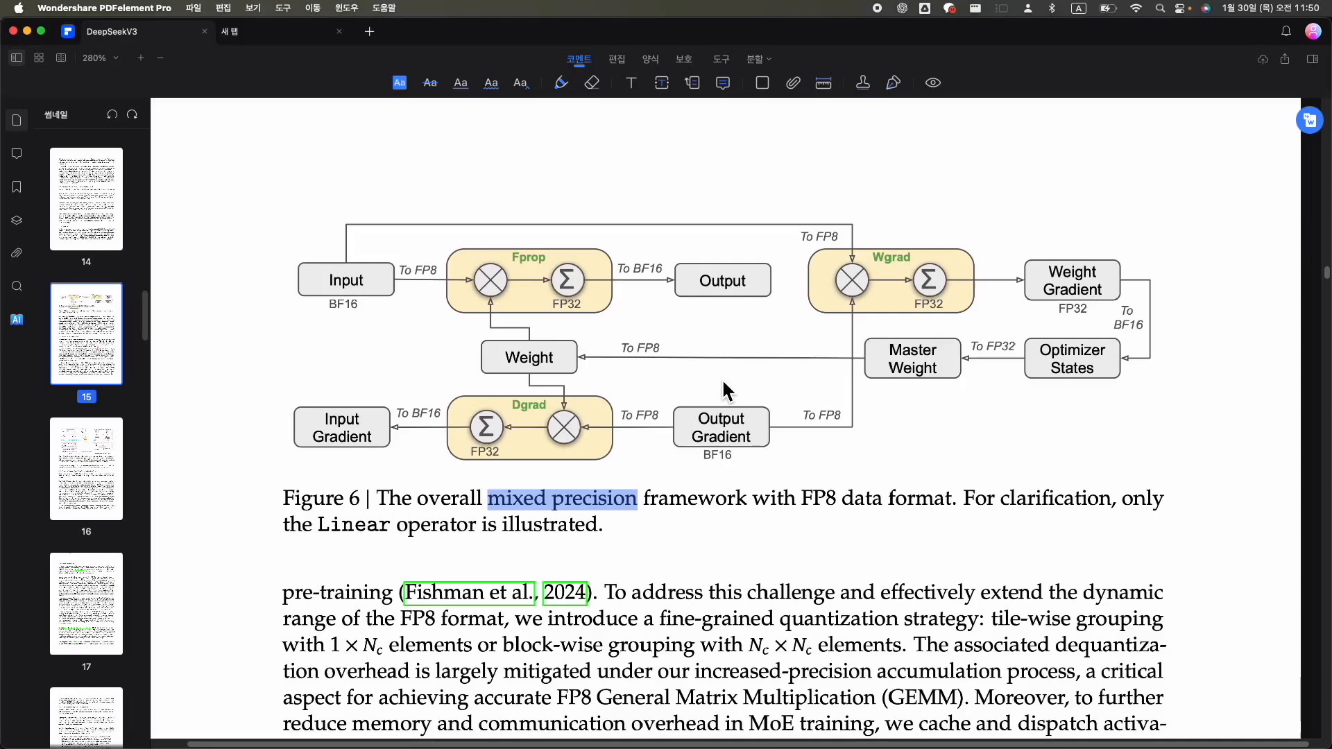
mouse_move(723, 390)
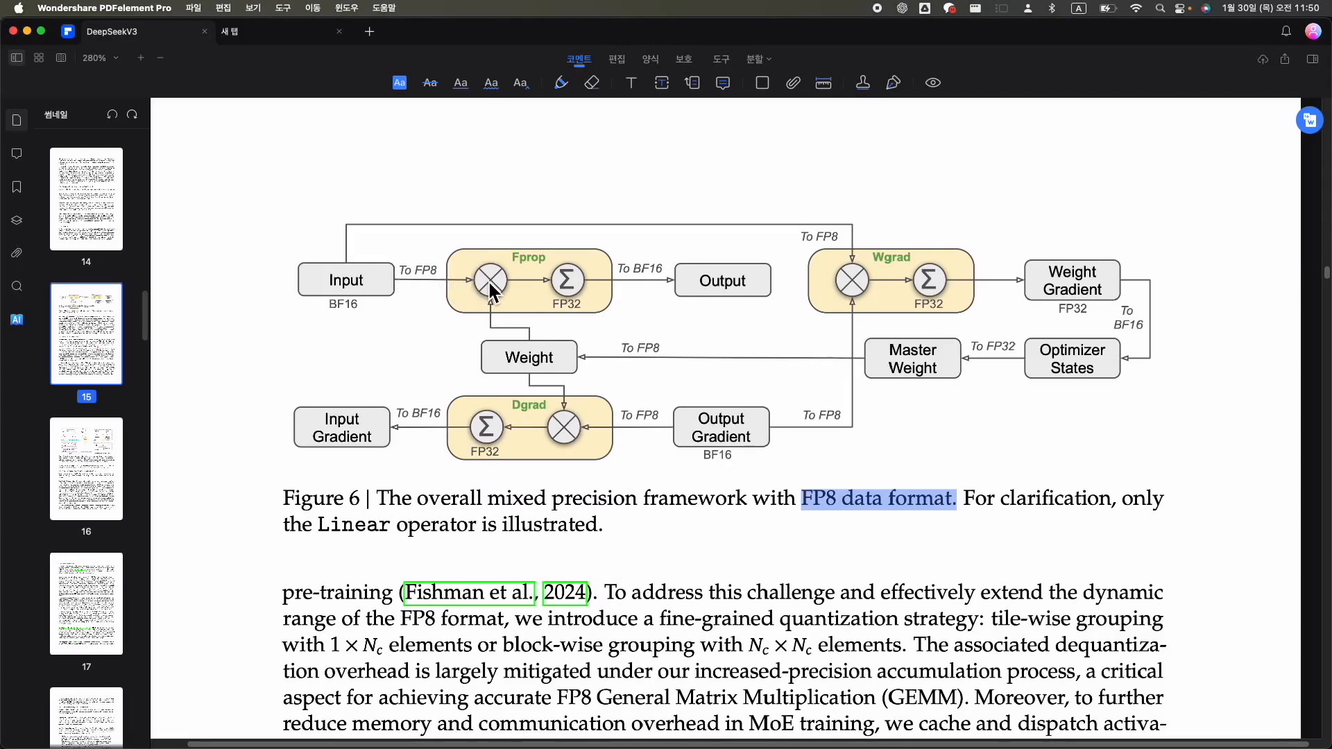
mouse_move(557, 285)
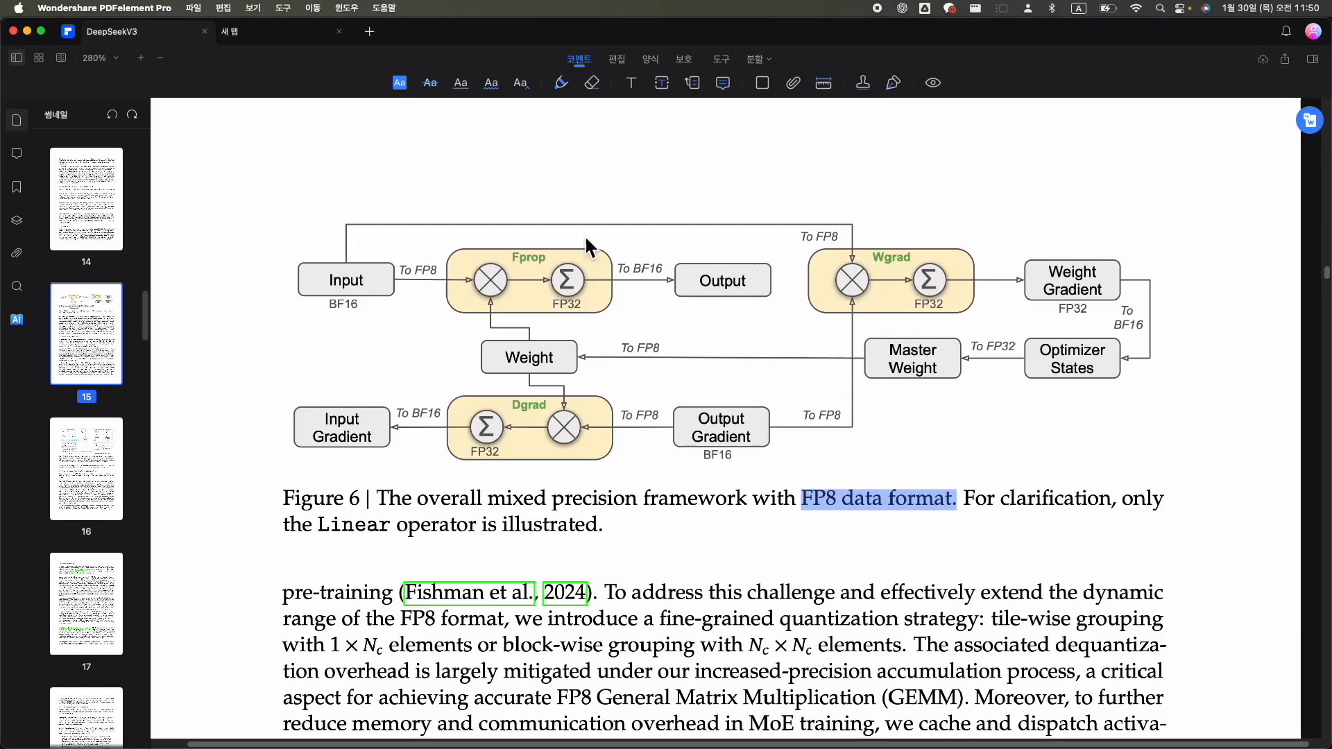
mouse_move(666, 288)
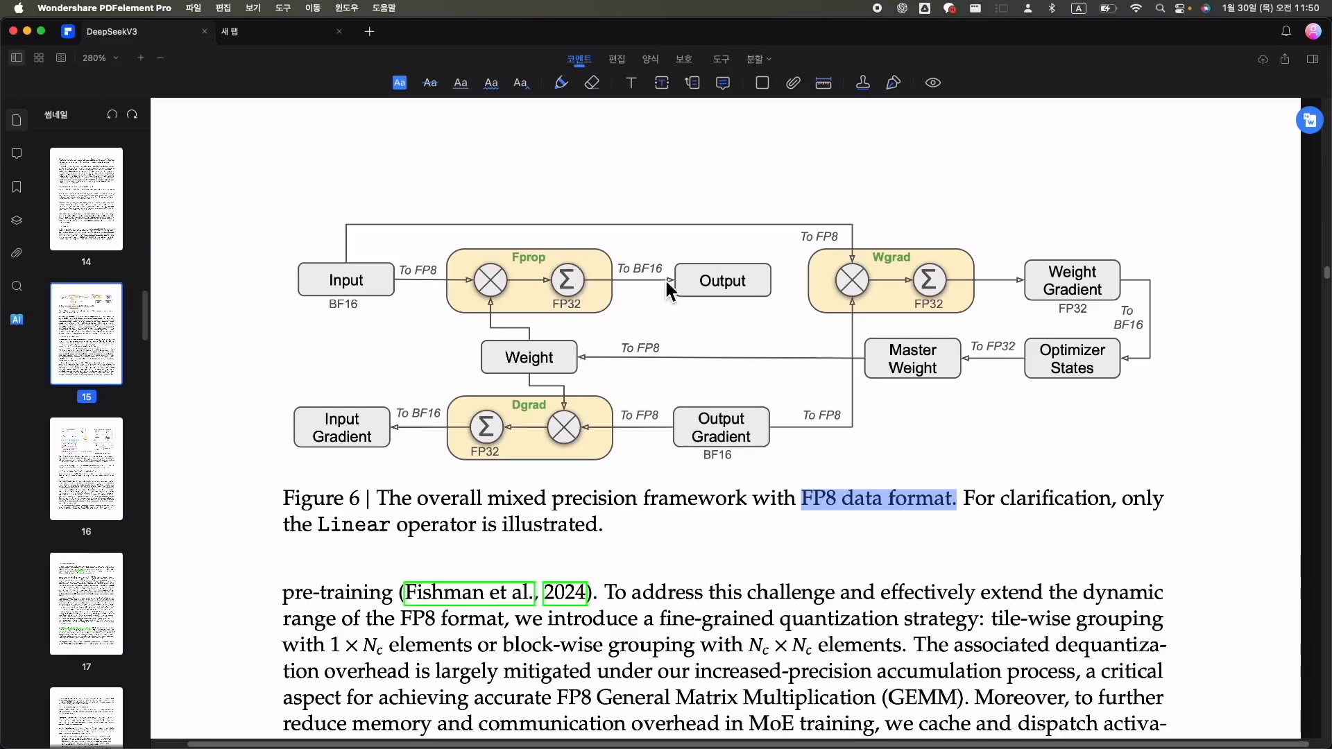
mouse_move(629, 319)
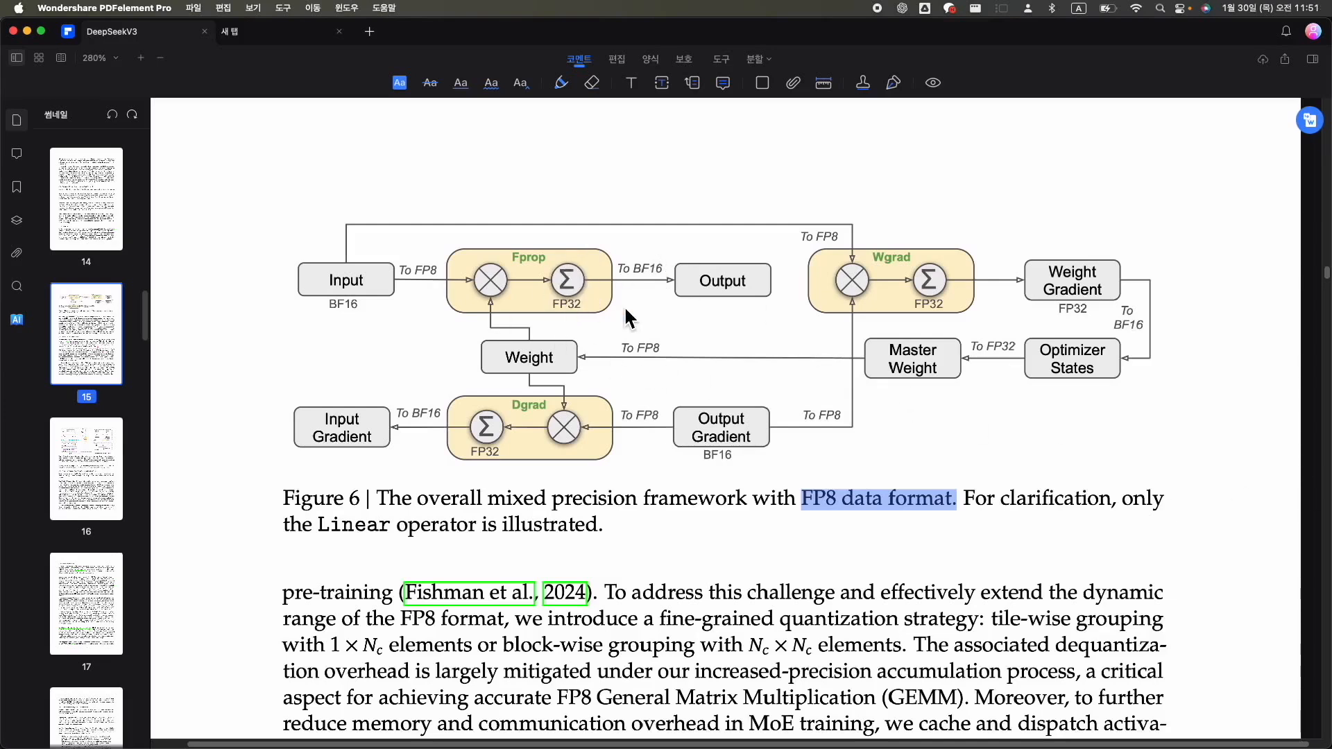
mouse_move(486, 282)
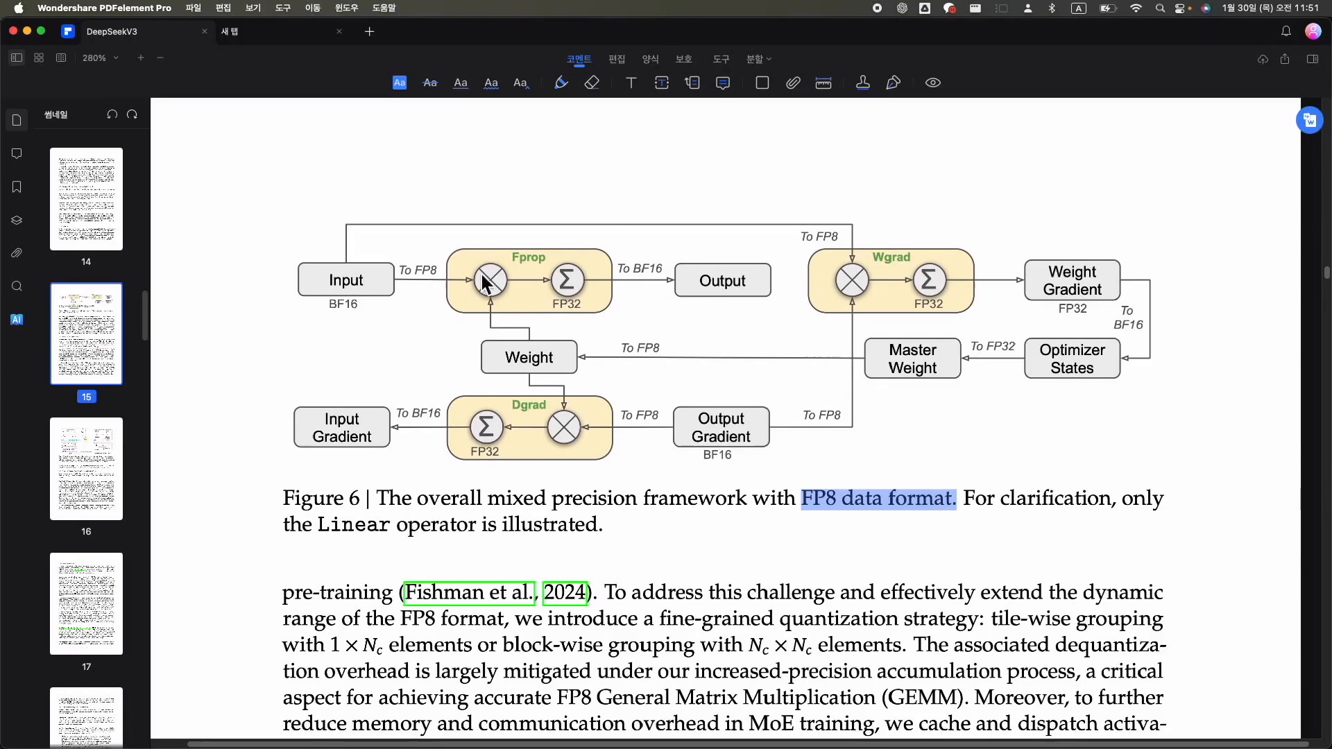
mouse_move(640, 343)
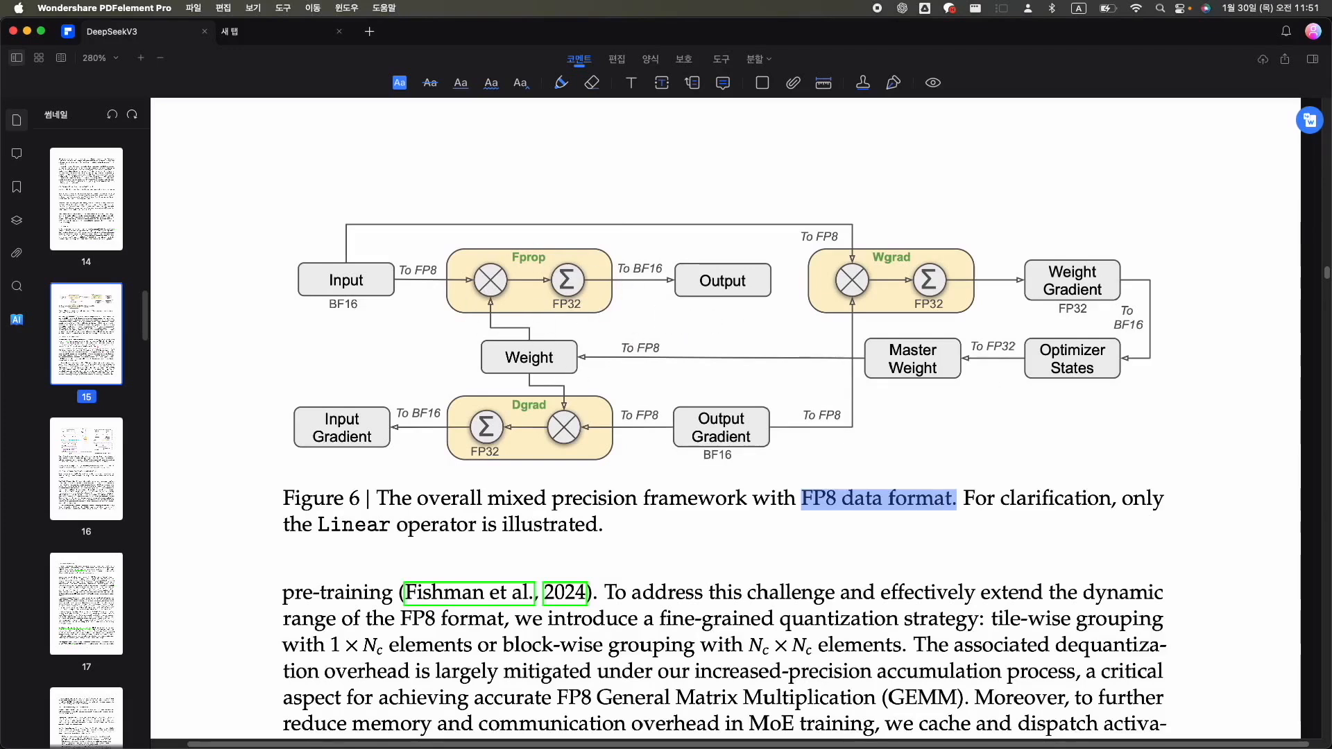
mouse_move(359, 308)
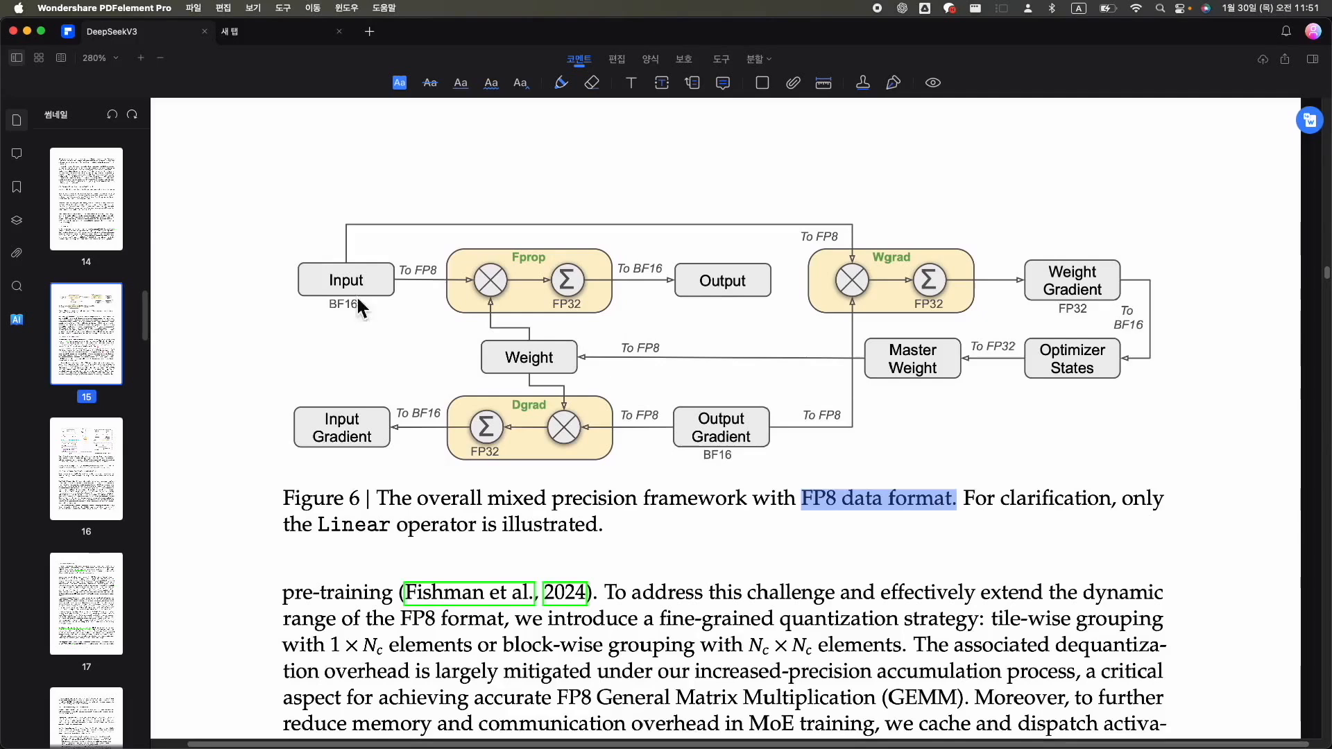
mouse_move(680, 315)
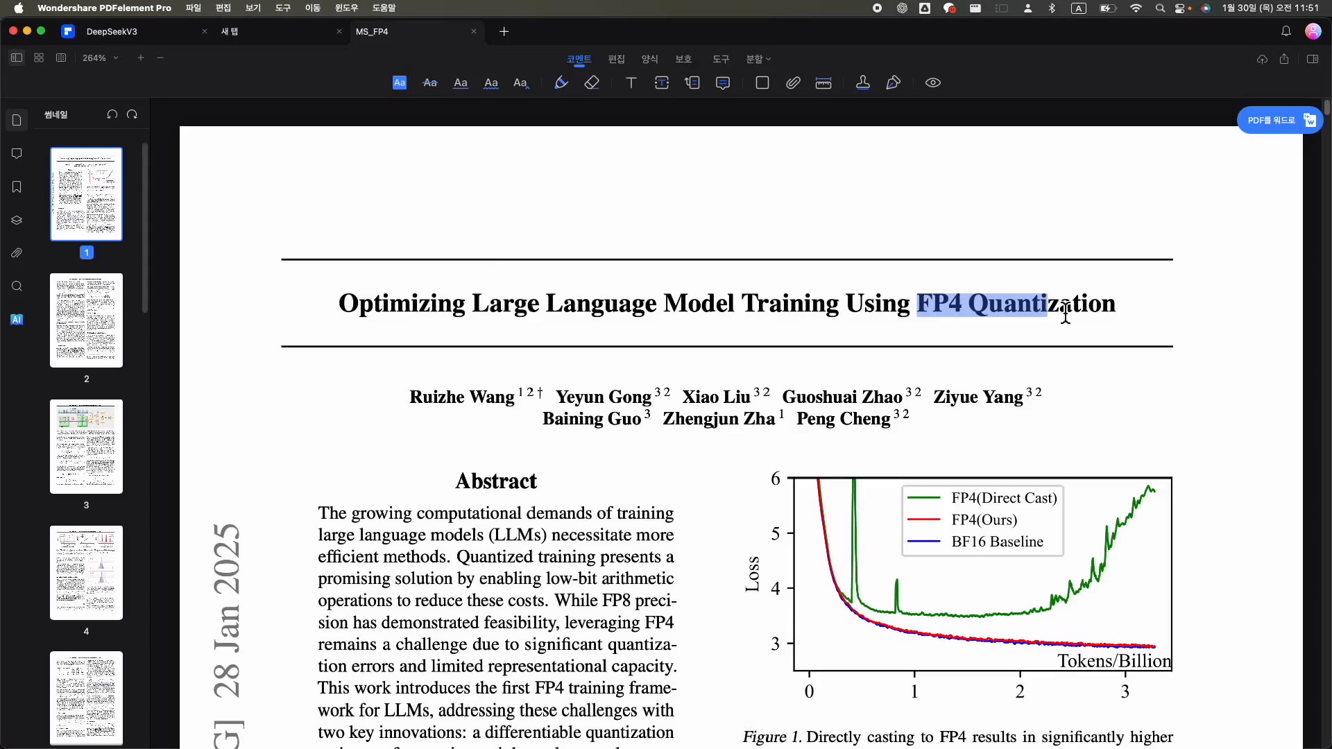
Scroll the FP4 quantization paper from its title page to Figure 2's training scheme
scroll("down", 3)
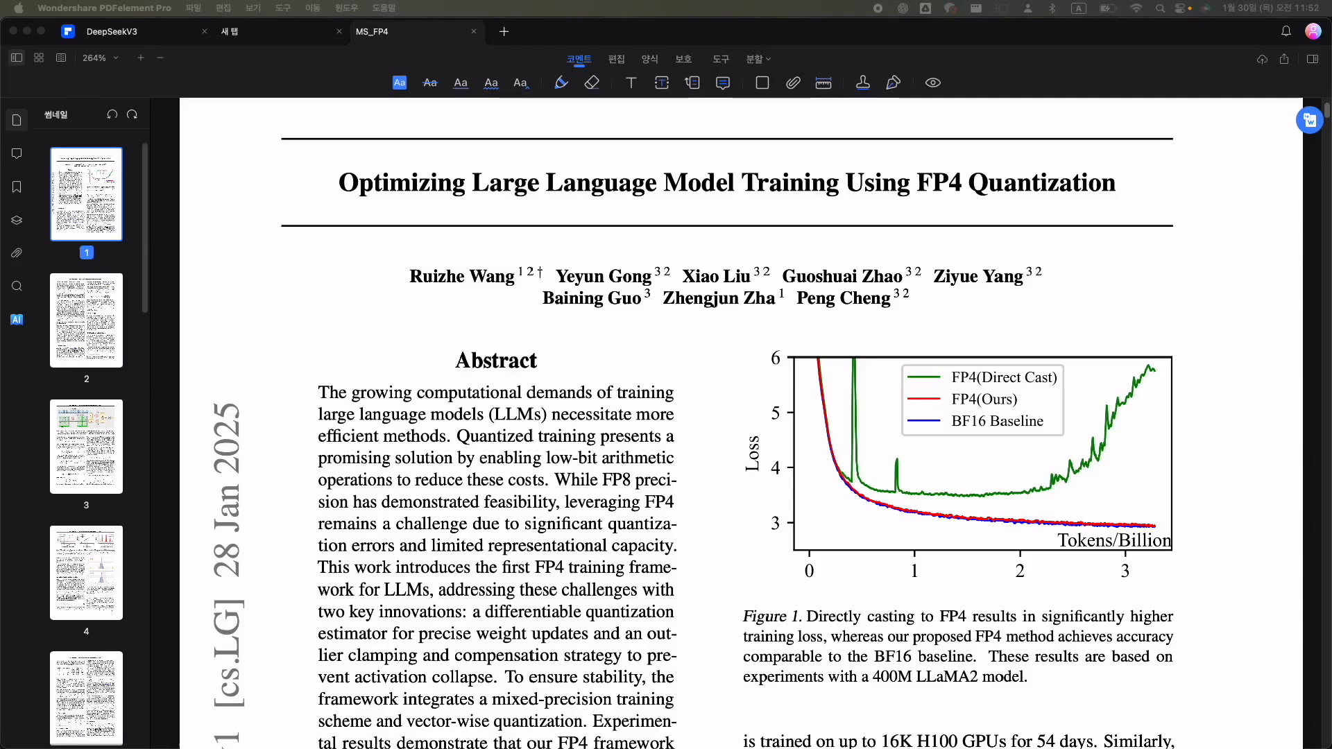
mouse_move(878, 387)
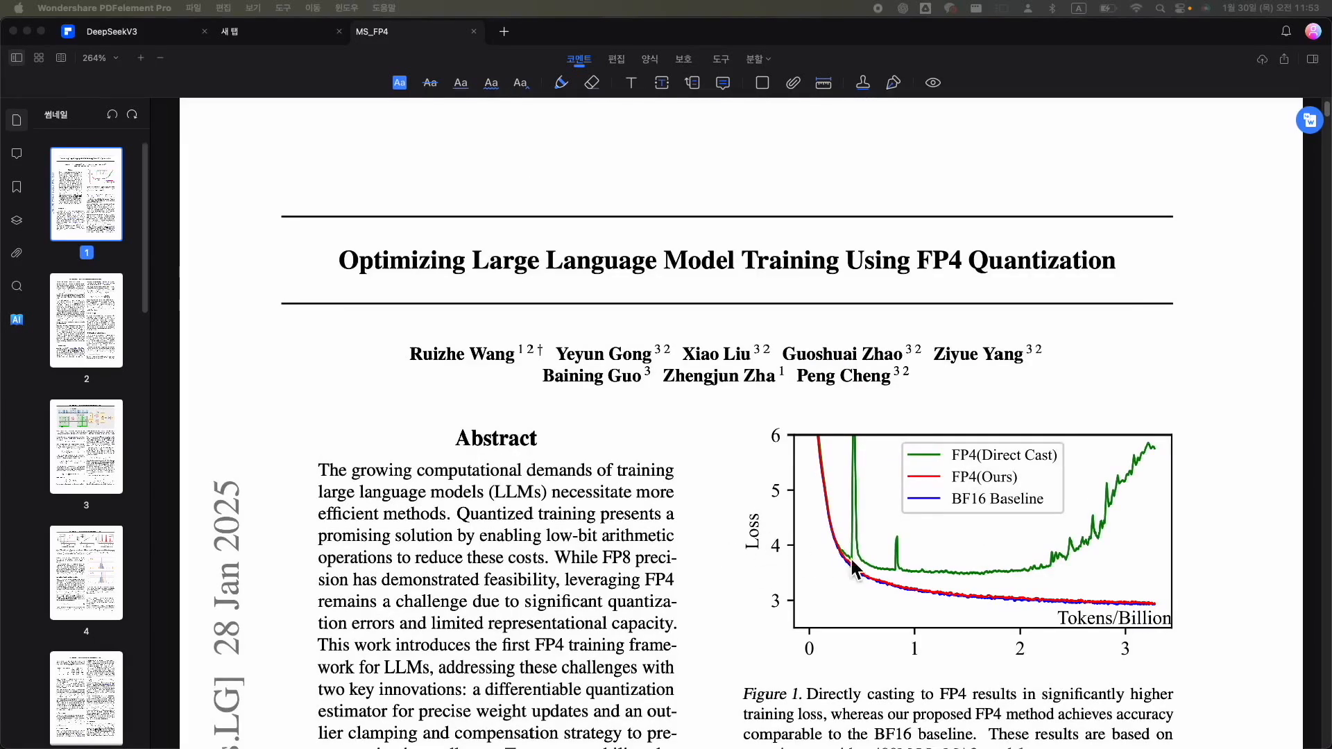
mouse_move(1164, 451)
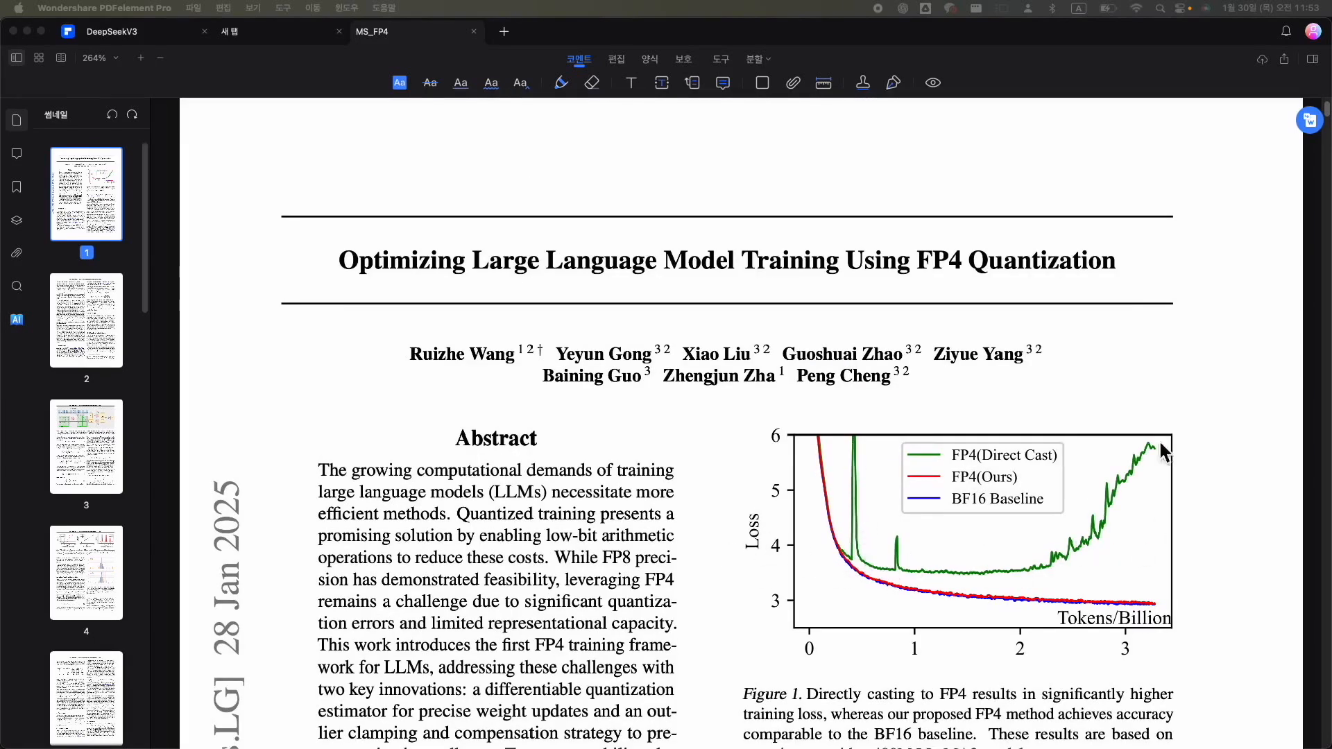
mouse_move(1165, 616)
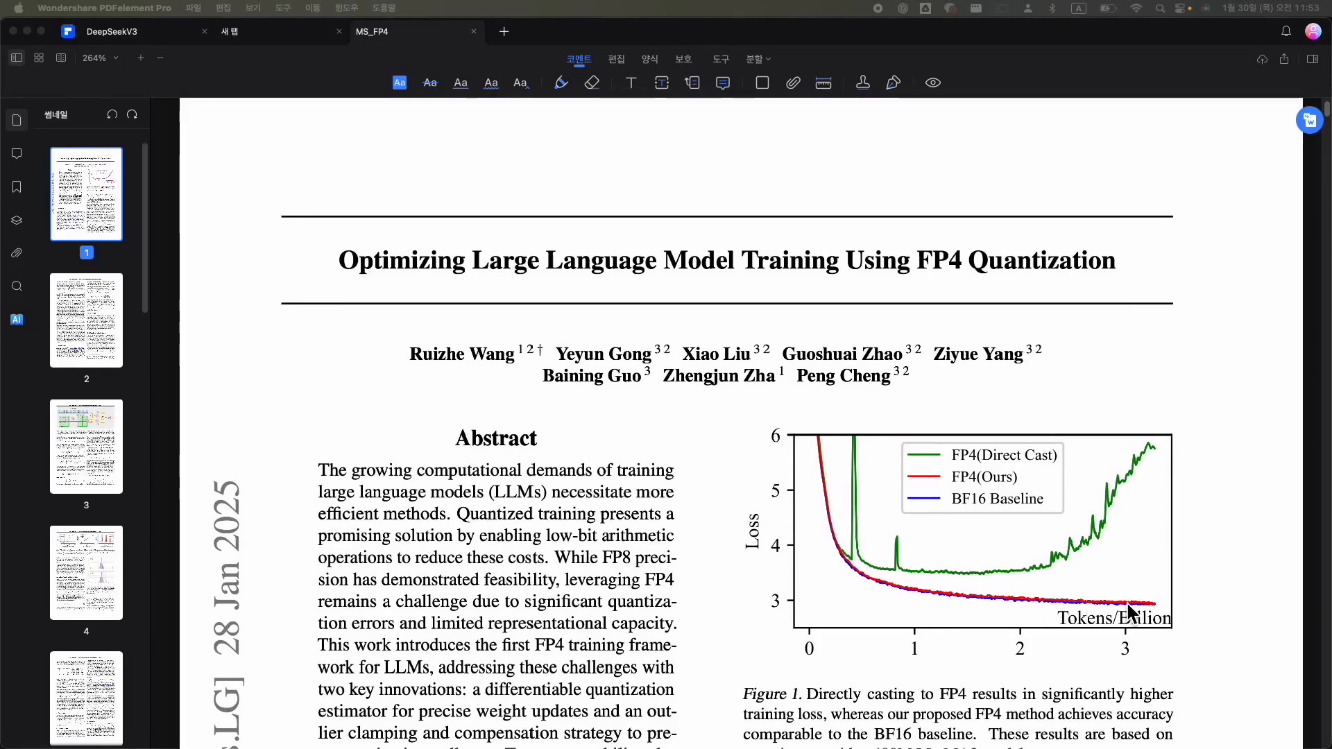
scroll("down", 3)
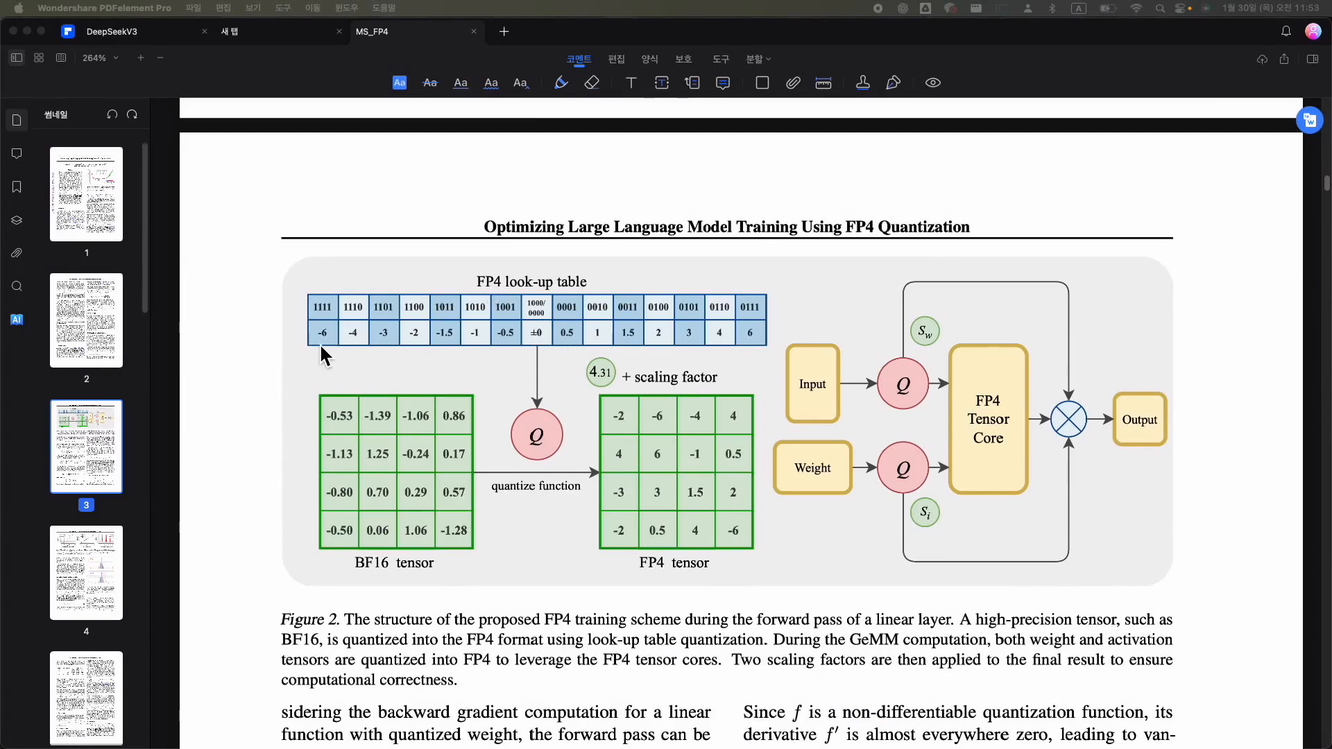
mouse_move(560, 327)
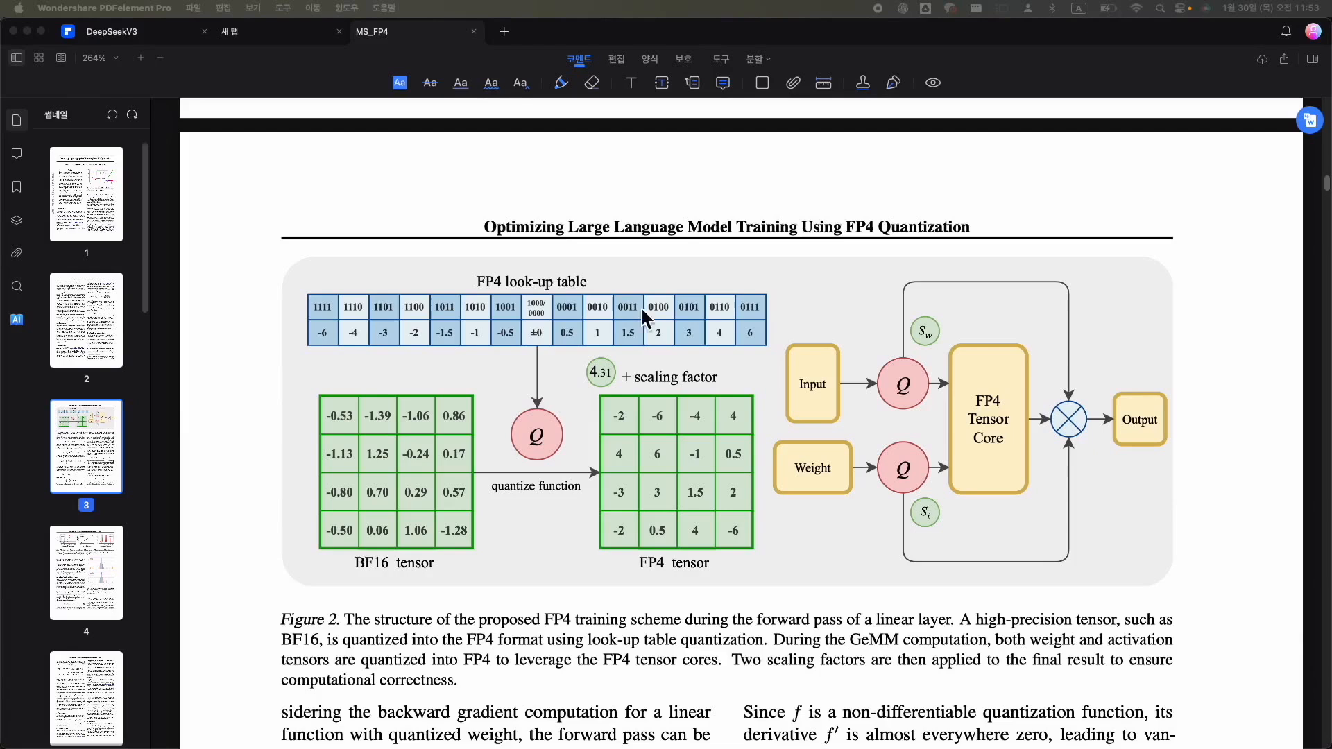
mouse_move(458, 450)
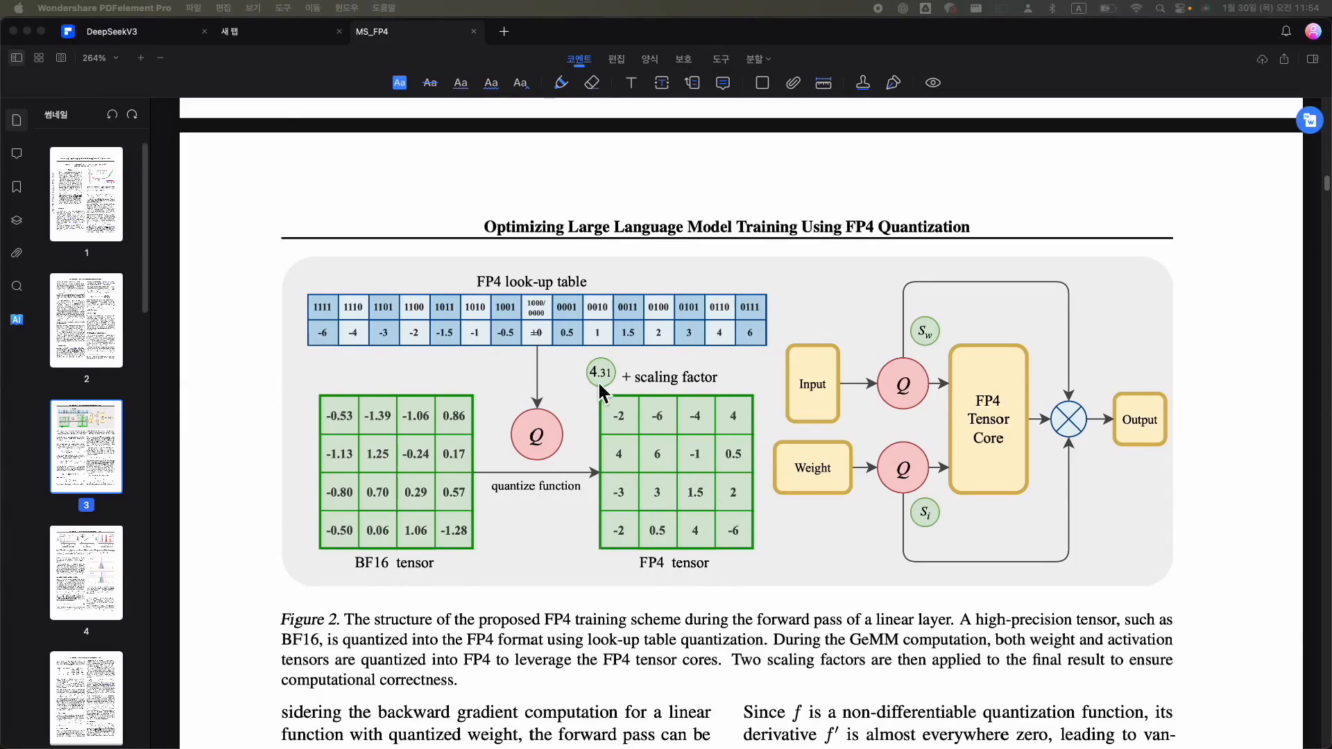
mouse_move(1028, 458)
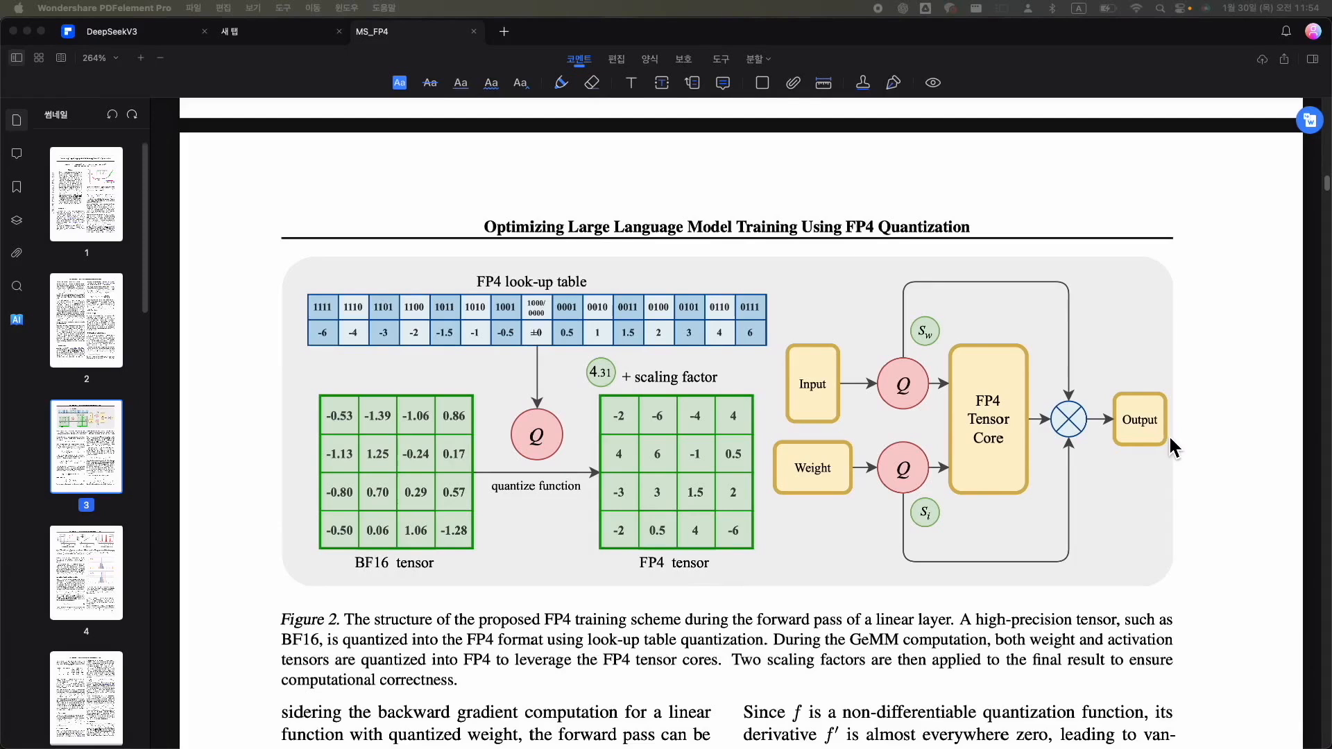
mouse_move(1158, 435)
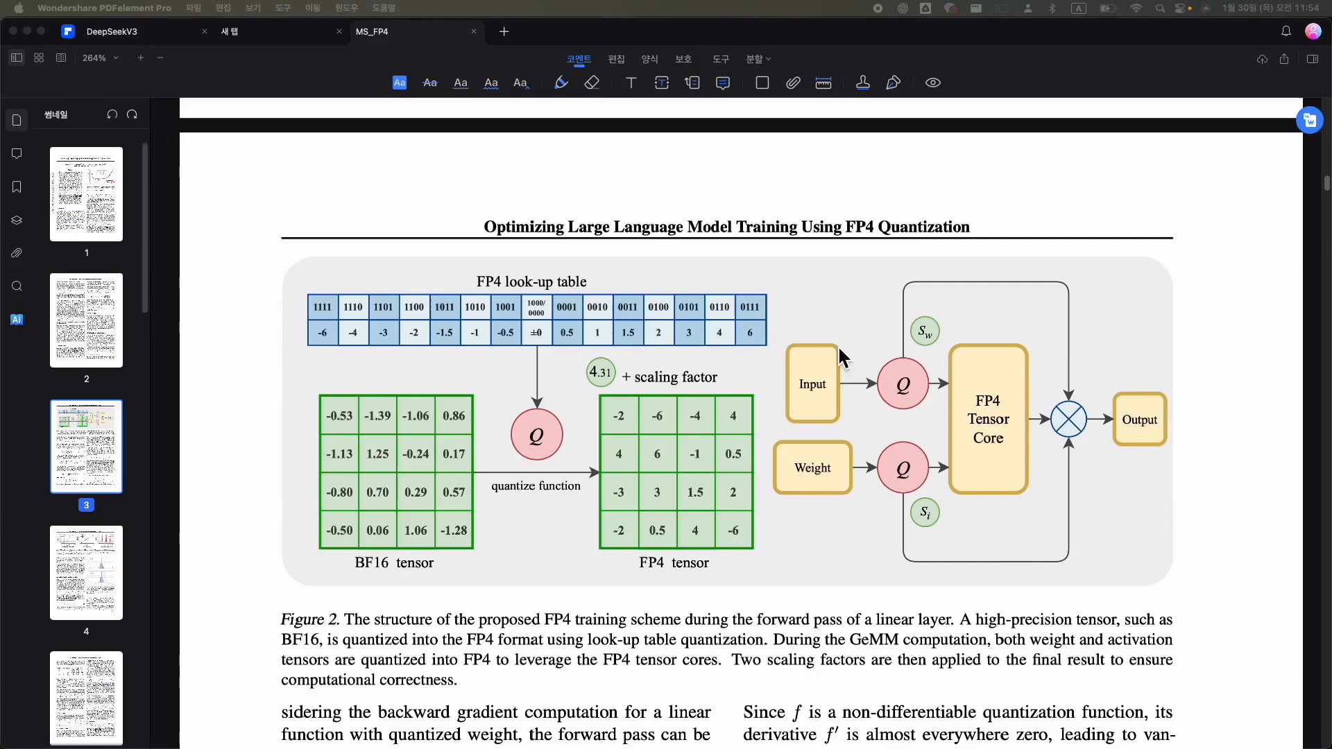
Scroll past Figure 3's DGE plots to section 3.2 Outlier Clamping and Compensation
scroll("down", 3)
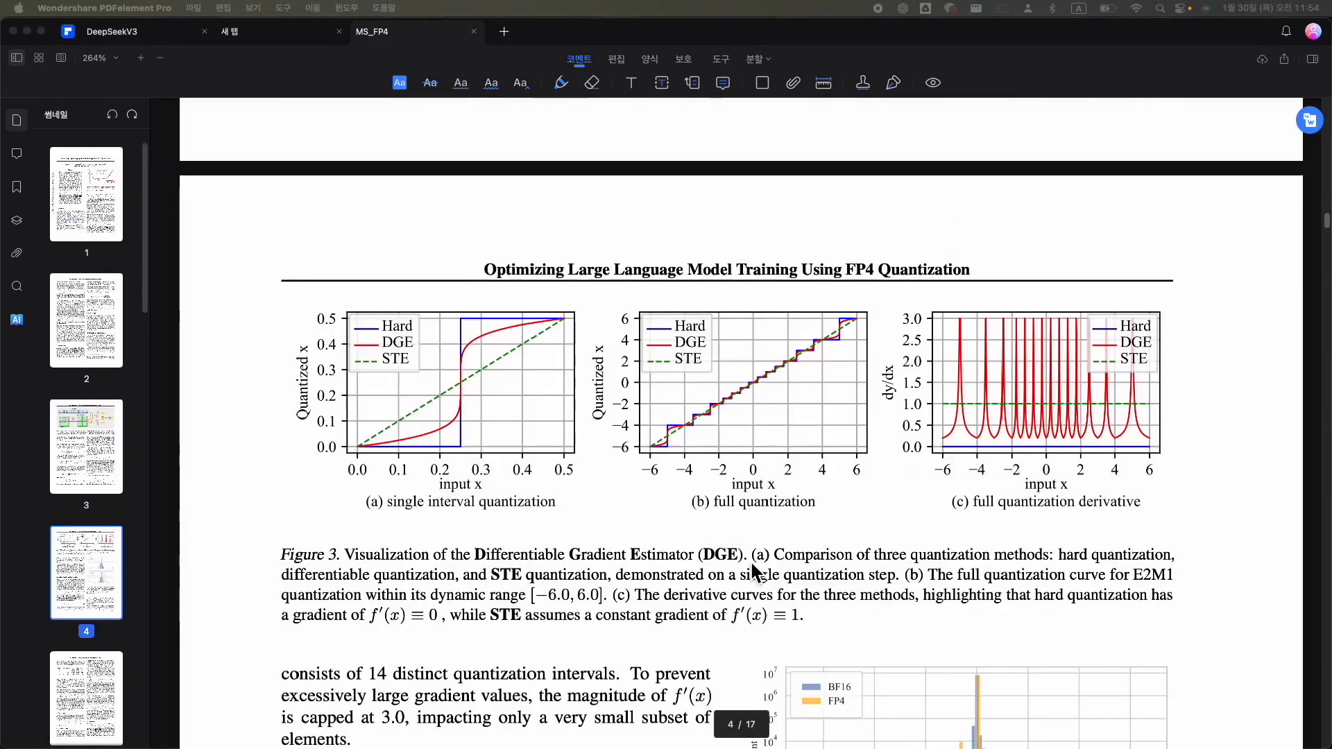
mouse_move(316, 467)
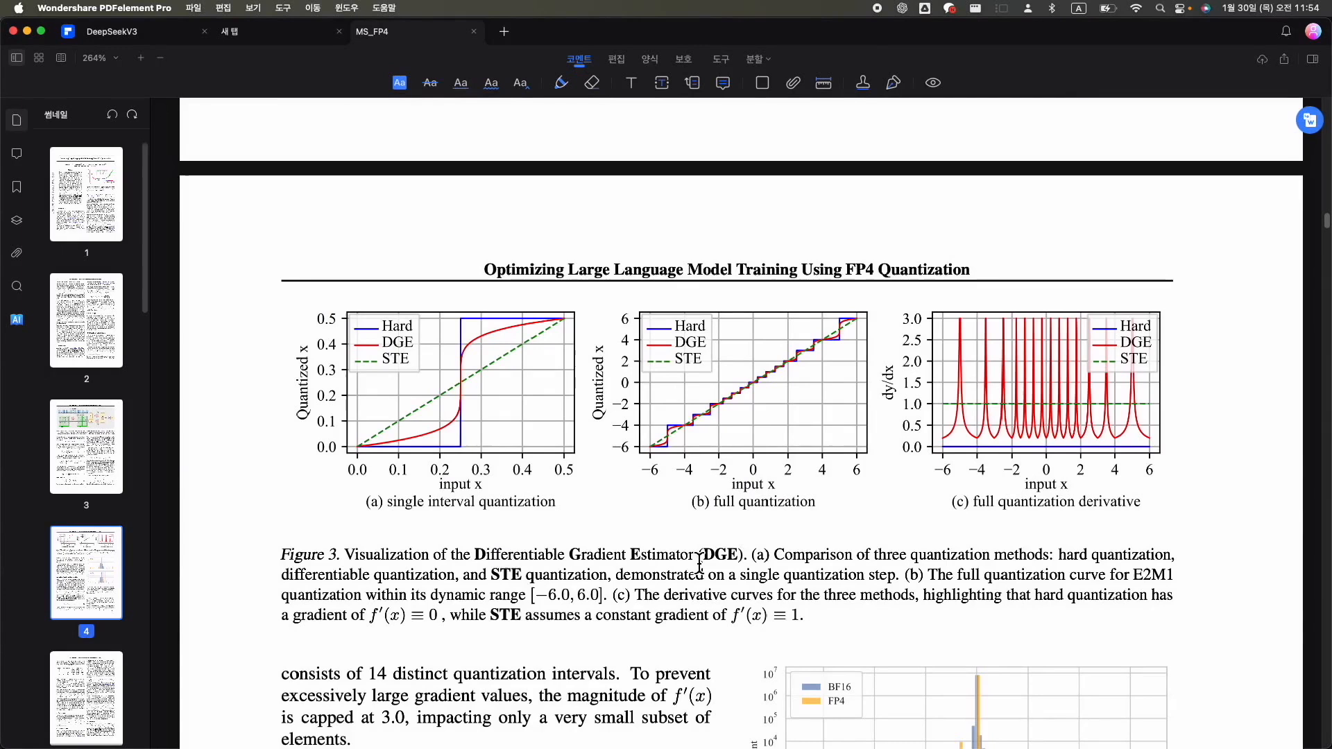
mouse_move(433, 439)
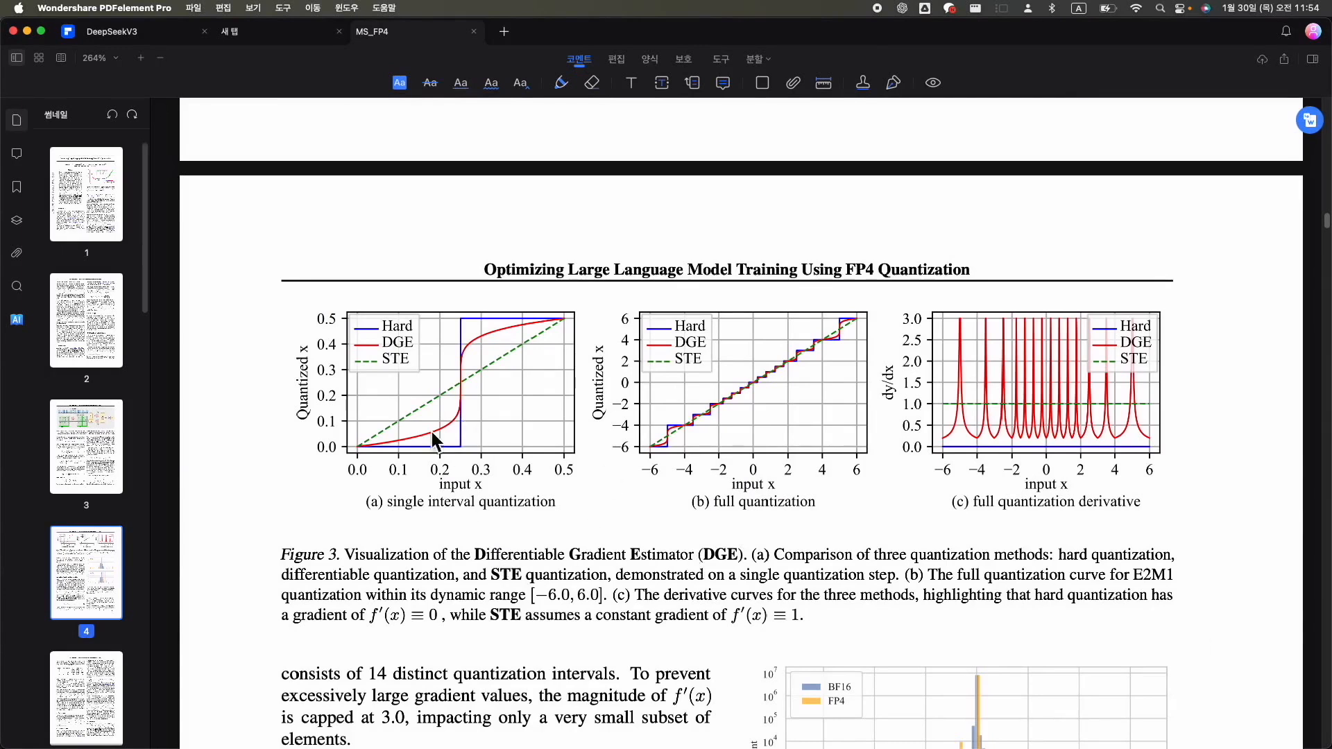
mouse_move(841, 338)
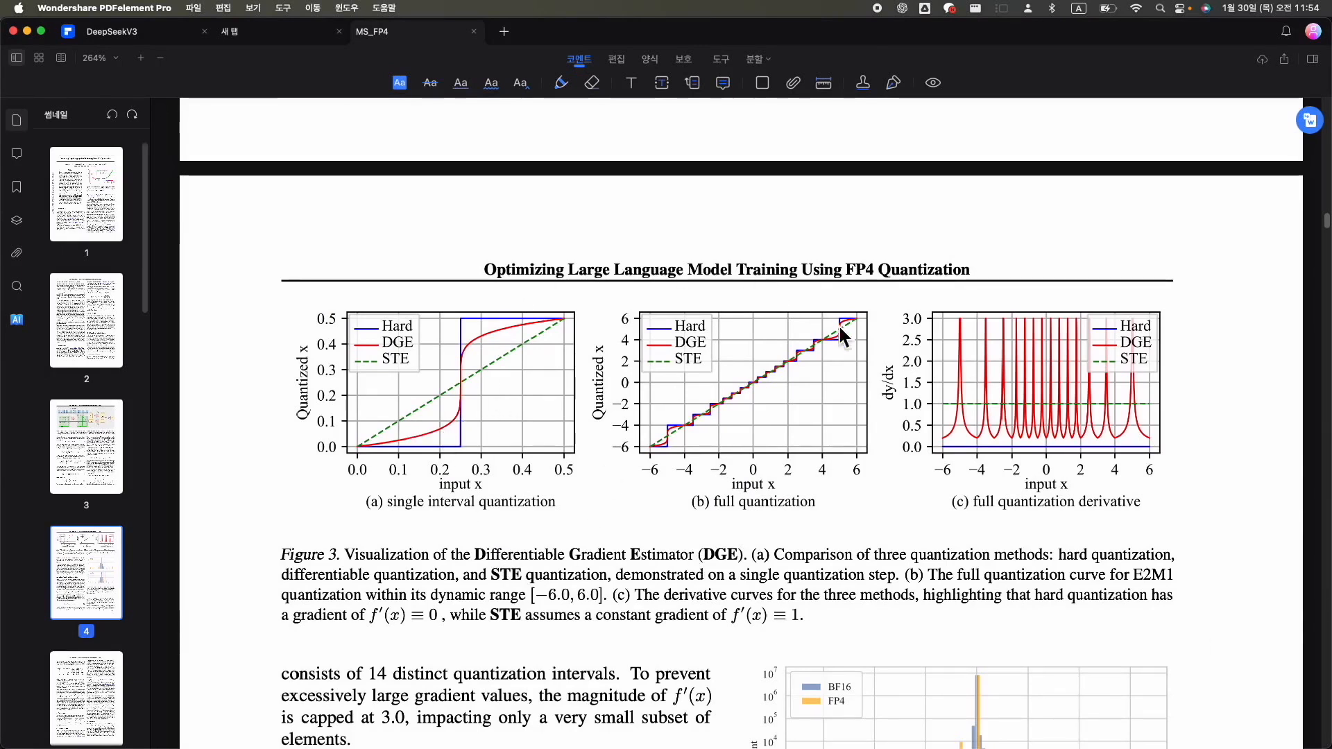
mouse_move(945, 463)
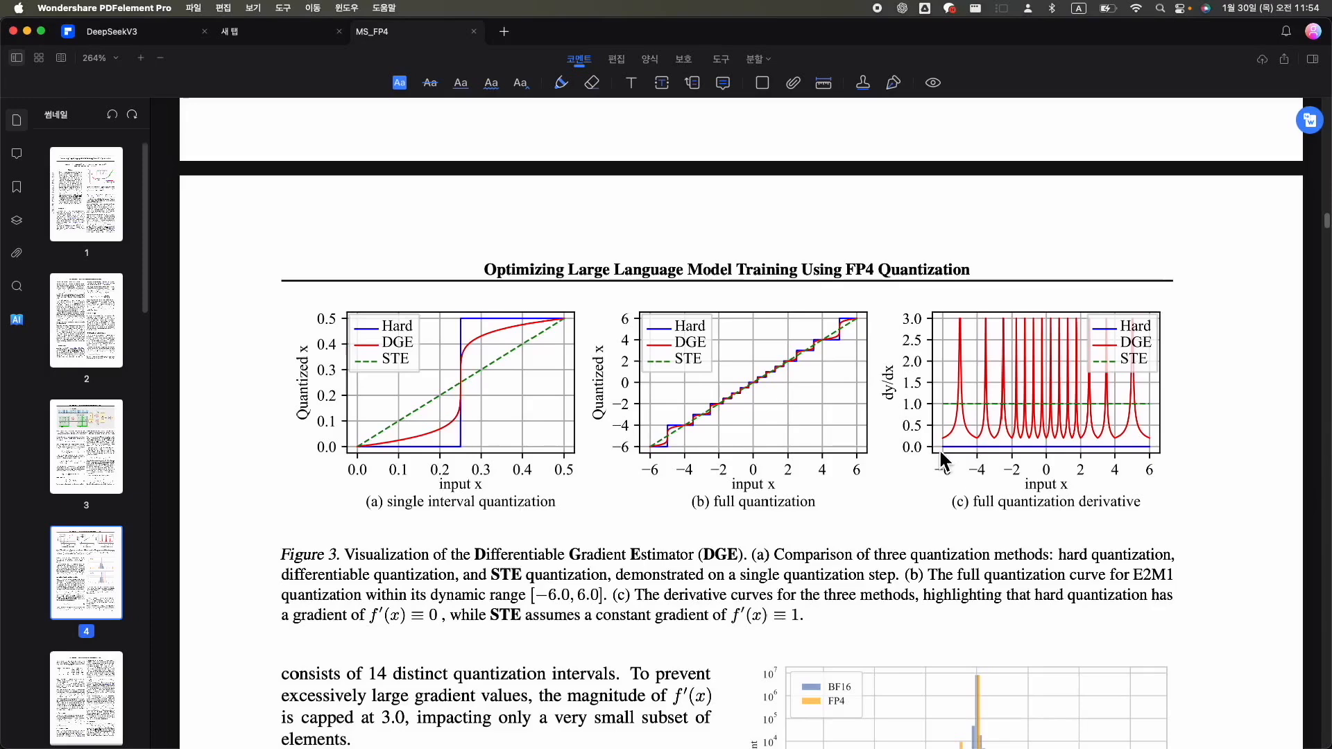
mouse_move(748, 412)
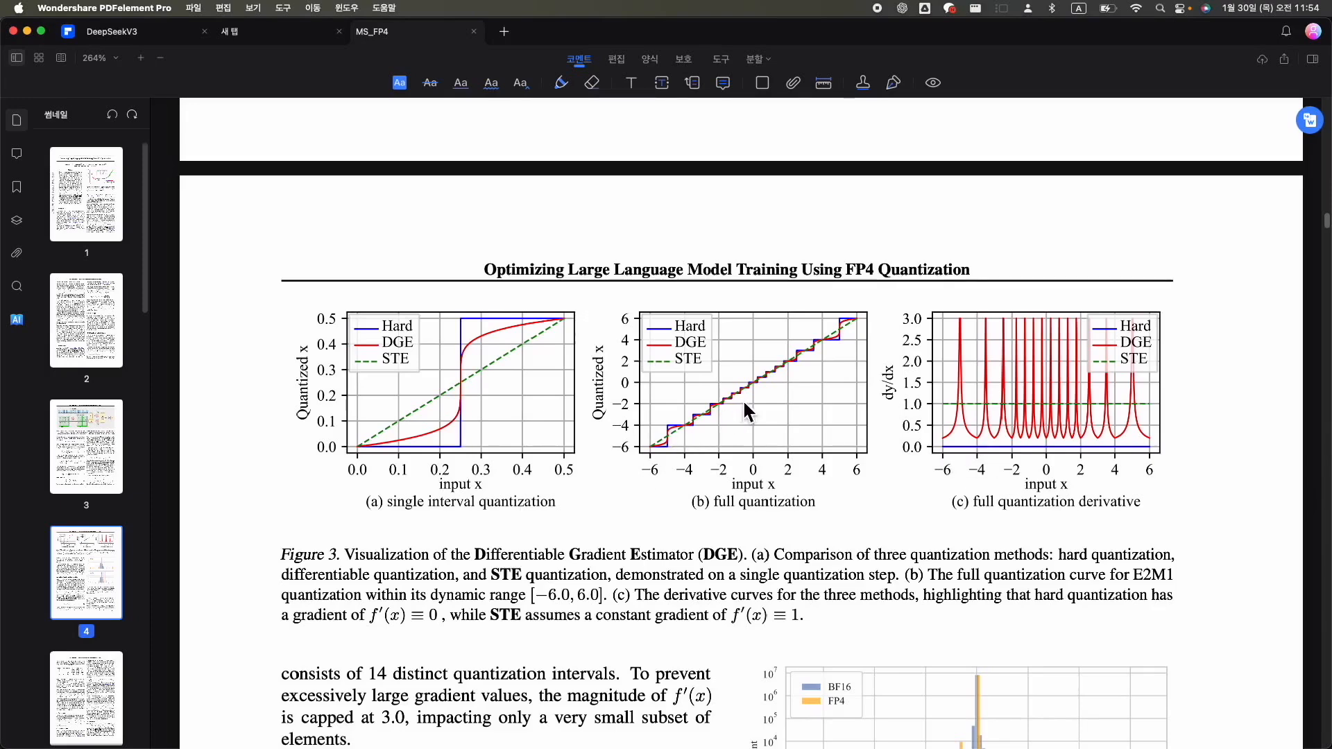
mouse_move(1206, 463)
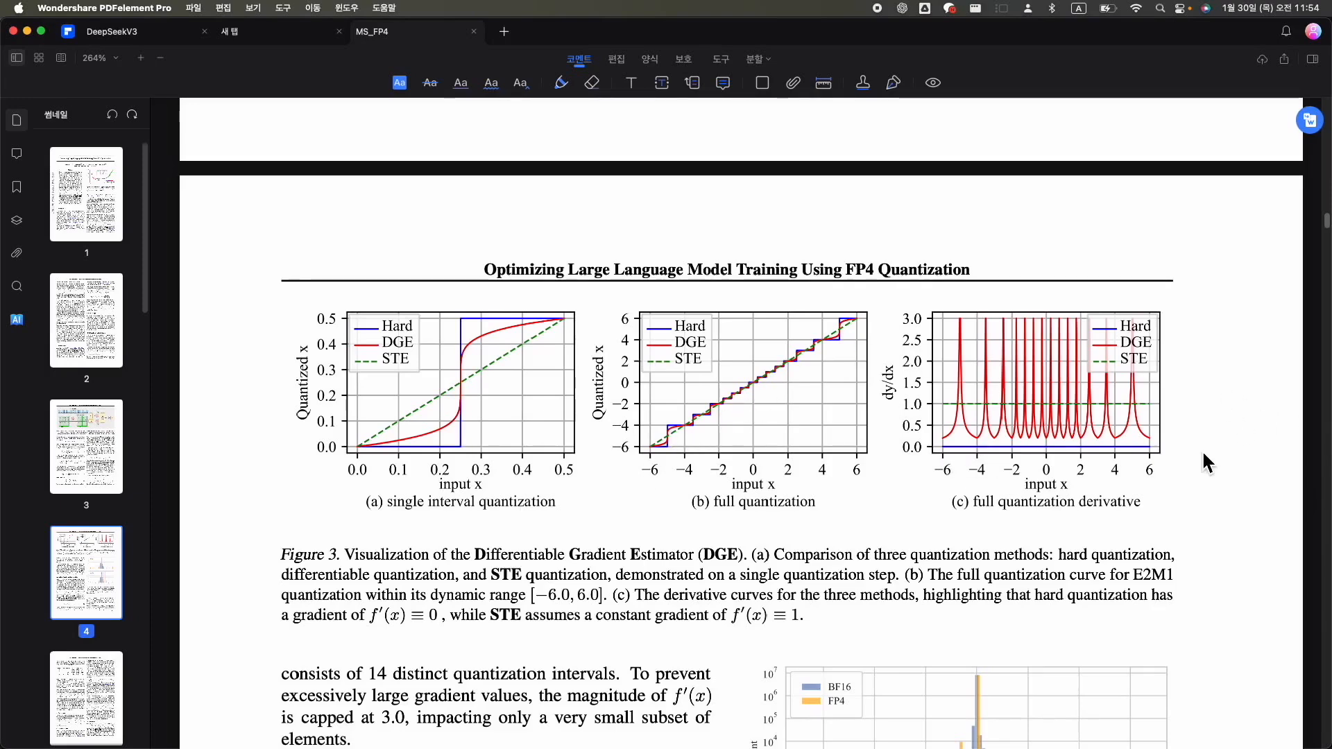
scroll("down", 3)
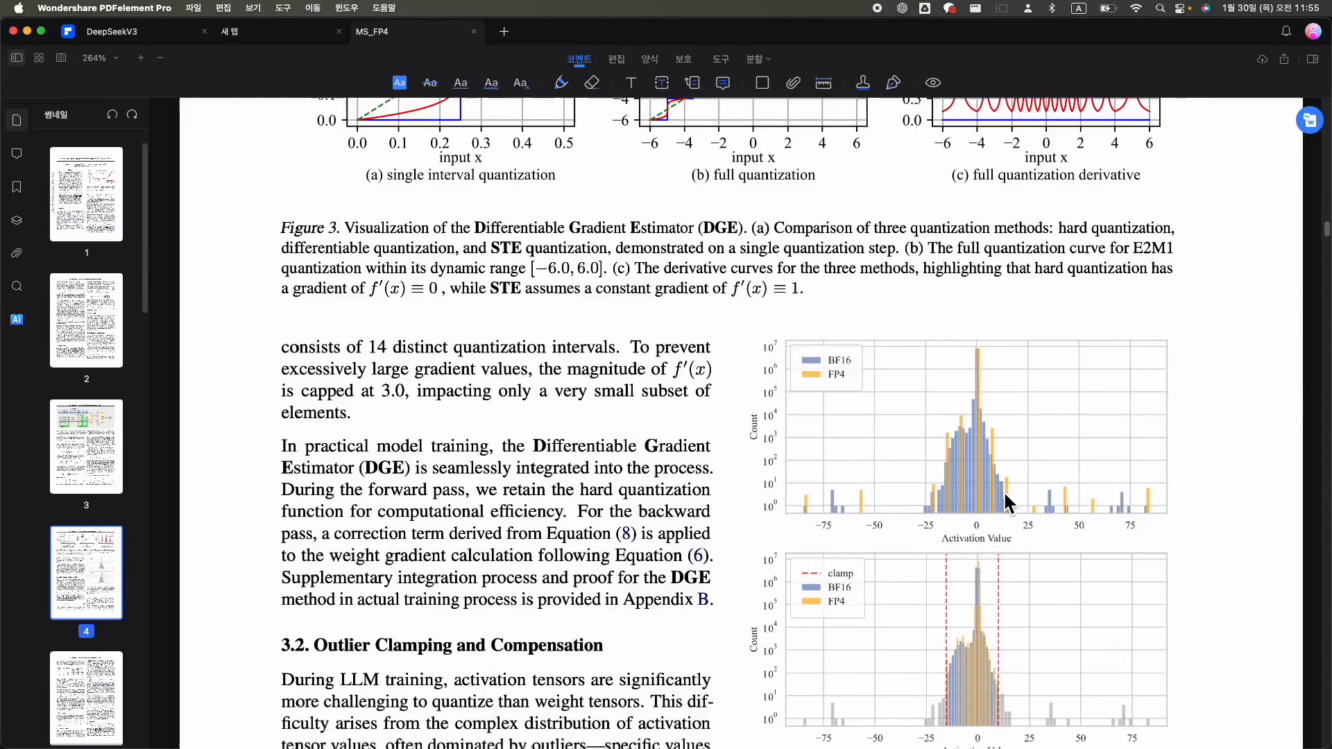
Highlight the Outlier Clamping heading, then scroll to Table 2 and Figure 5
scroll("down", 3)
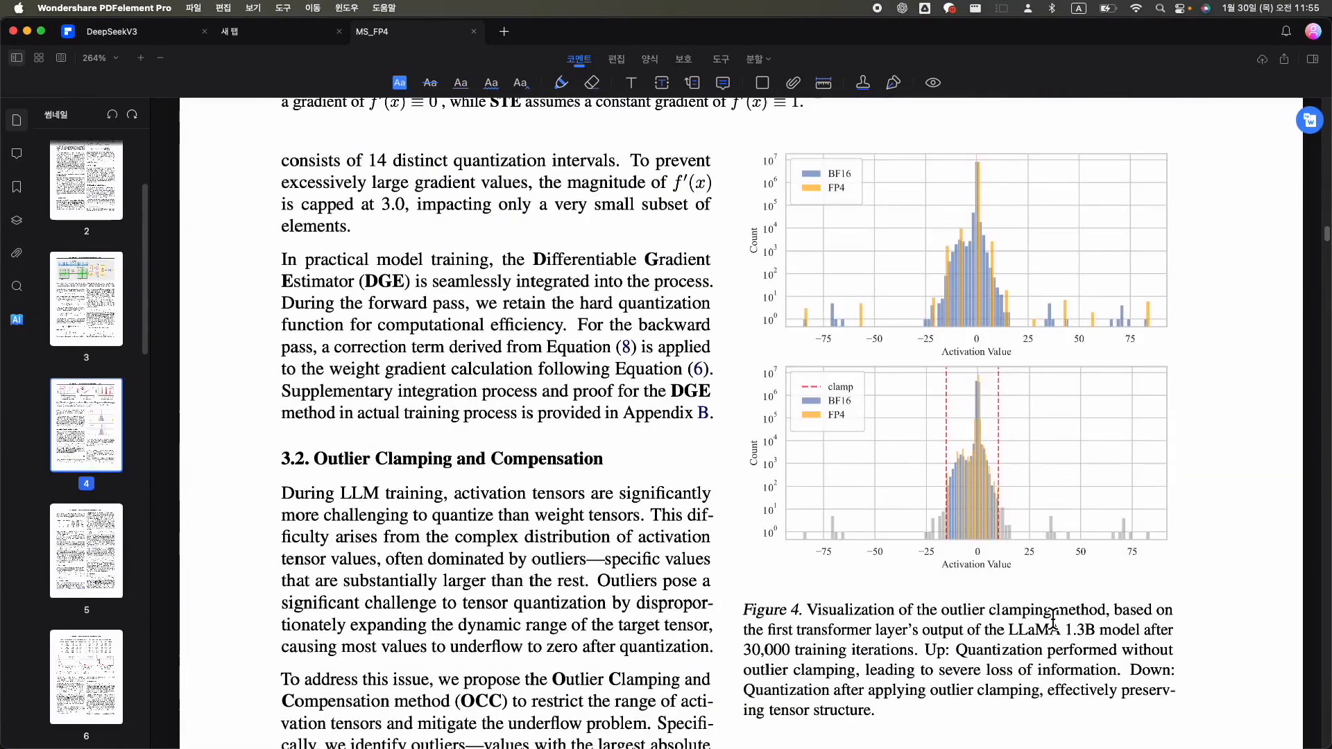
mouse_move(296, 472)
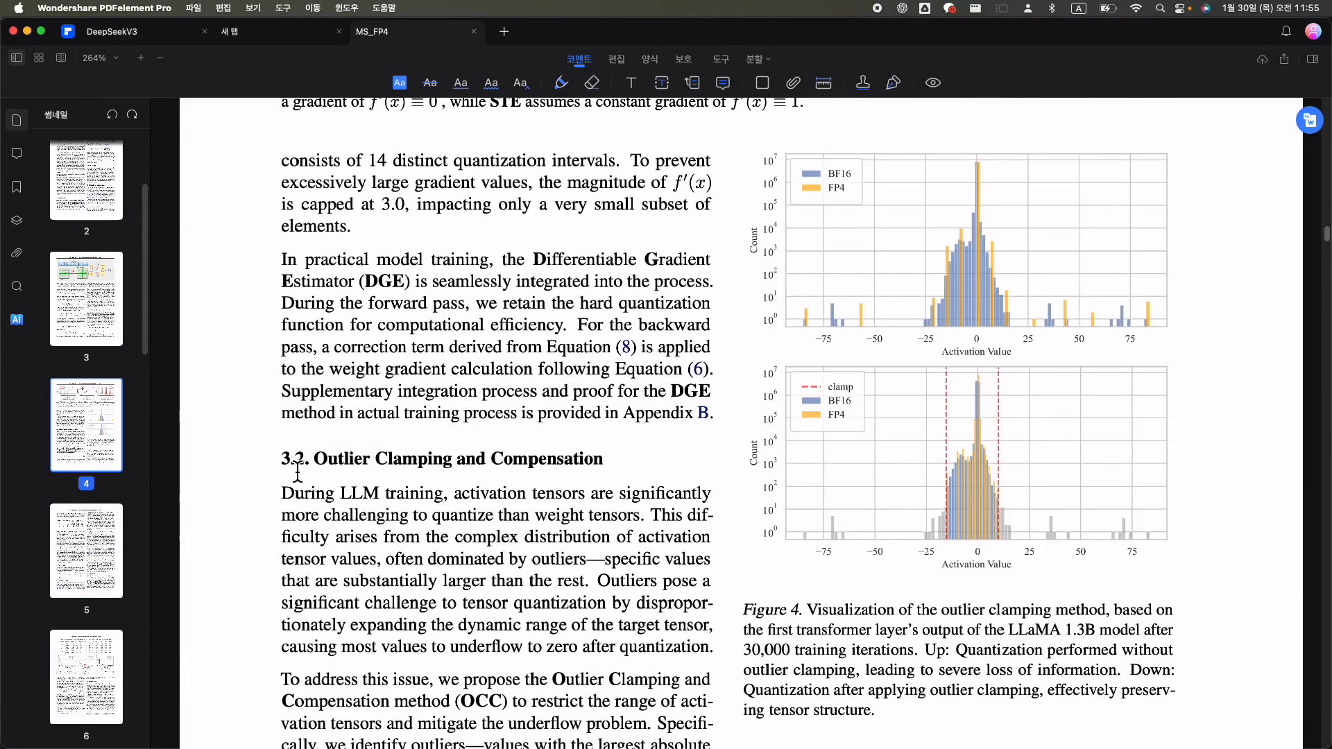
left_click_drag(315, 458, 599, 458)
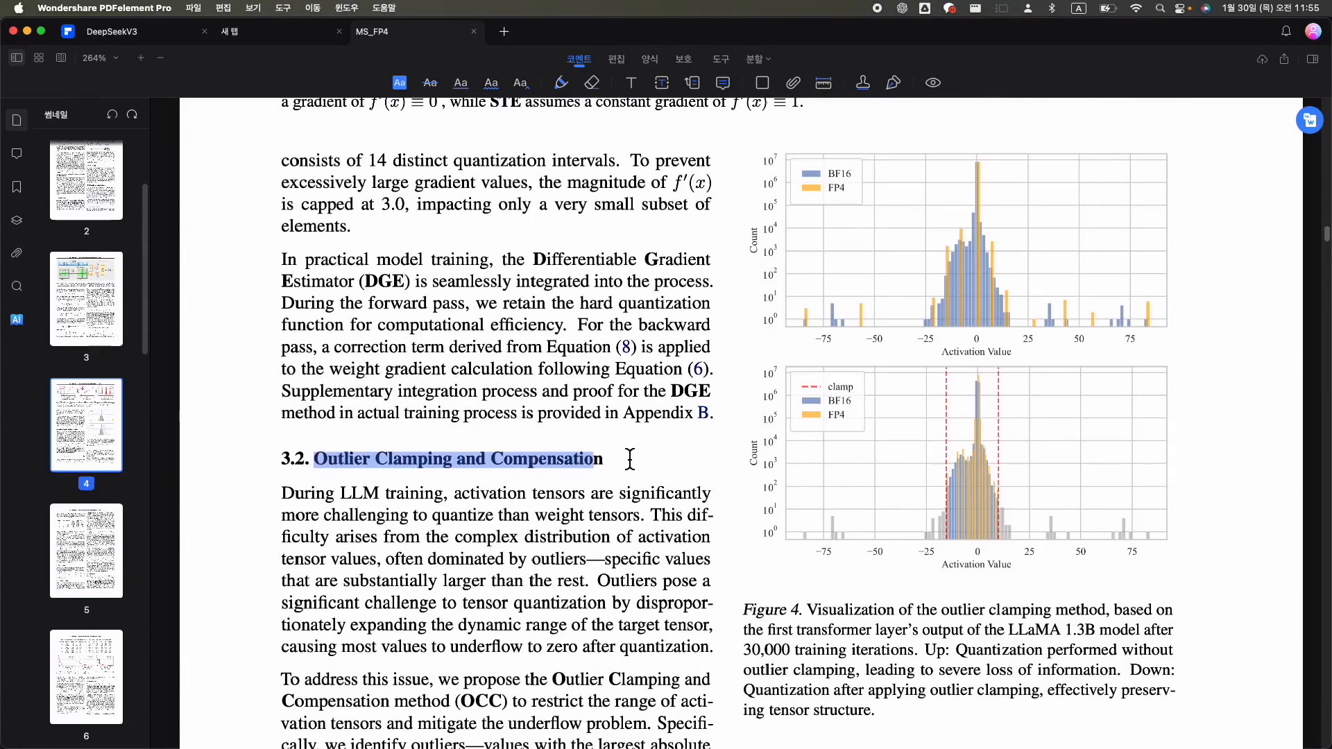
mouse_move(861, 275)
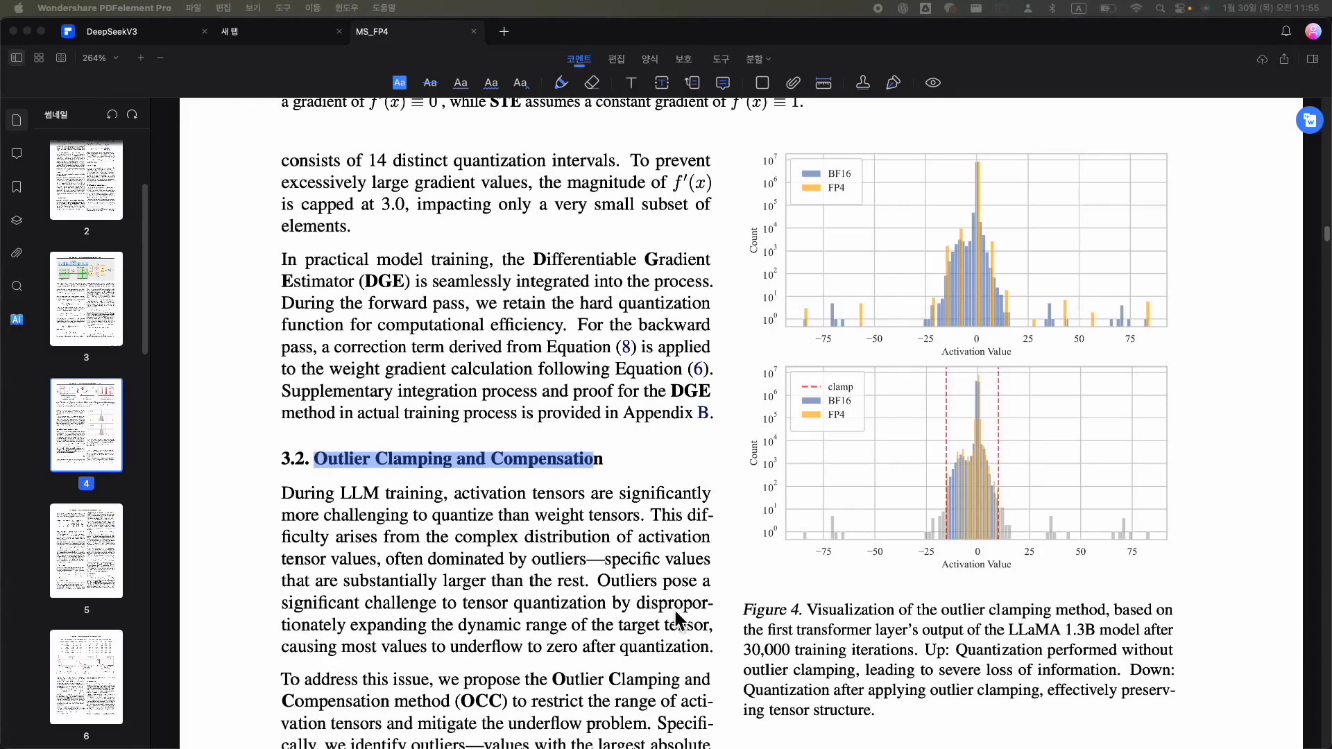
mouse_move(1124, 281)
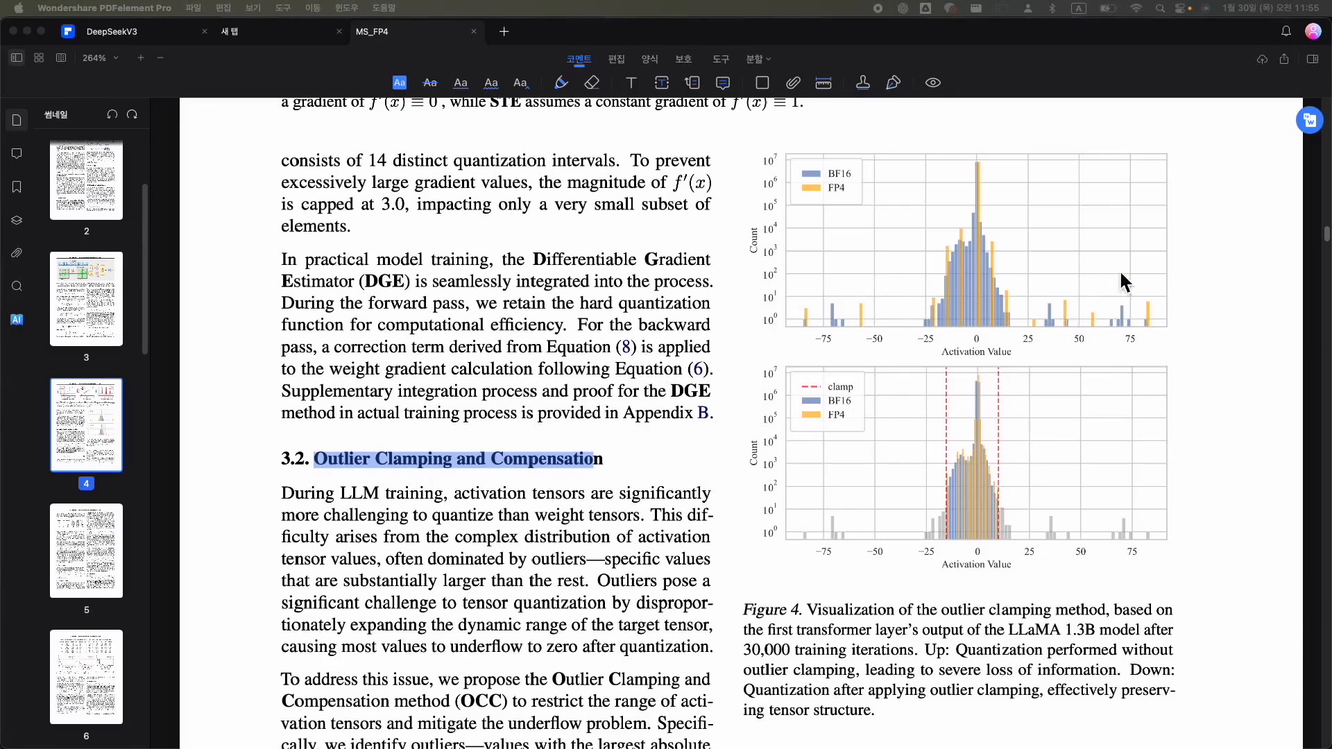
mouse_move(1056, 281)
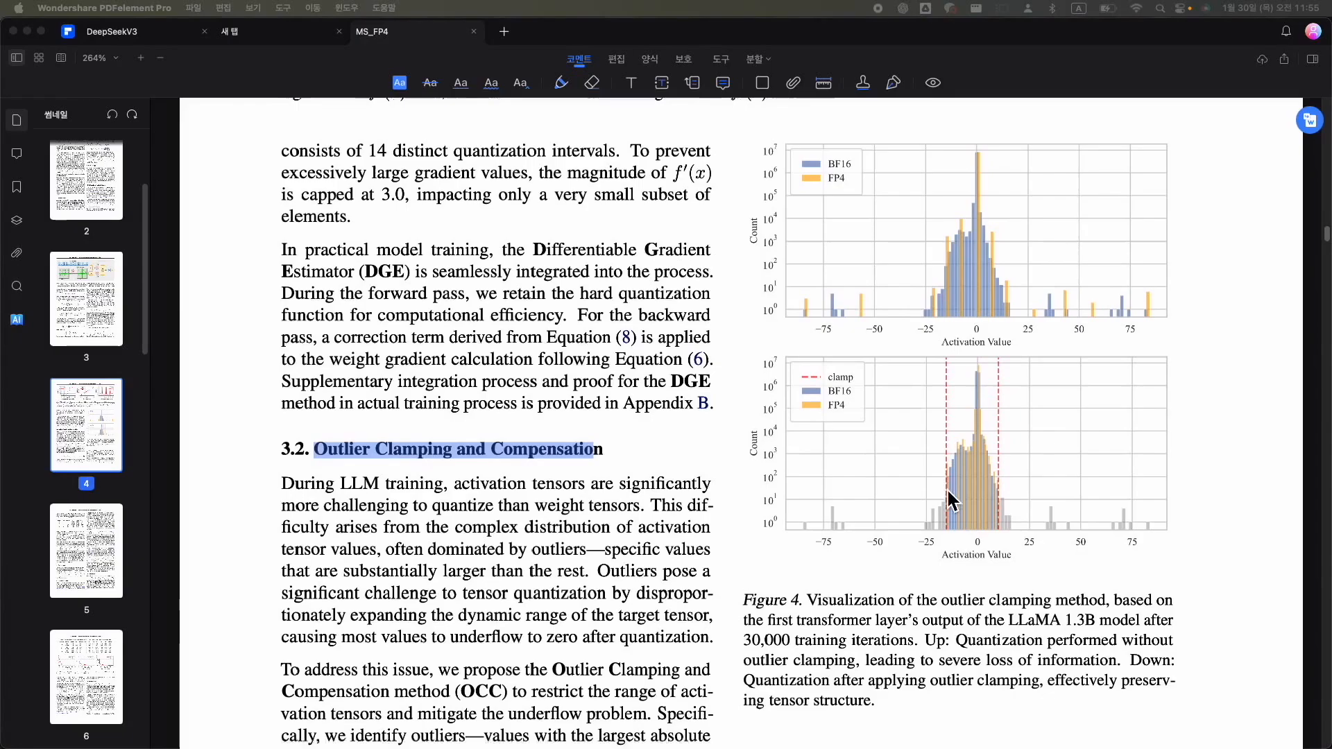
scroll("down", 3)
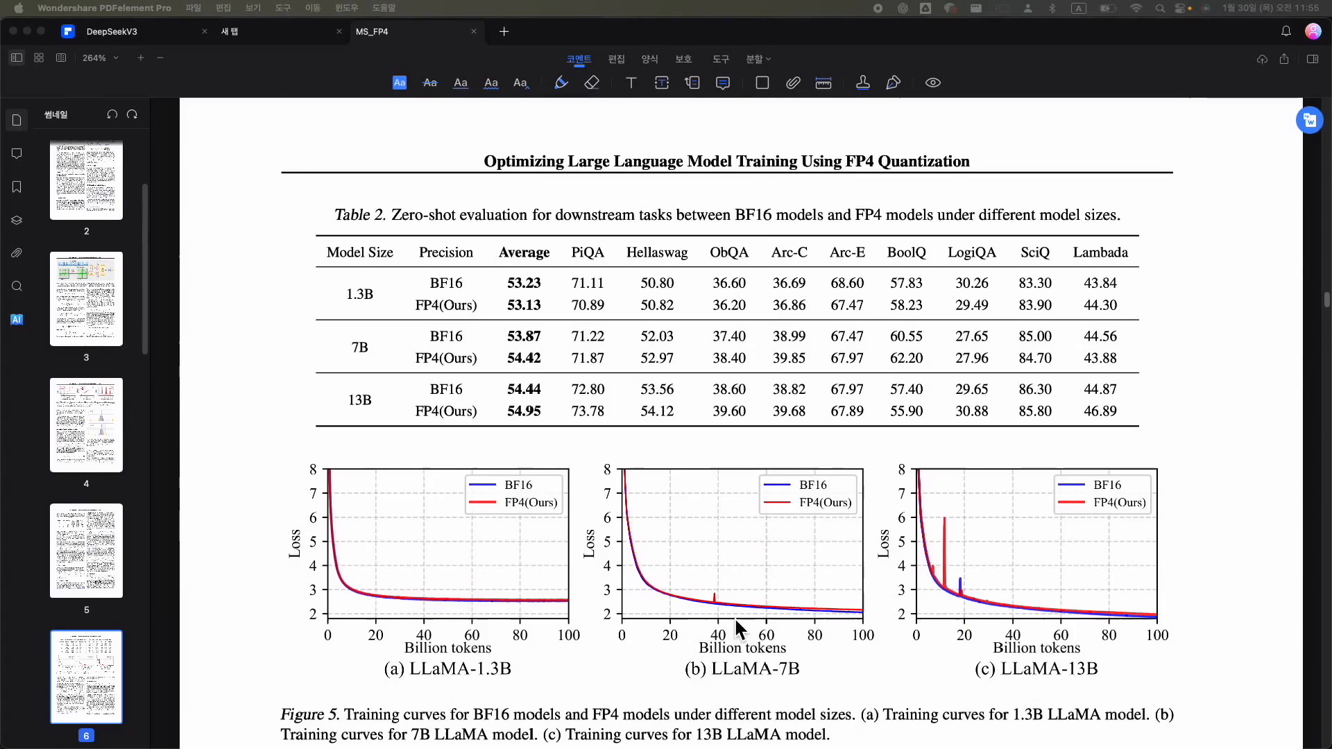
mouse_move(918, 535)
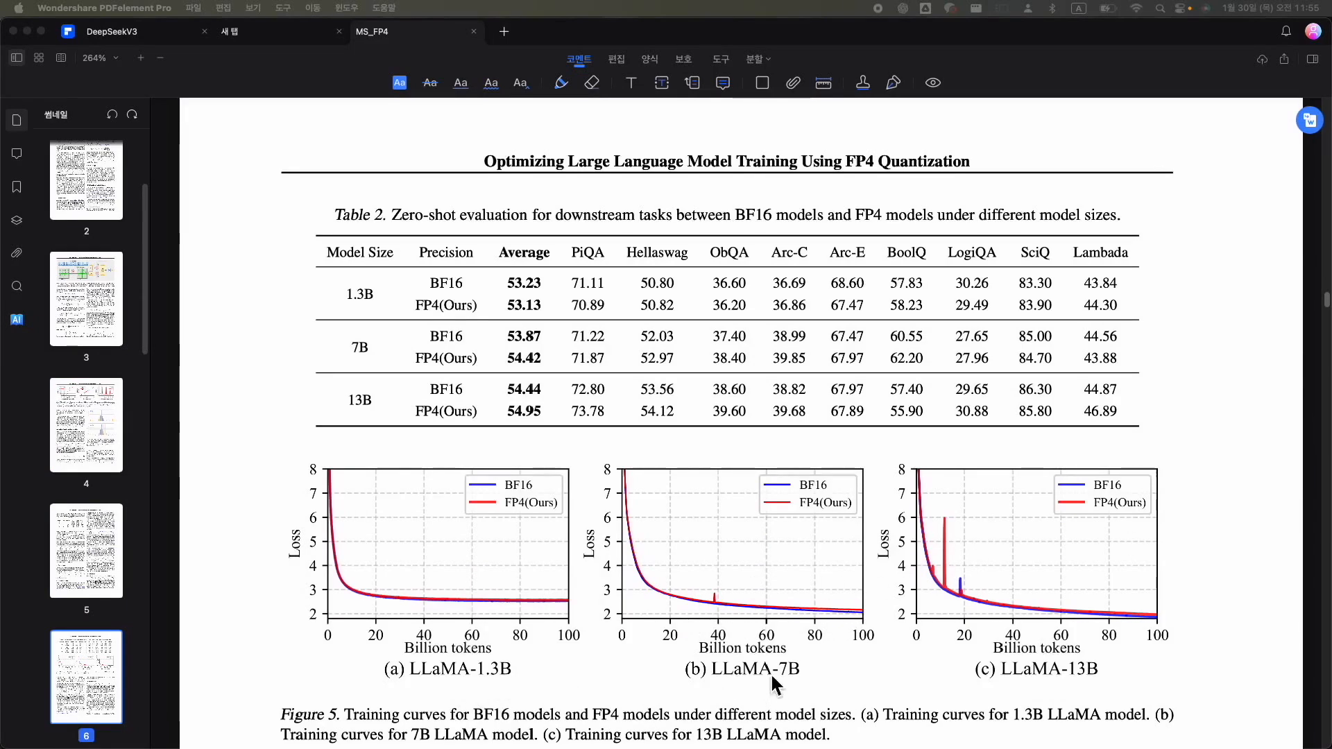
scroll("down", 3)
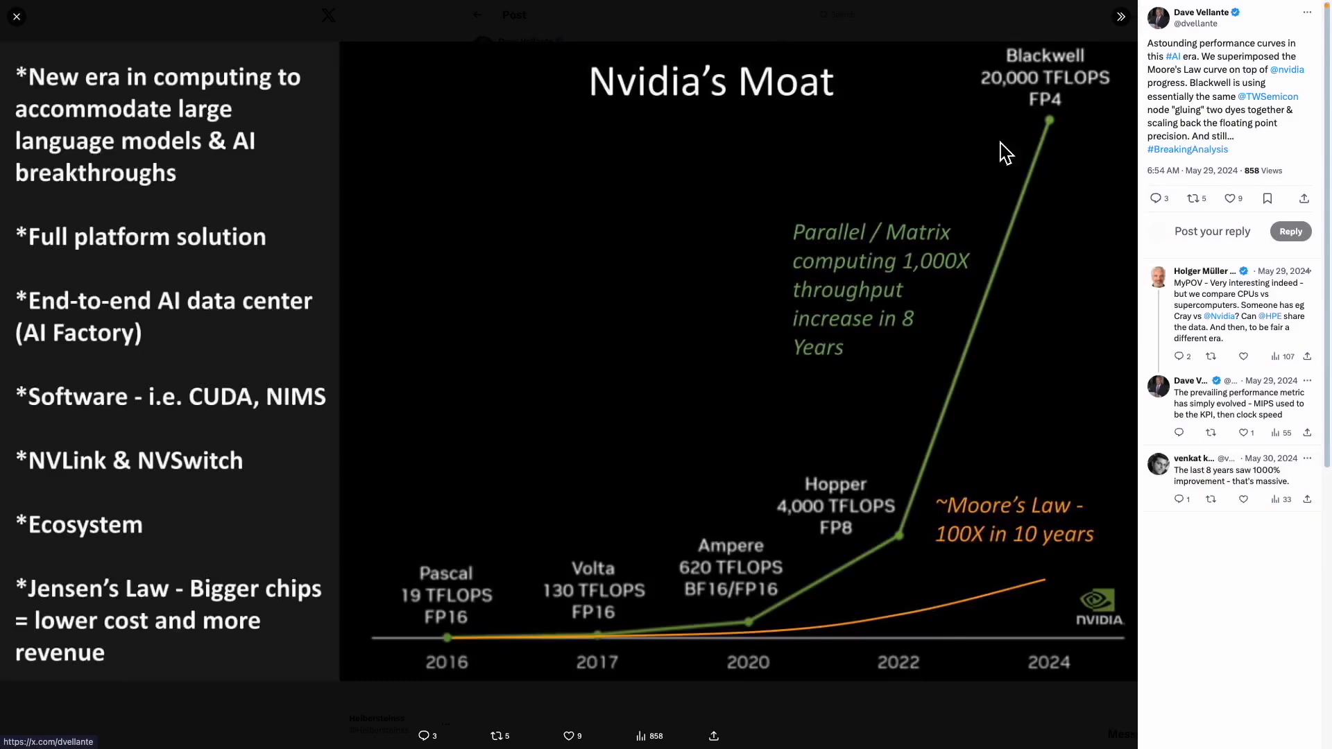
mouse_move(1066, 100)
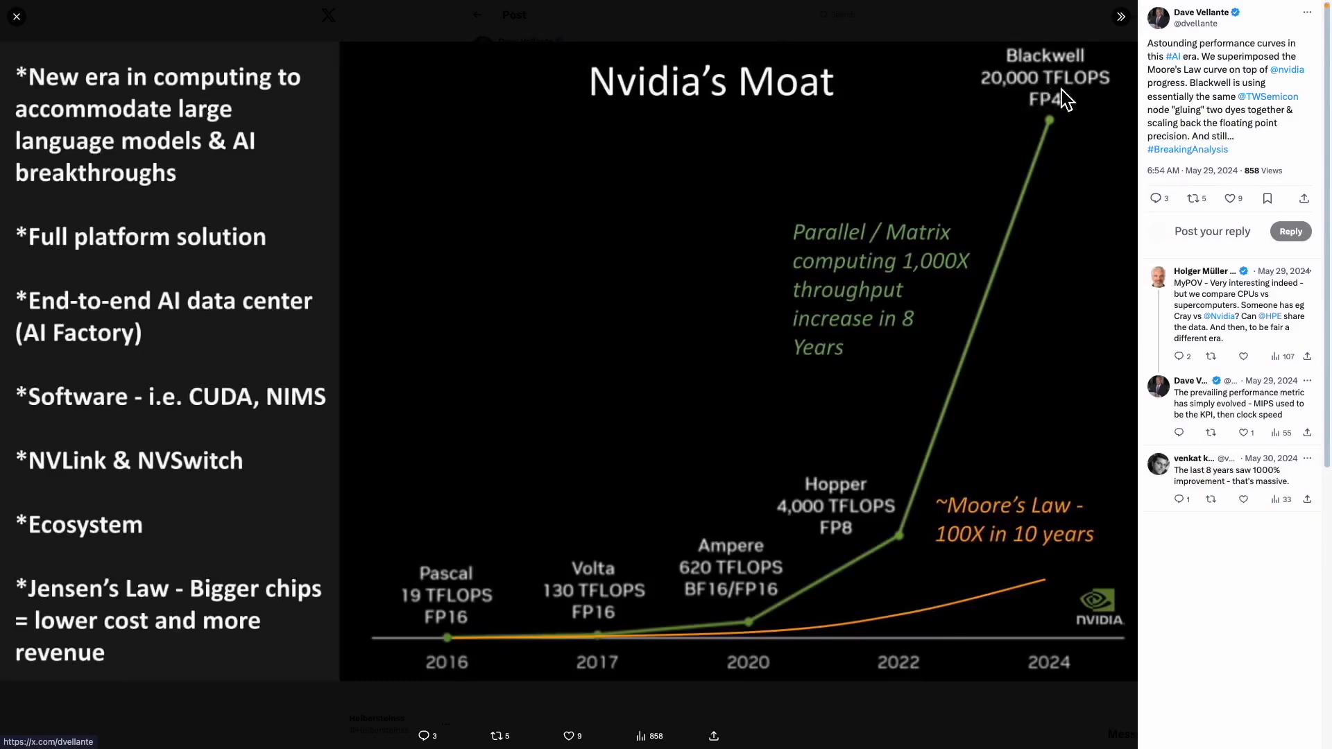
mouse_move(1041, 117)
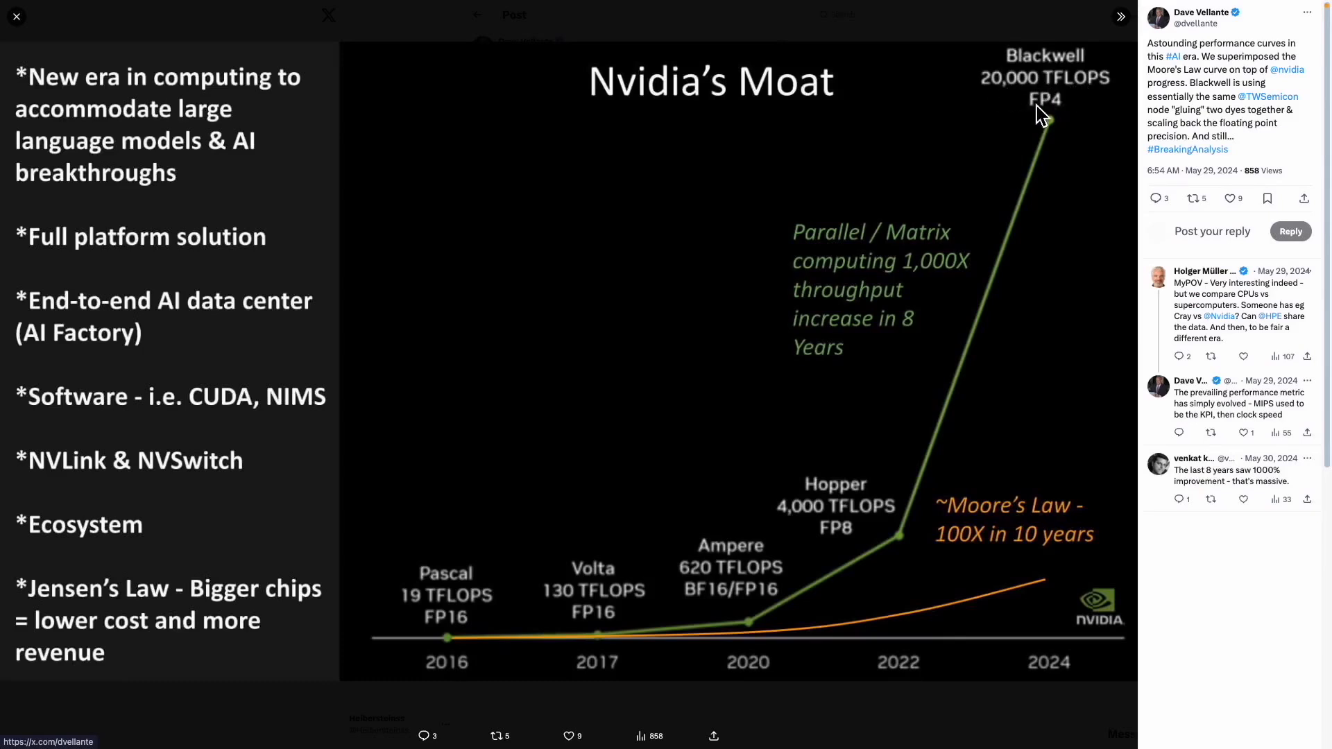
mouse_move(848, 578)
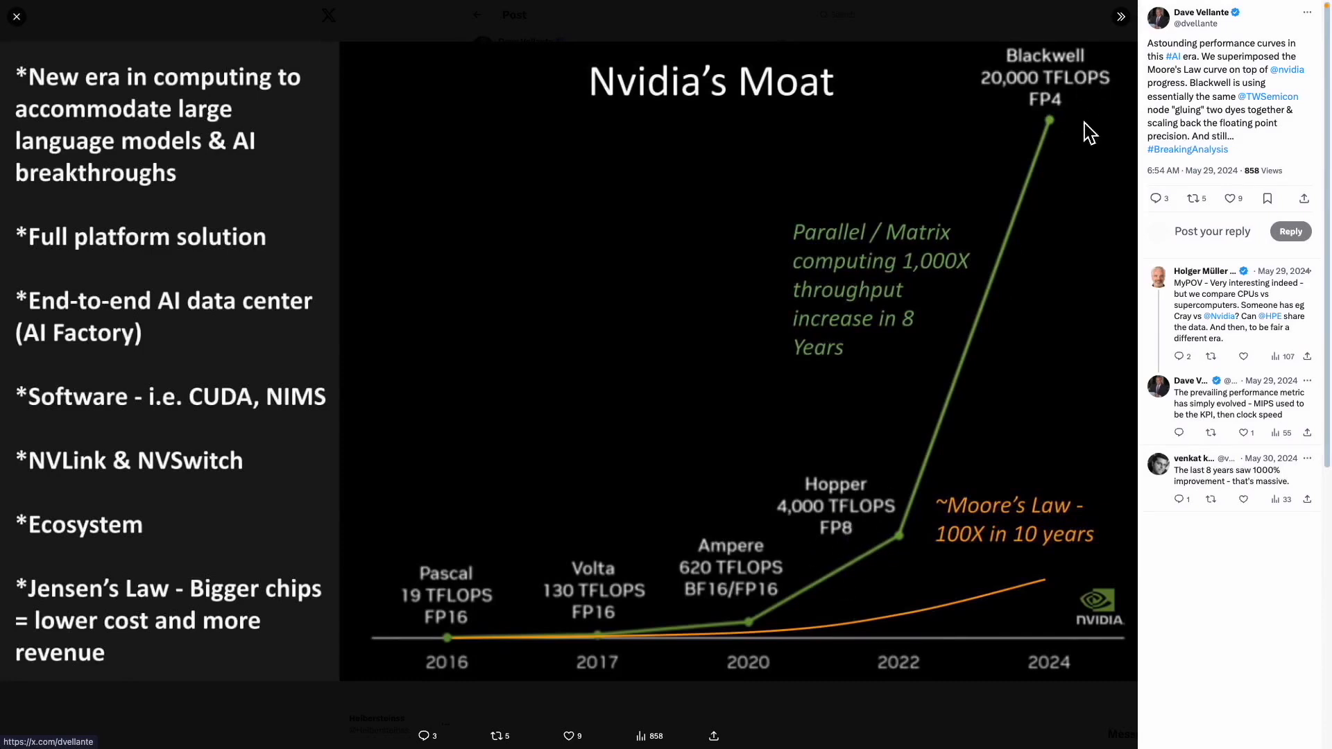
mouse_move(1058, 111)
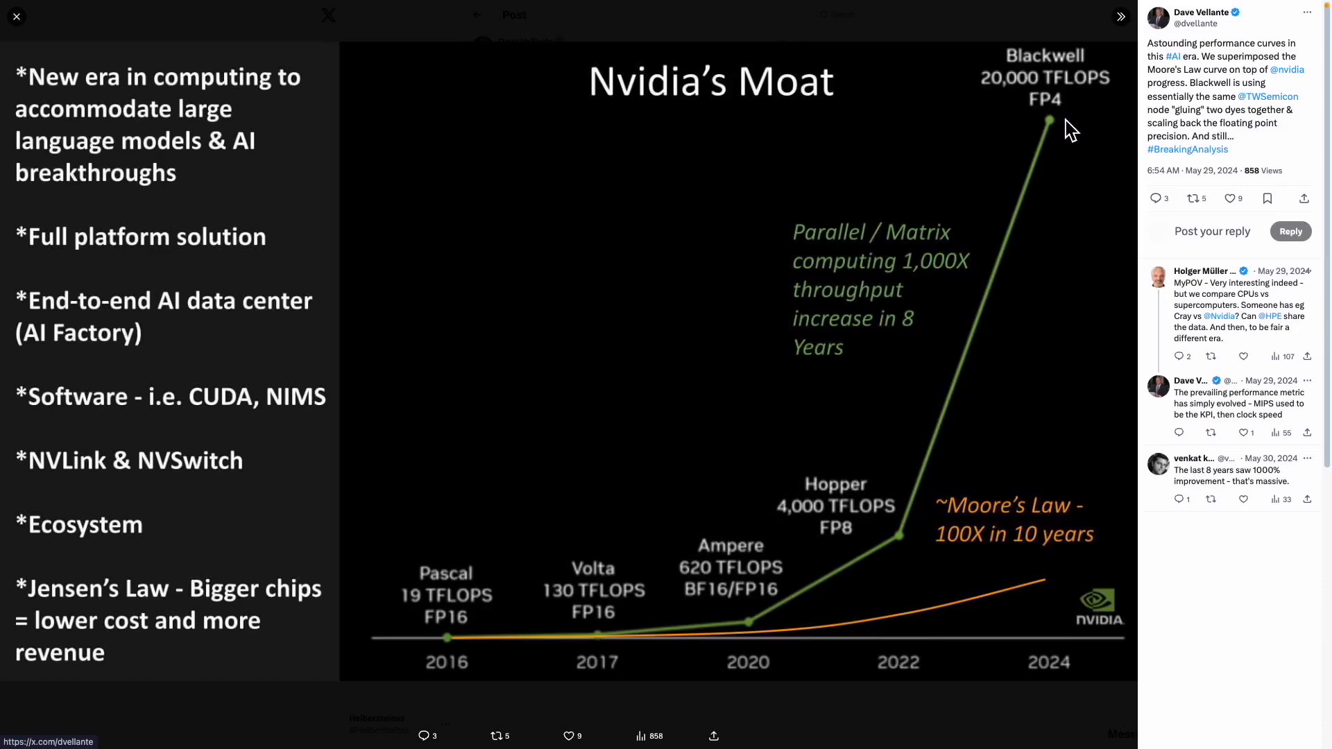
mouse_move(1059, 129)
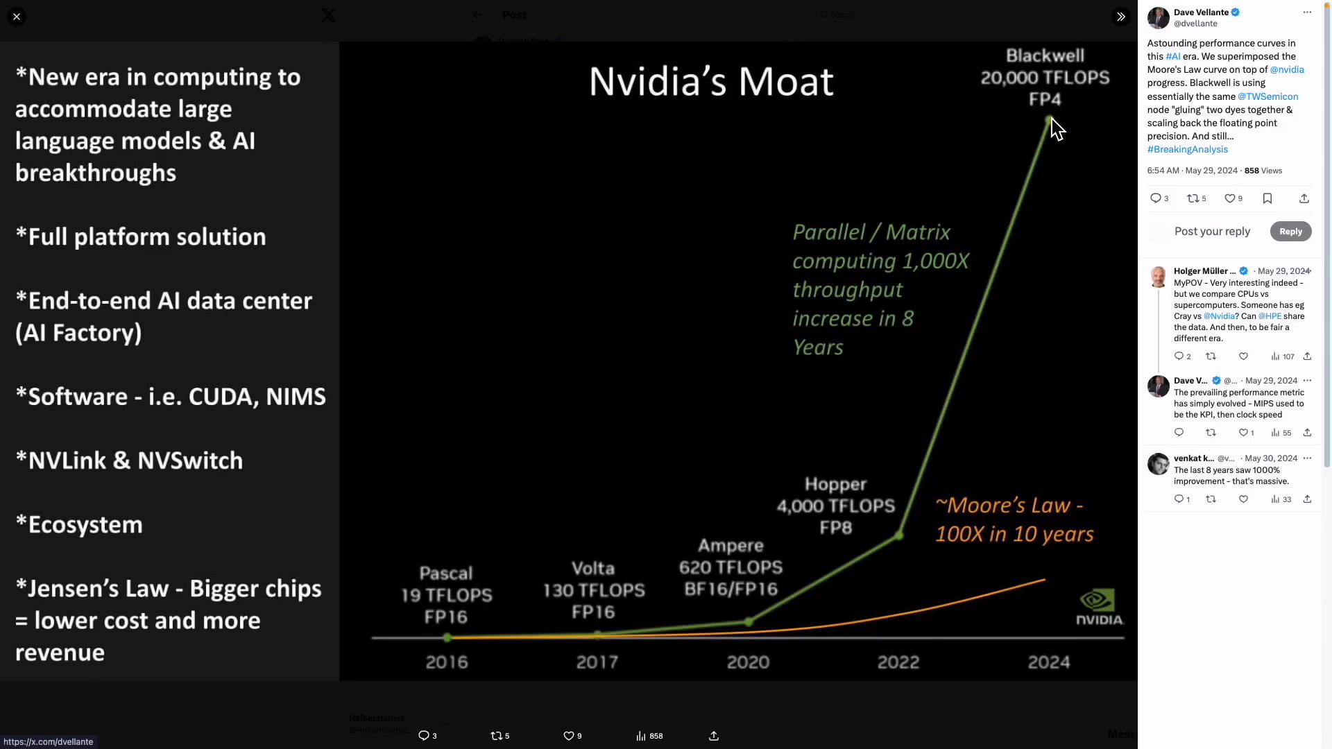
mouse_move(845, 556)
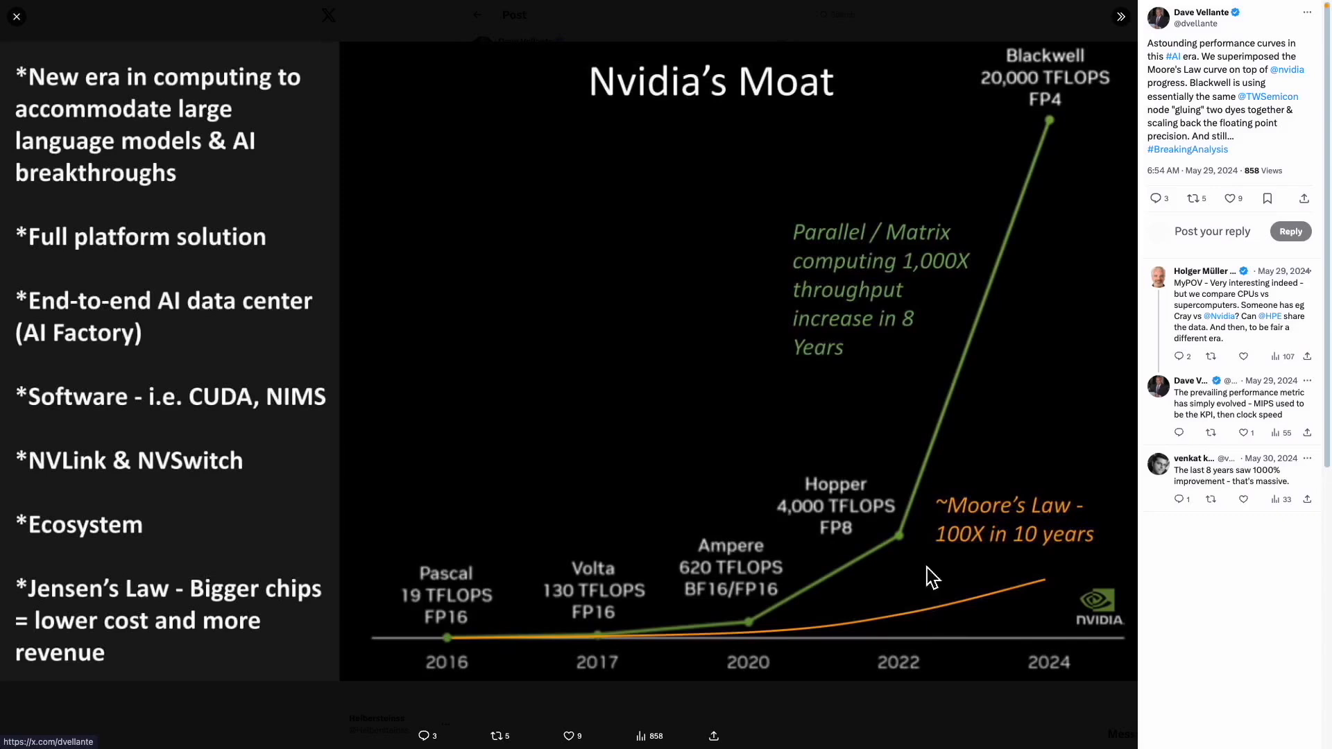
mouse_move(874, 365)
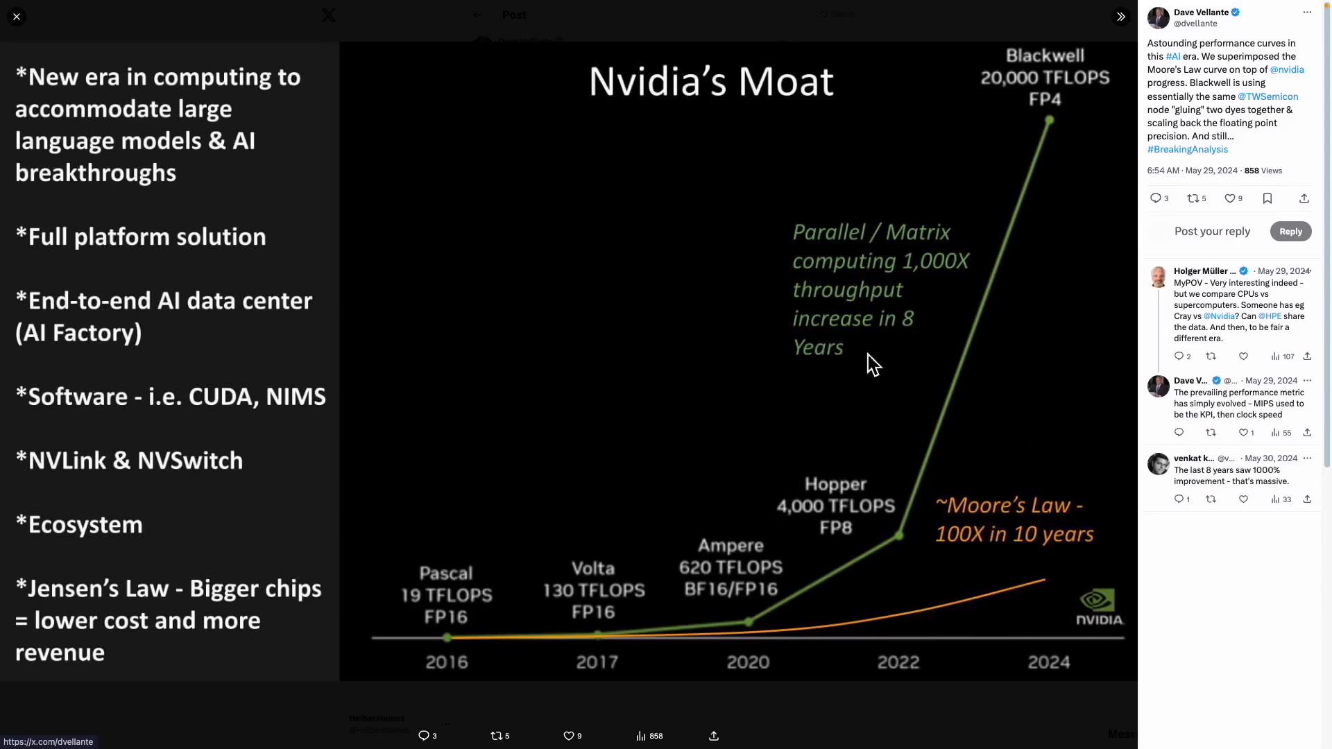
mouse_move(1031, 355)
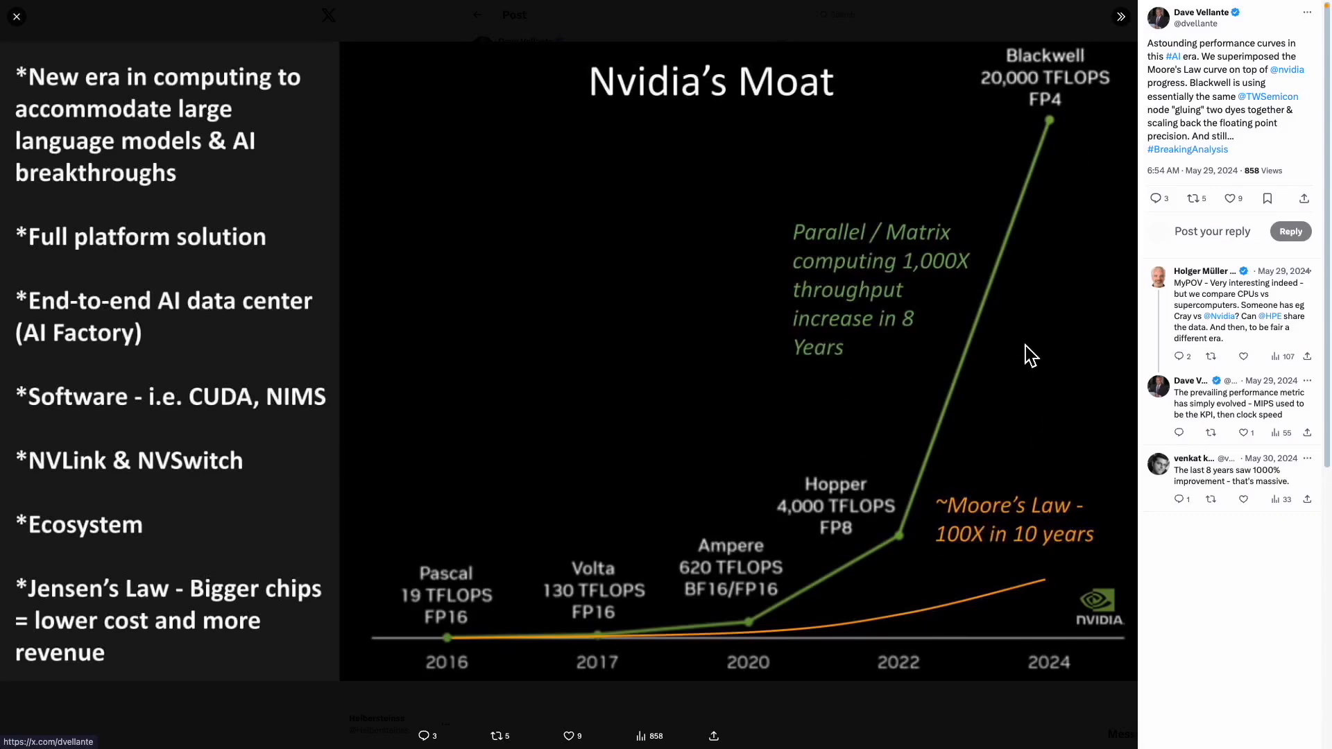
mouse_move(879, 553)
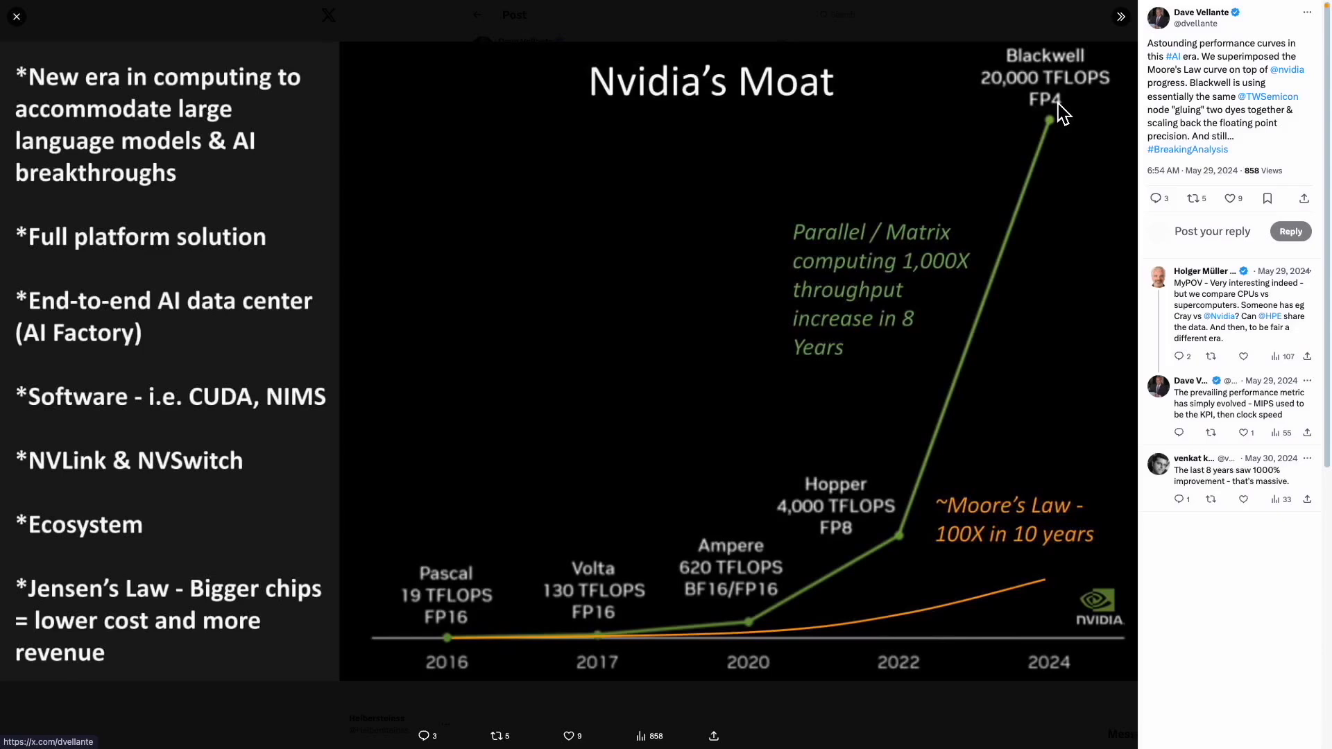
mouse_move(1090, 109)
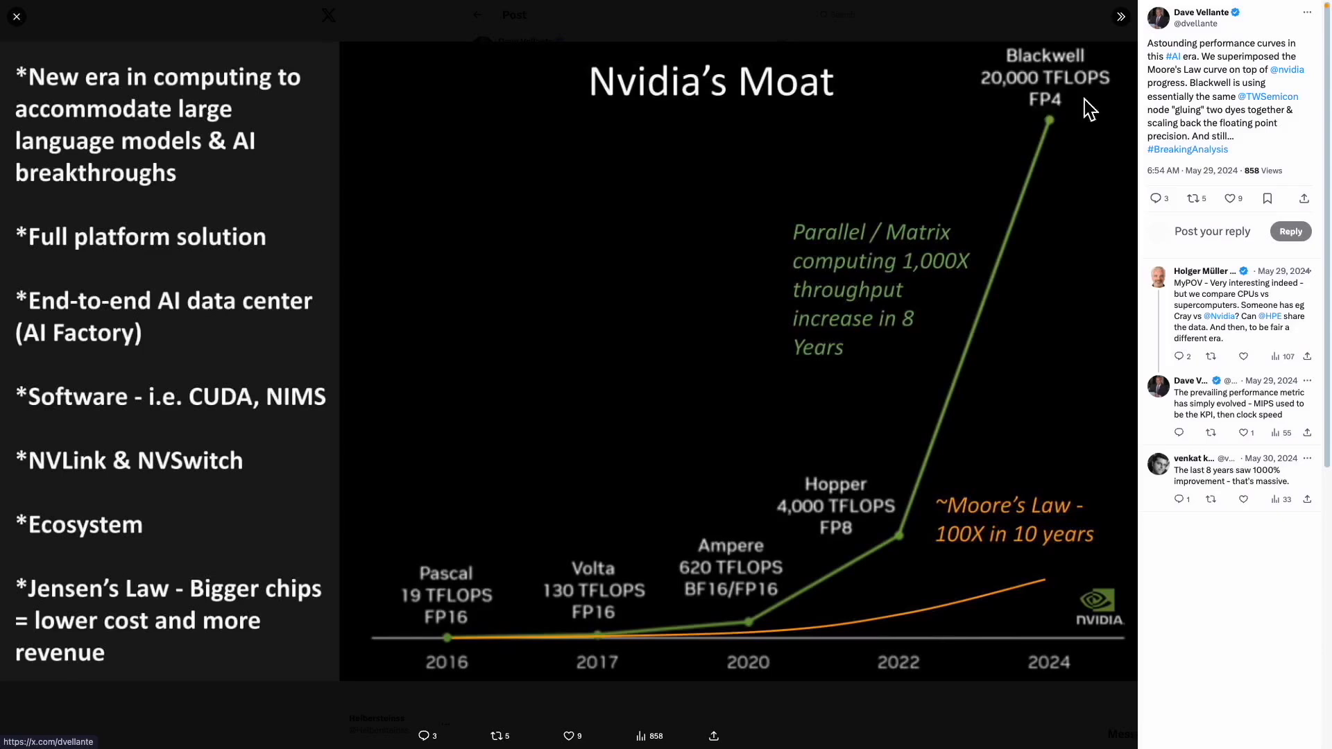
mouse_move(1053, 144)
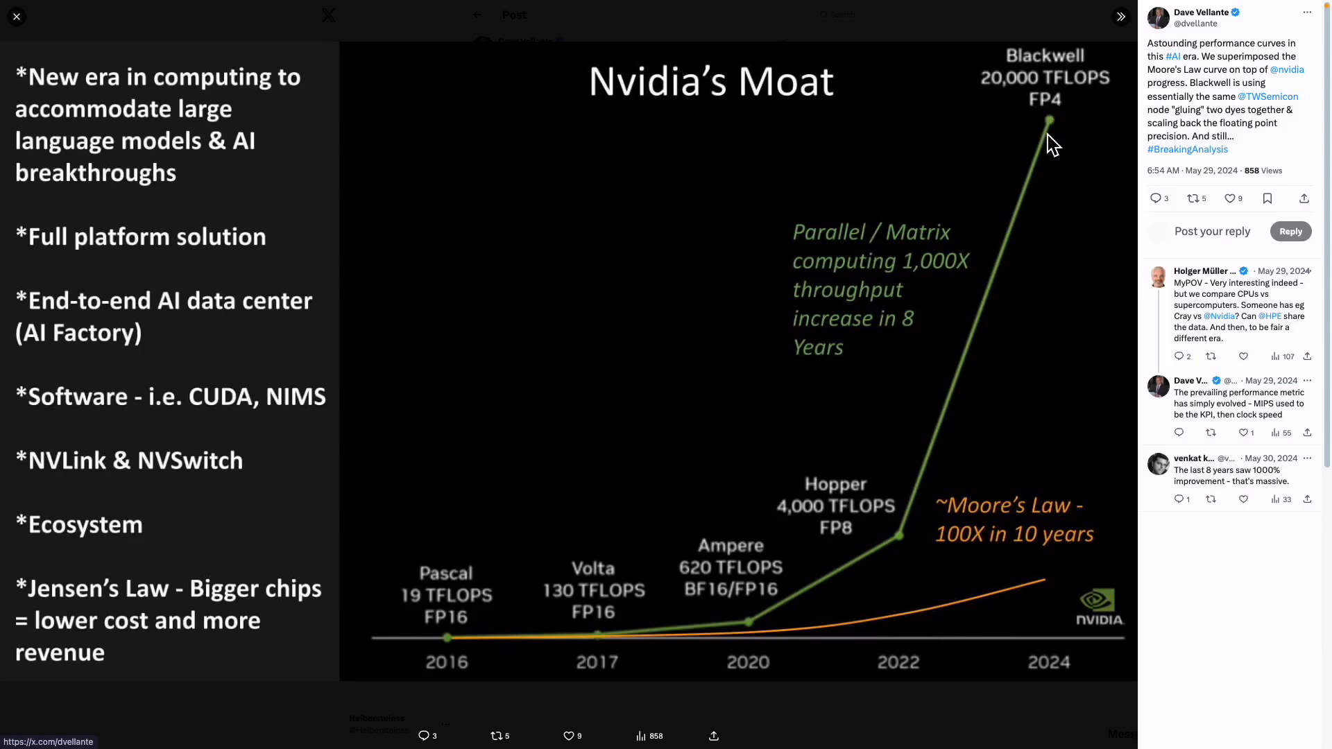
mouse_move(1083, 118)
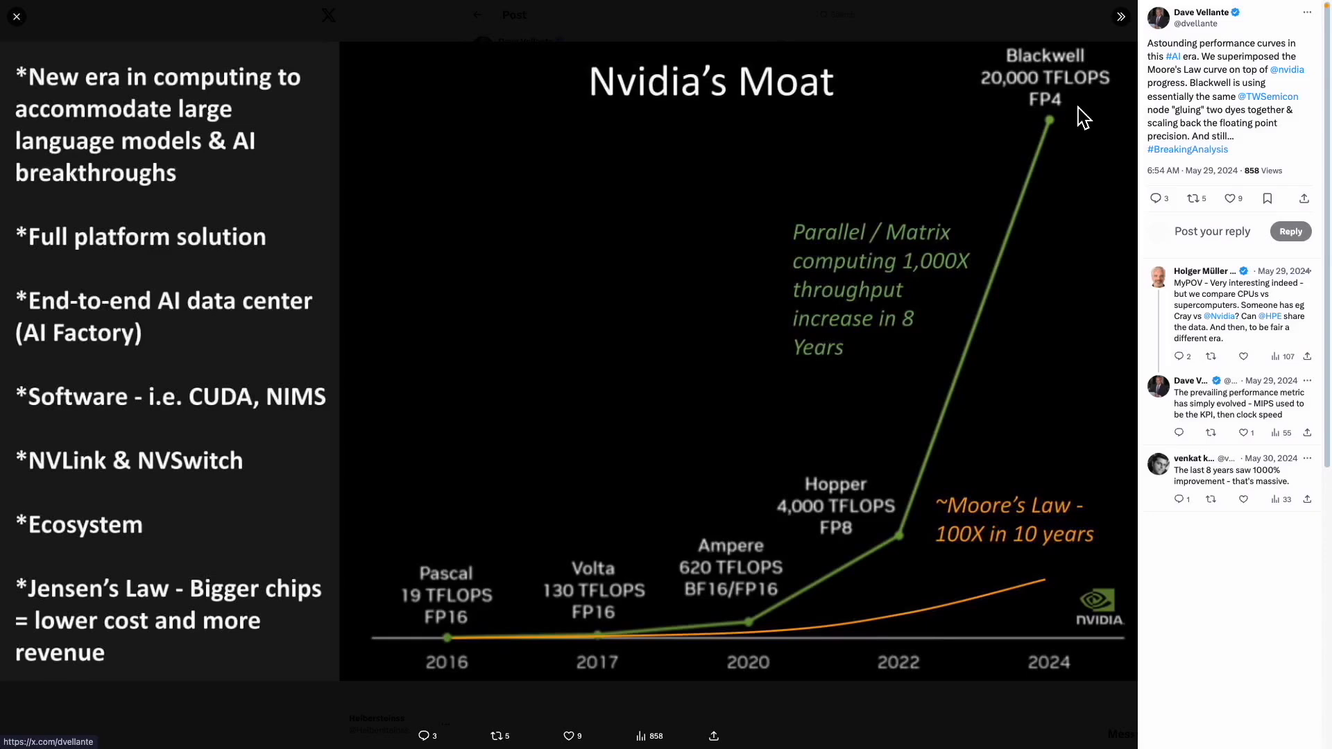
mouse_move(1056, 107)
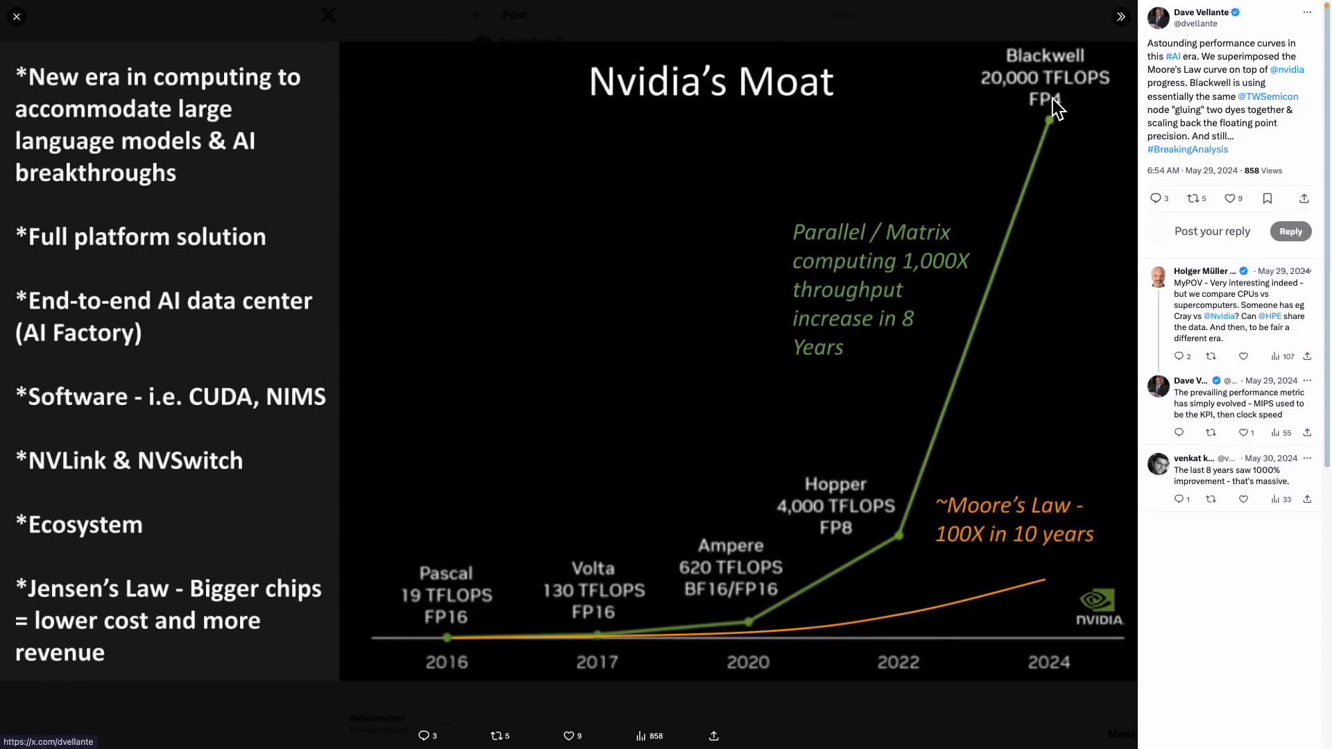
mouse_move(1060, 132)
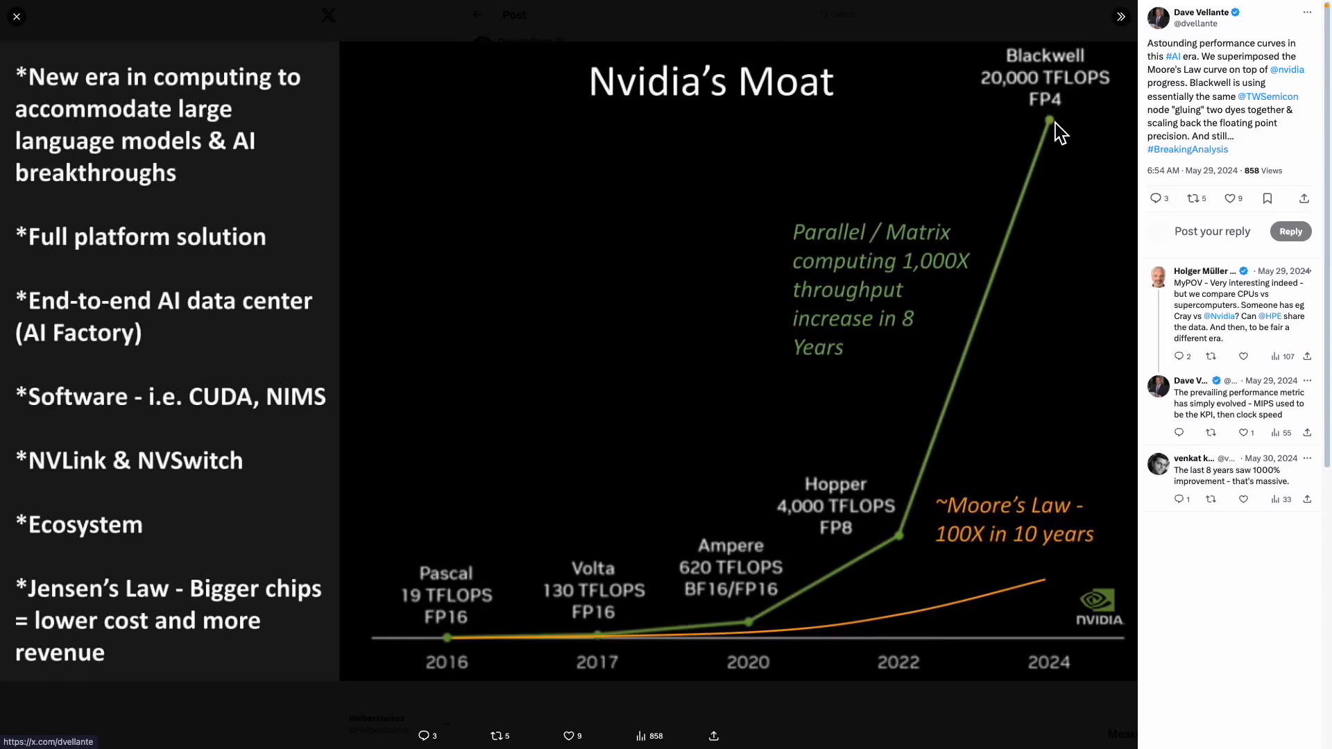
mouse_move(1067, 180)
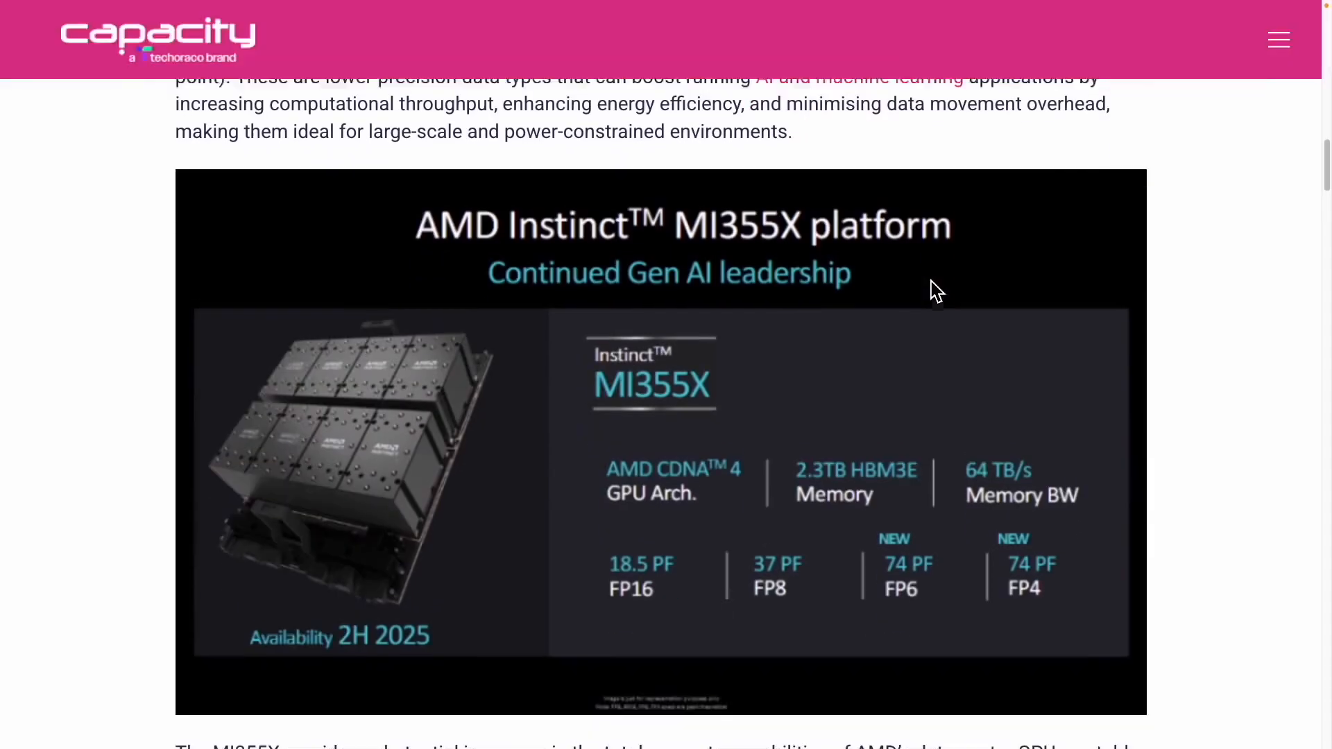
Scroll so the AMD Instinct MI355X slide listing FP16, FP8, FP6, FP4 is fully visible
scroll("down", 3)
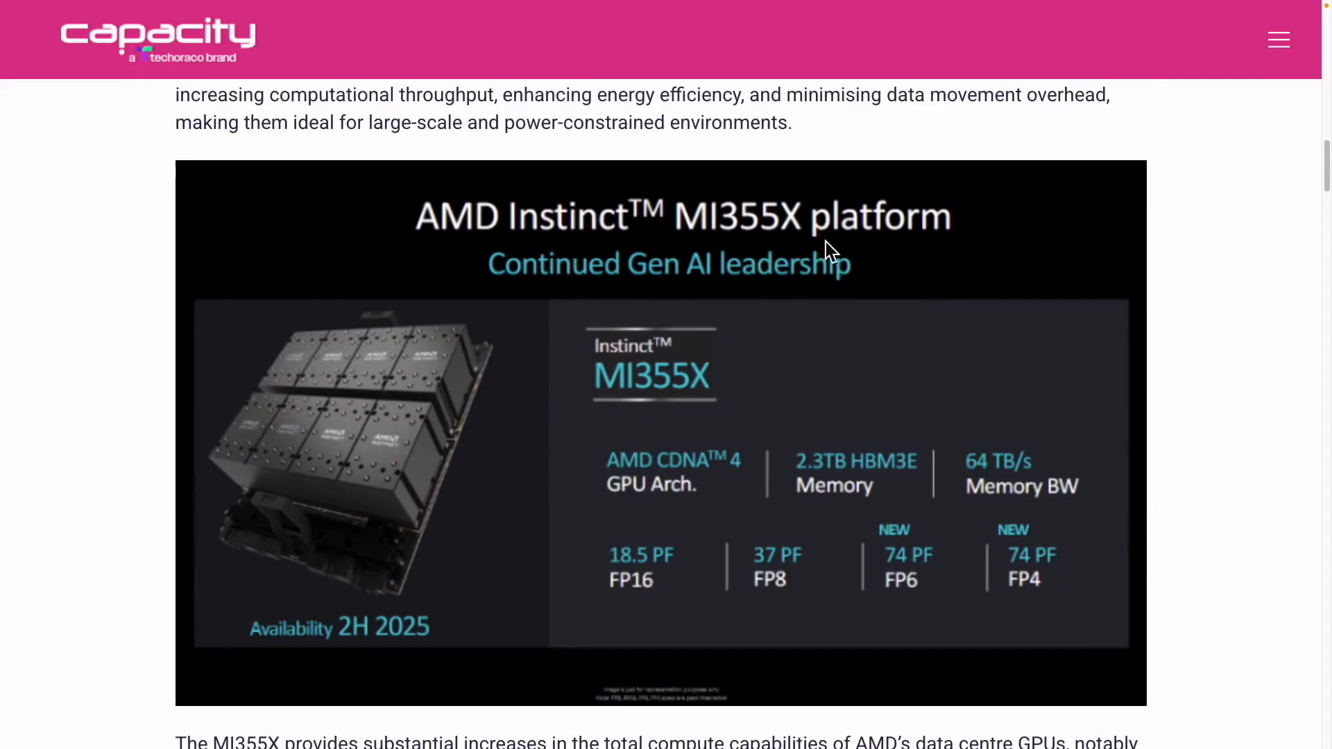
mouse_move(901, 548)
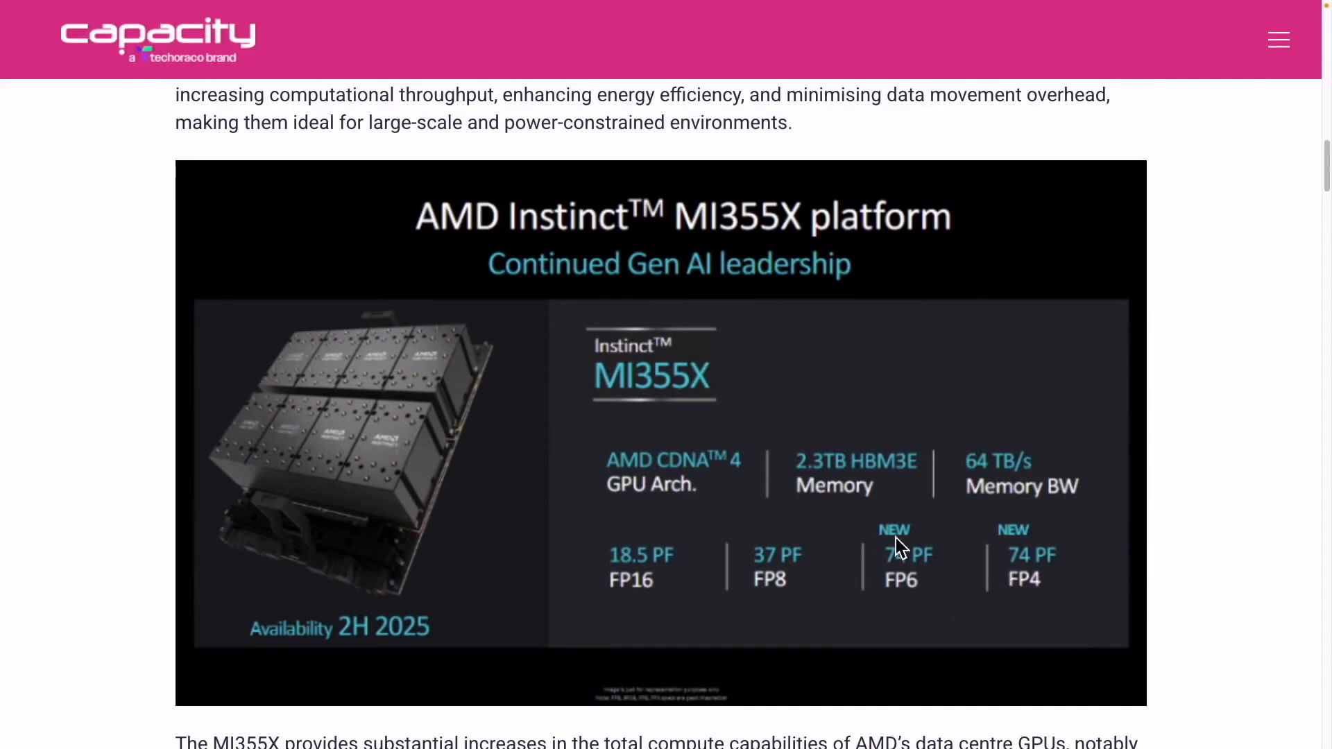
mouse_move(922, 541)
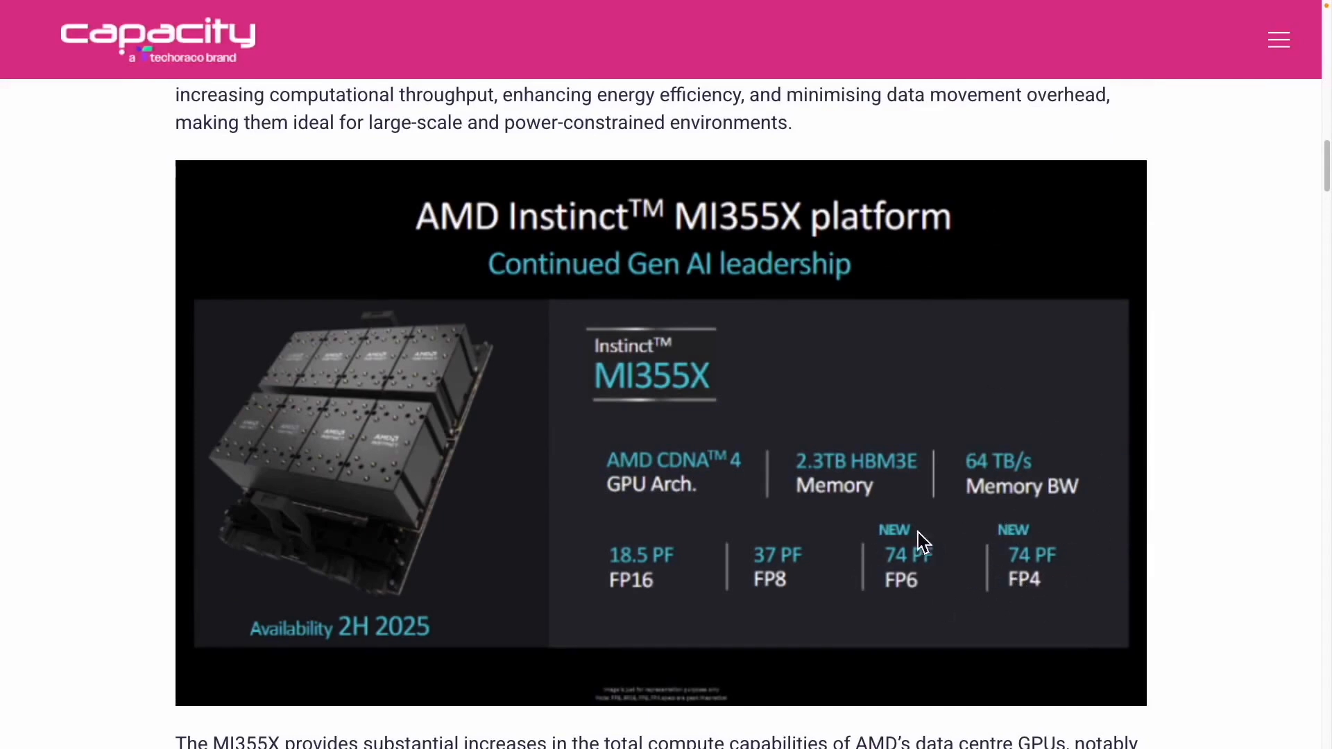
mouse_move(614, 516)
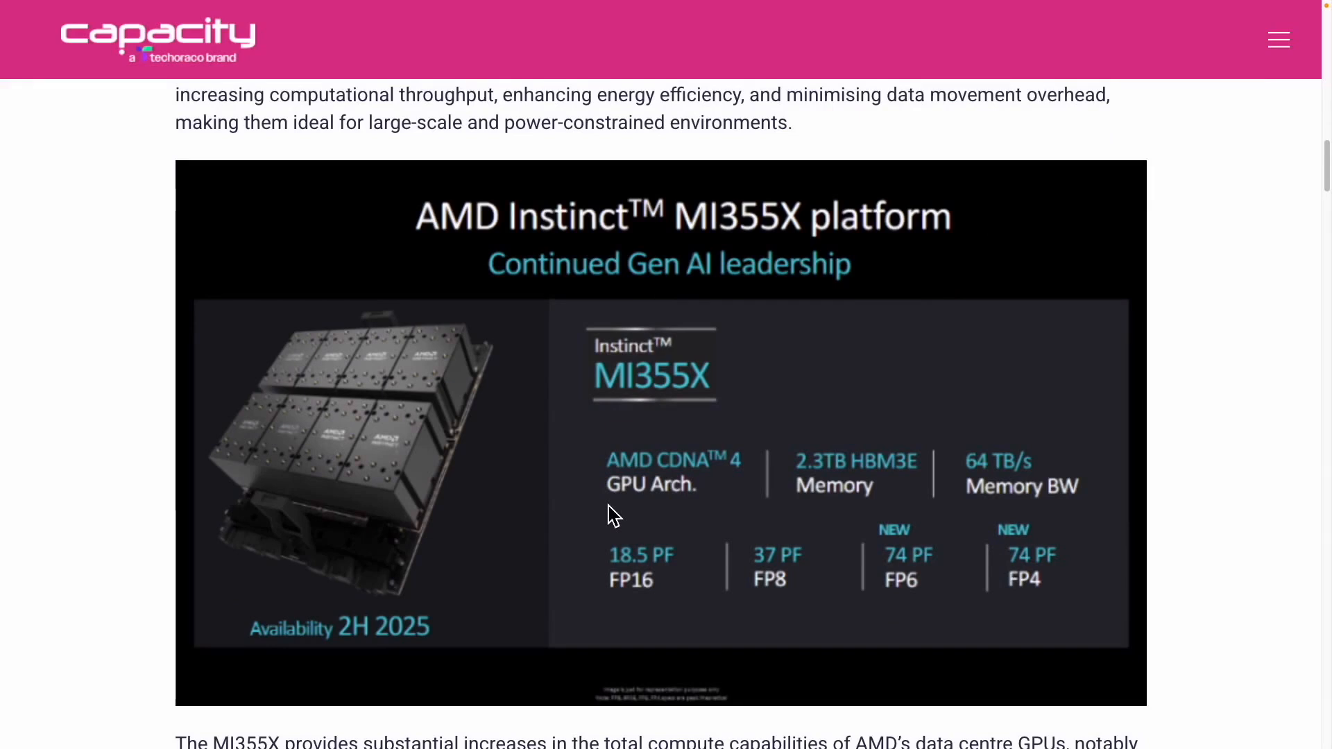
mouse_move(1044, 598)
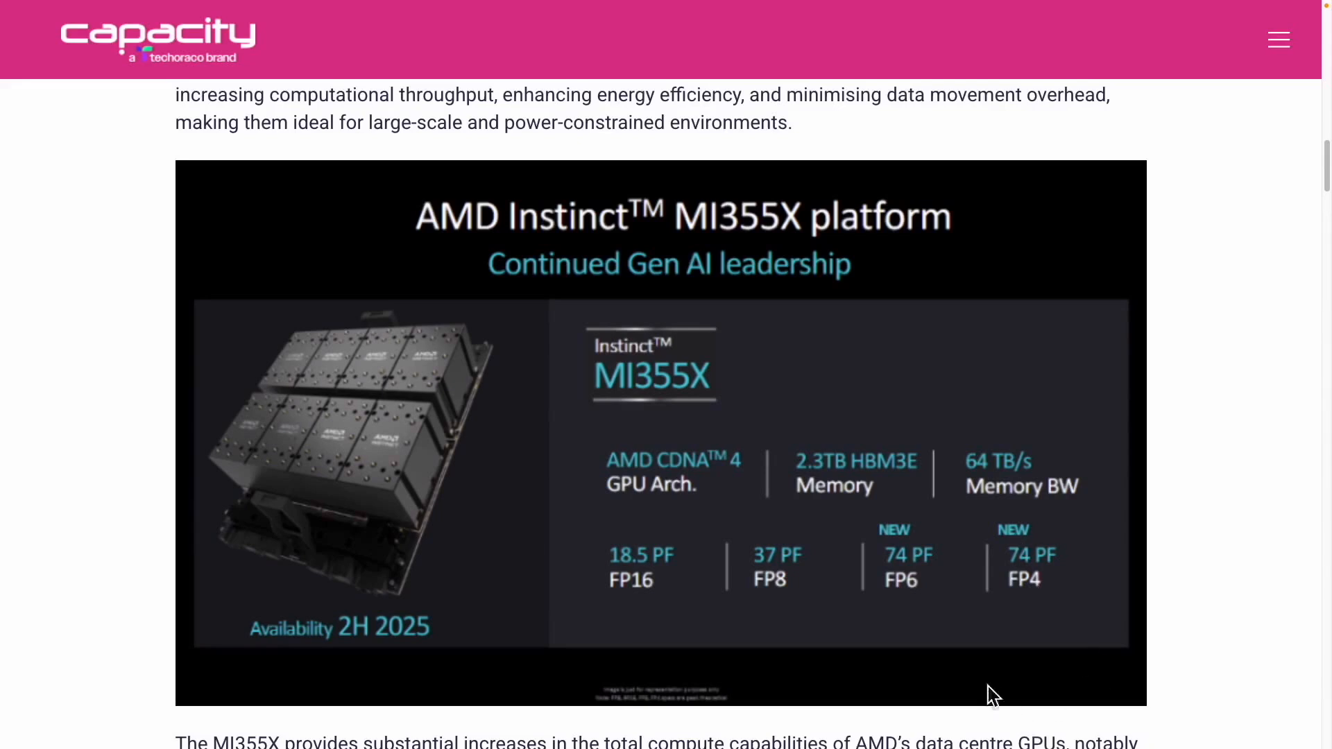
mouse_move(996, 613)
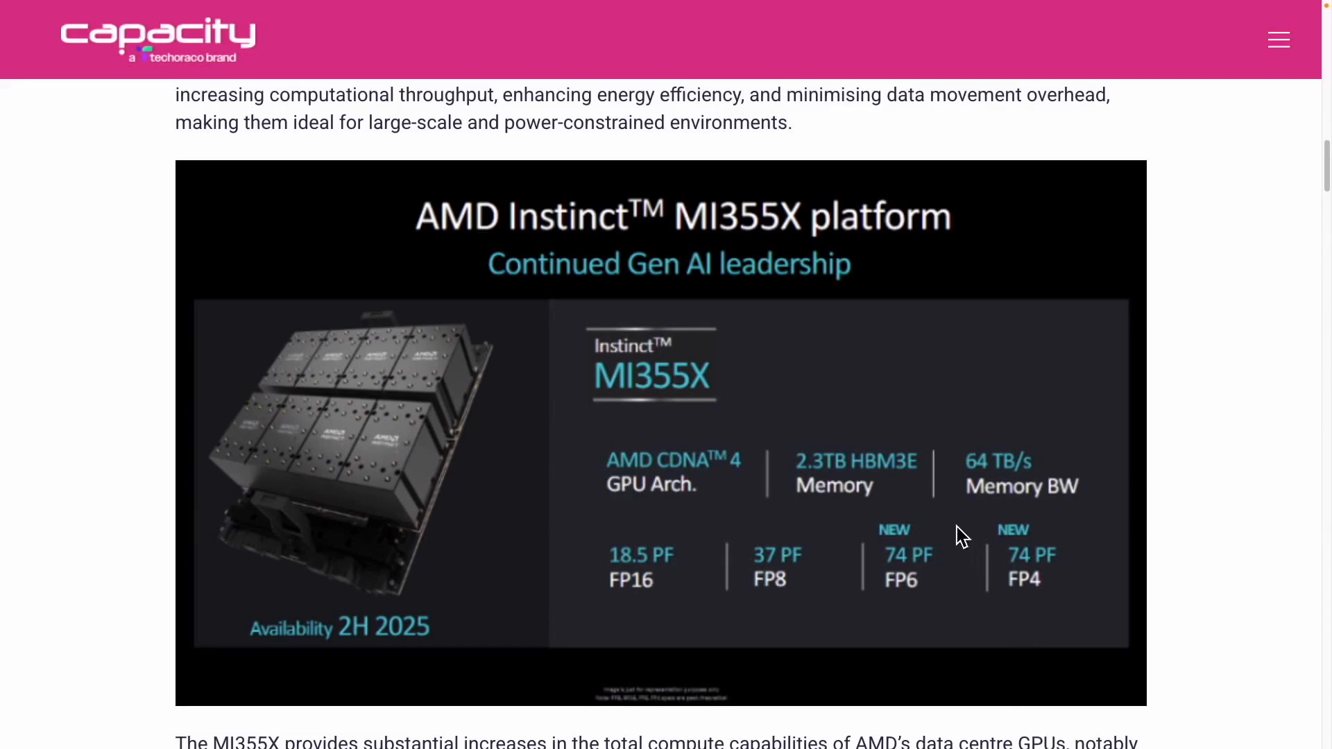
mouse_move(467, 12)
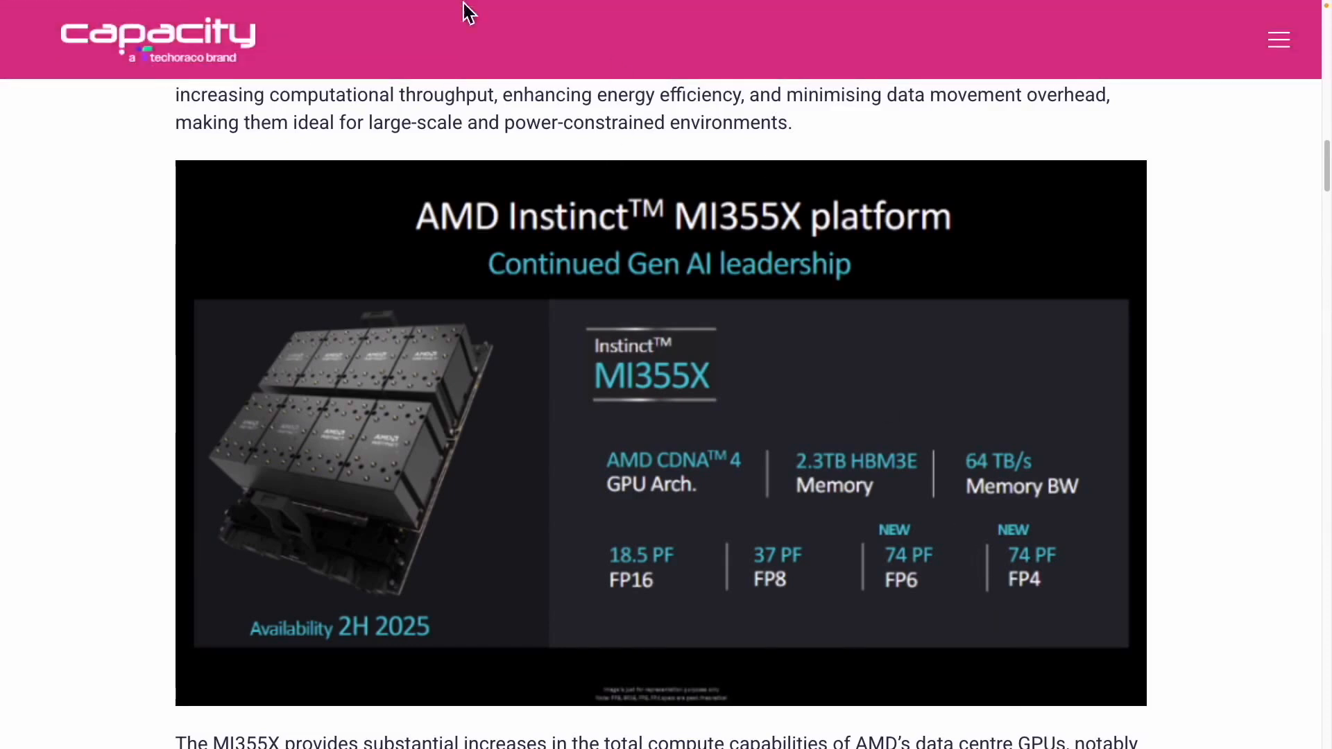